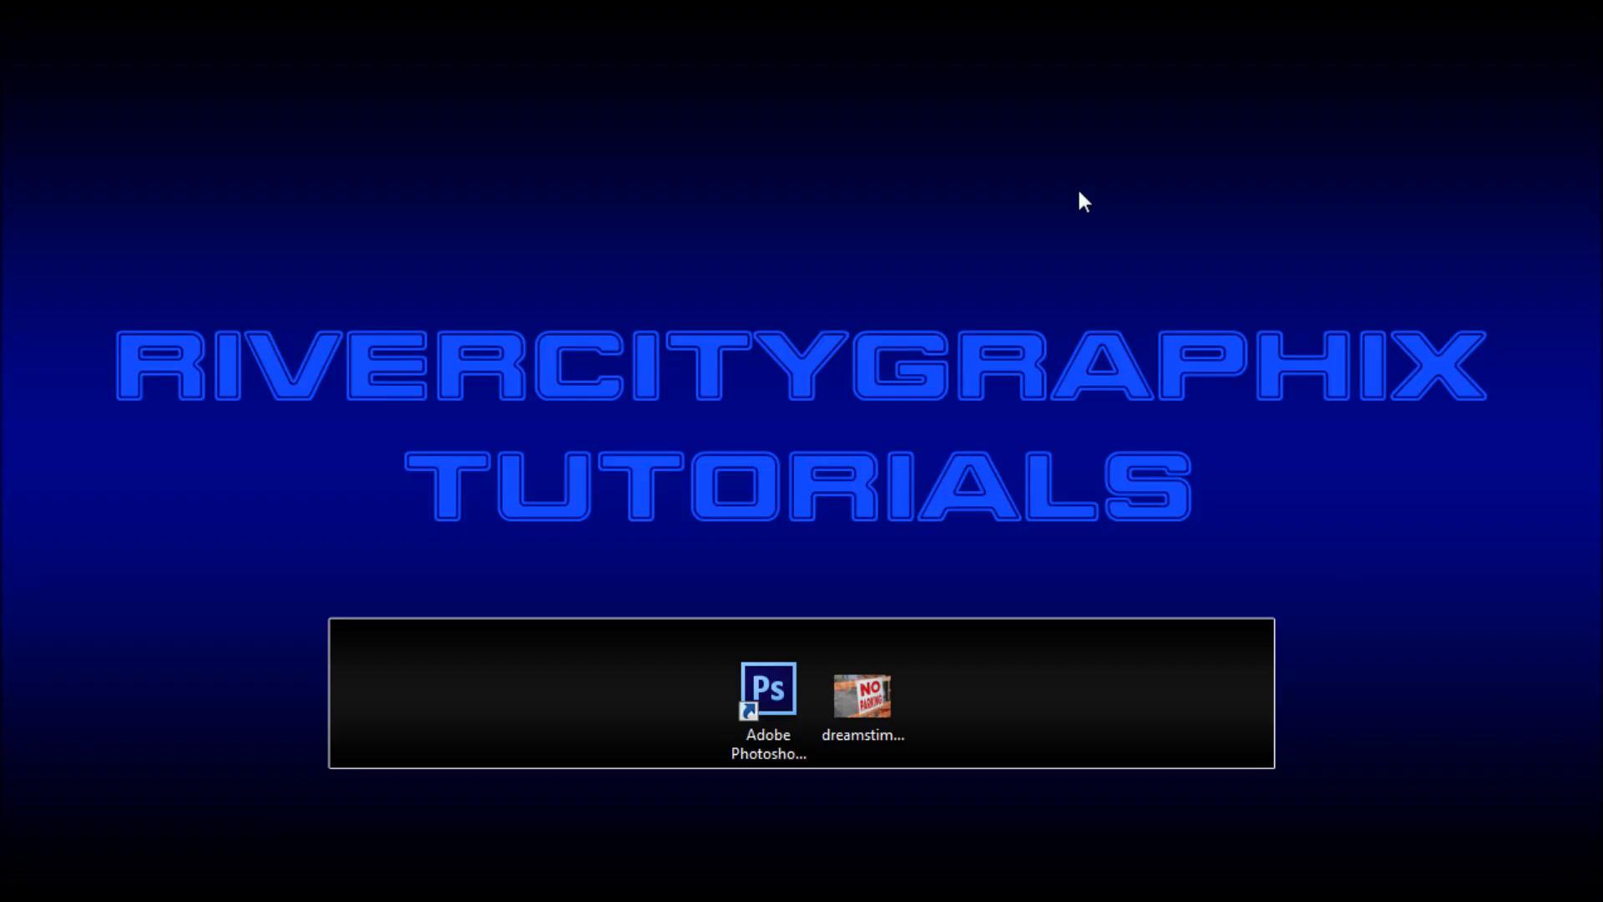
- Open the No Parking sign photo in Photoshop from the desktop
{"action": "double_click", "coordinate": [865, 698]}
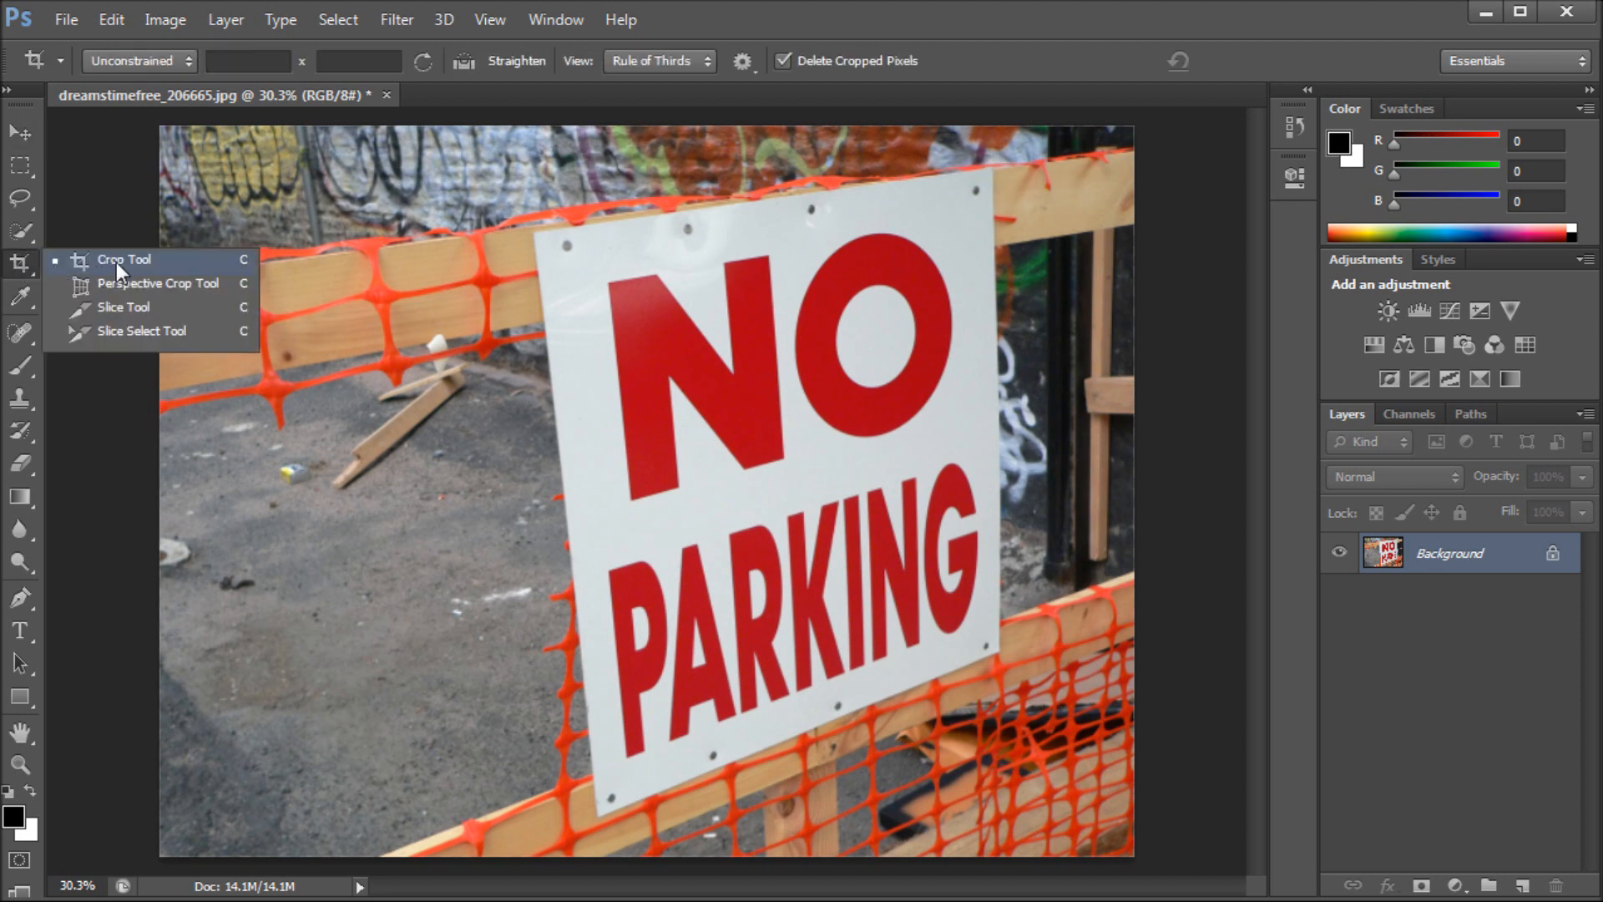
{"action": "mouse_move", "coordinate": [105, 311]}
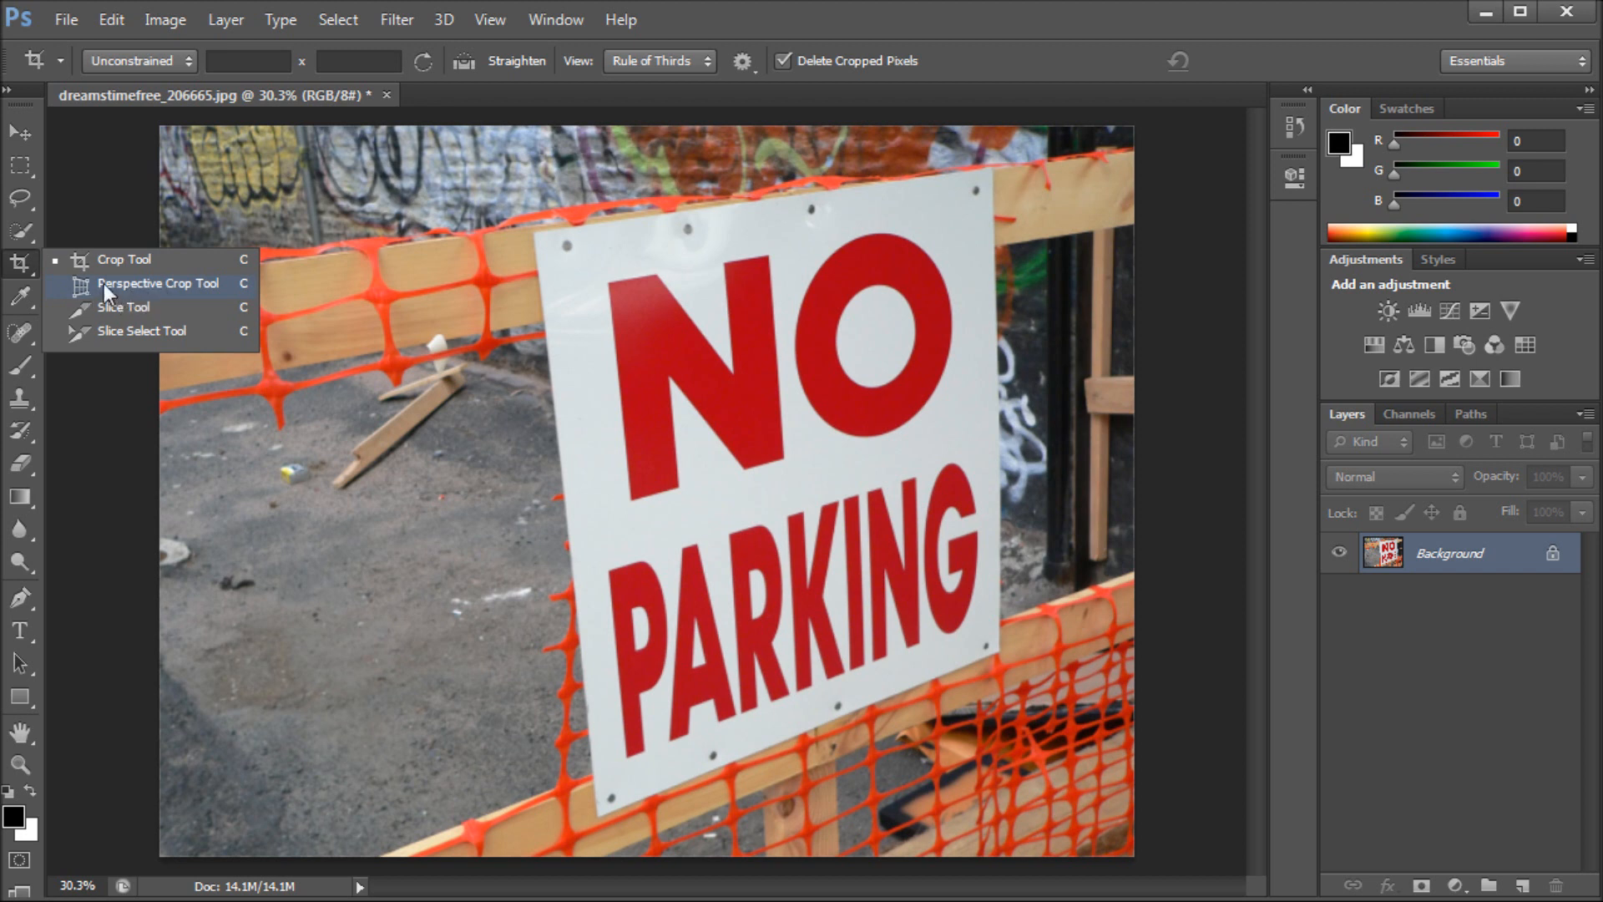
{"action": "mouse_move", "coordinate": [84, 303]}
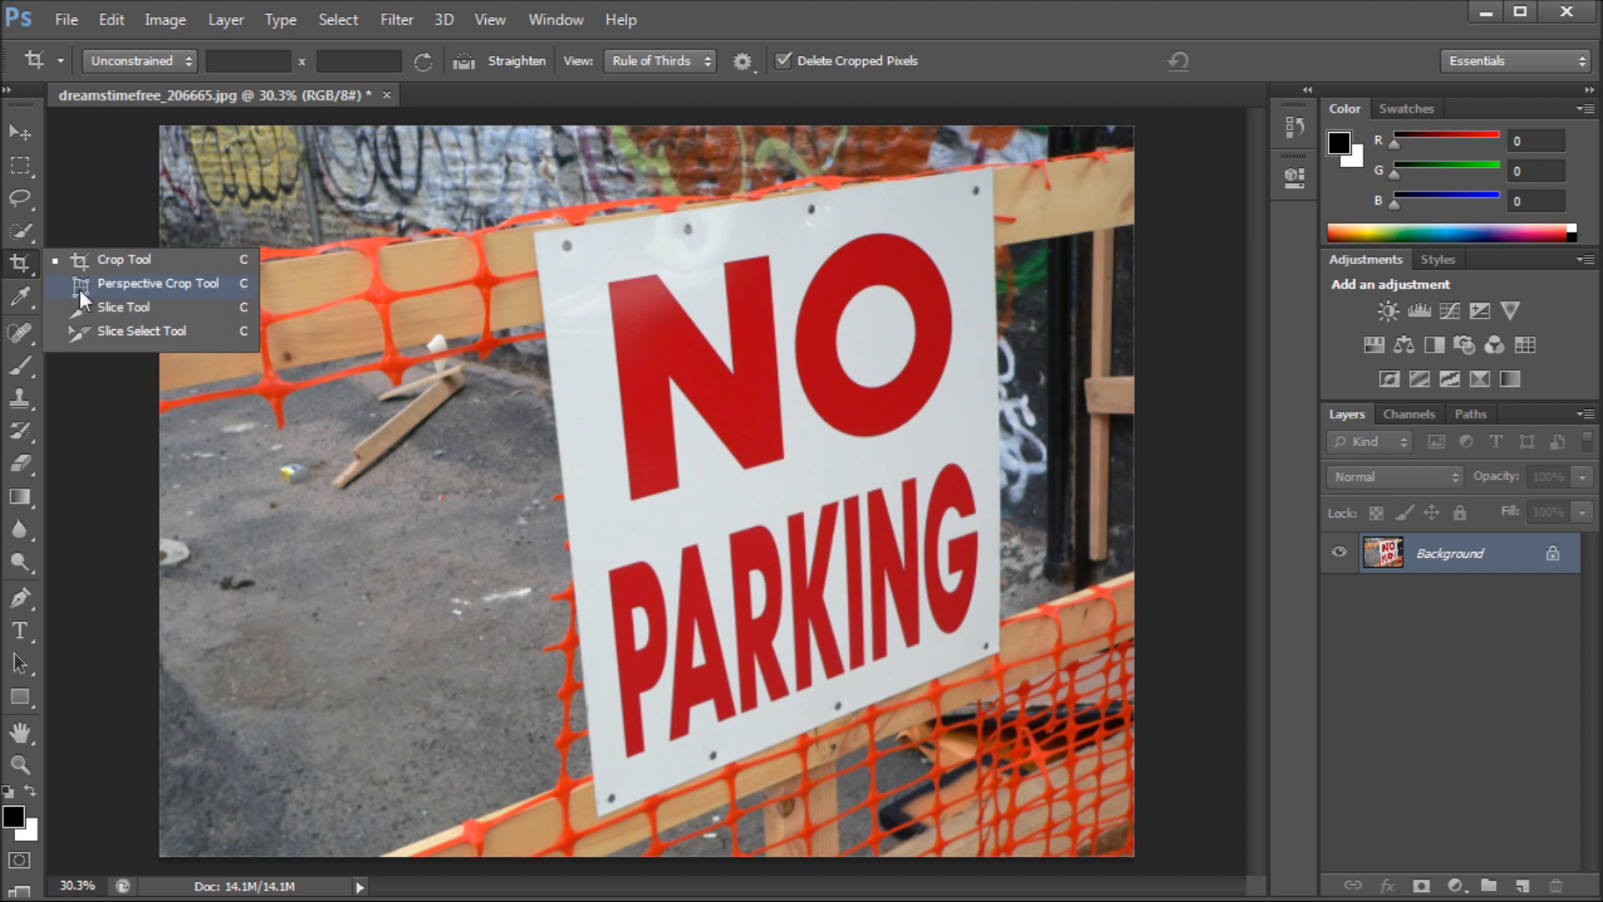
{"action": "mouse_move", "coordinate": [113, 291]}
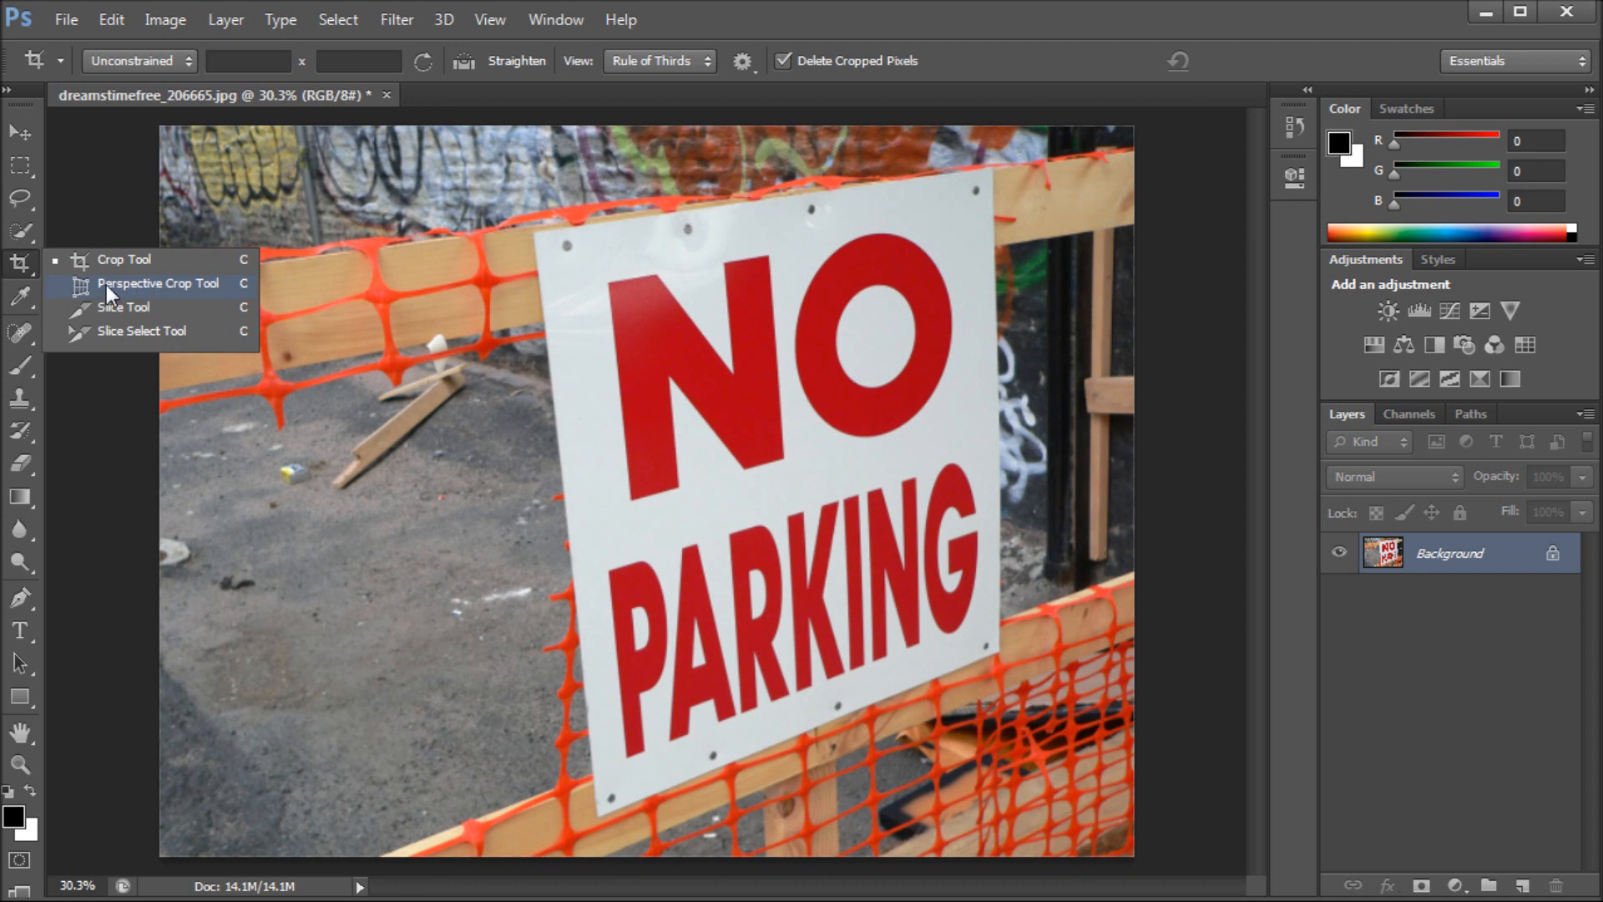
{"action": "mouse_move", "coordinate": [187, 288]}
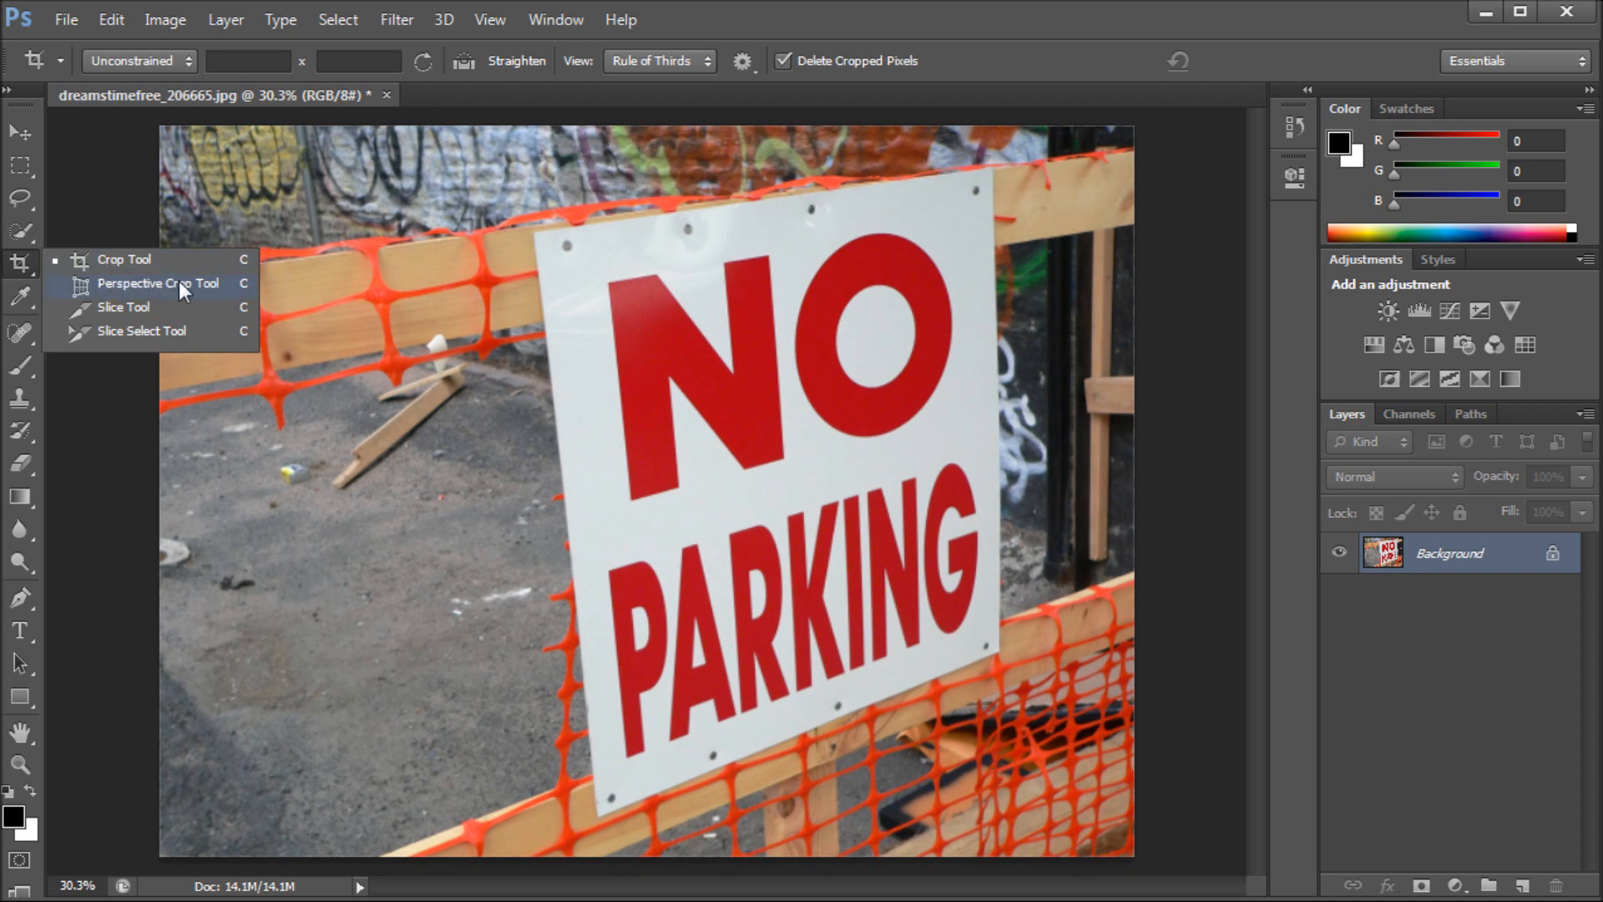
{"action": "mouse_move", "coordinate": [120, 354]}
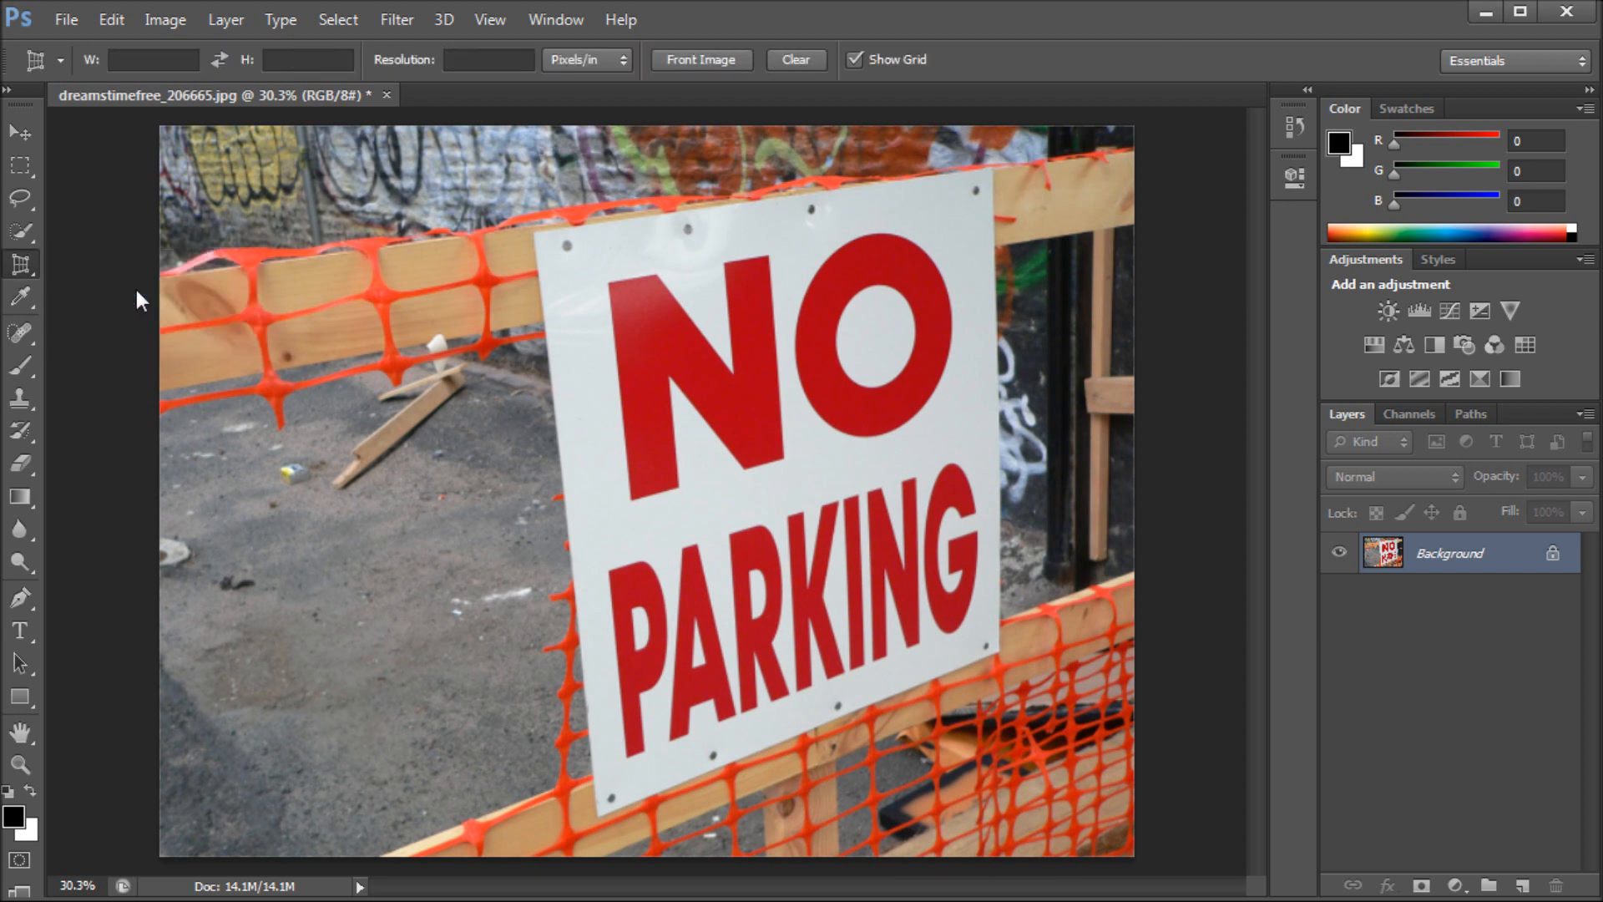
{"action": "mouse_move", "coordinate": [521, 257]}
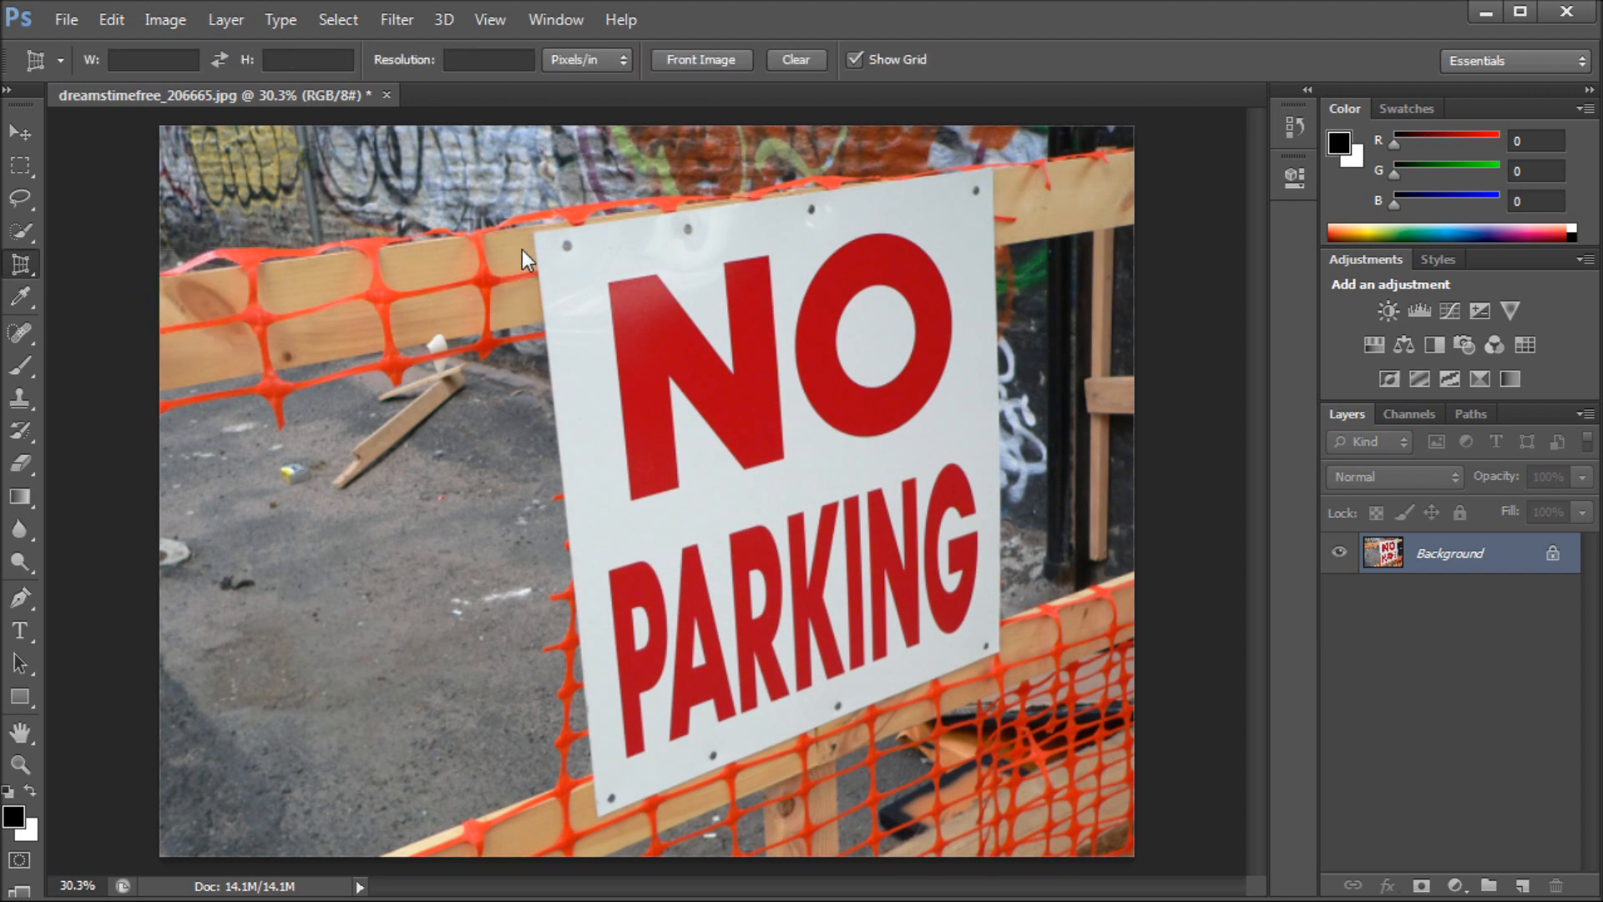
{"action": "mouse_move", "coordinate": [536, 242]}
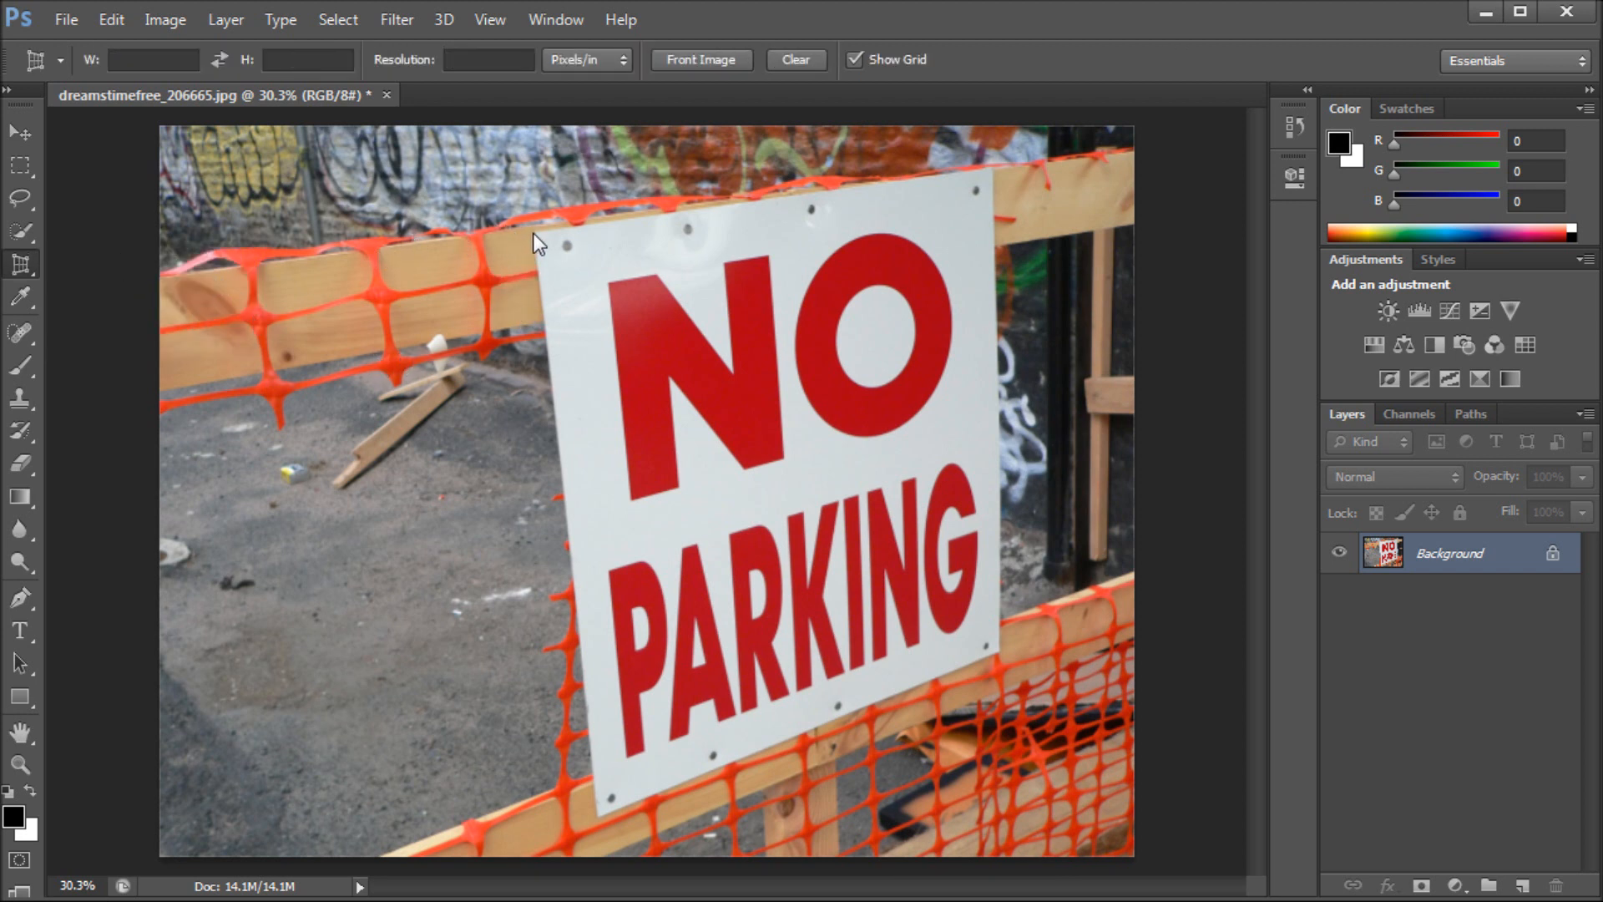
{"action": "mouse_move", "coordinate": [525, 237]}
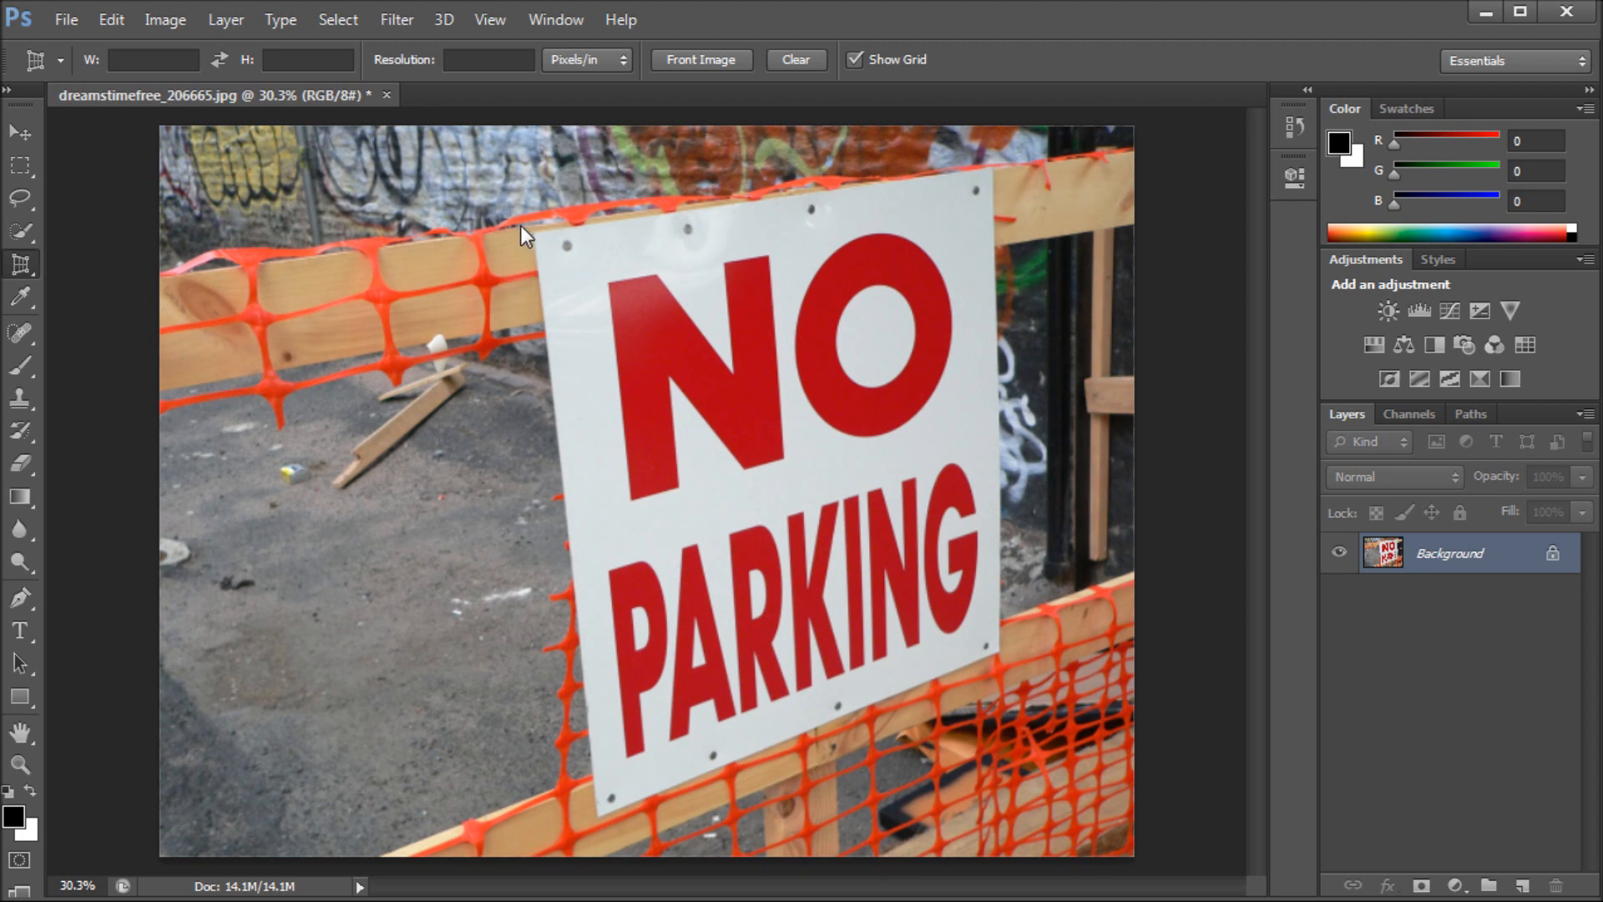
{"action": "mouse_move", "coordinate": [626, 342]}
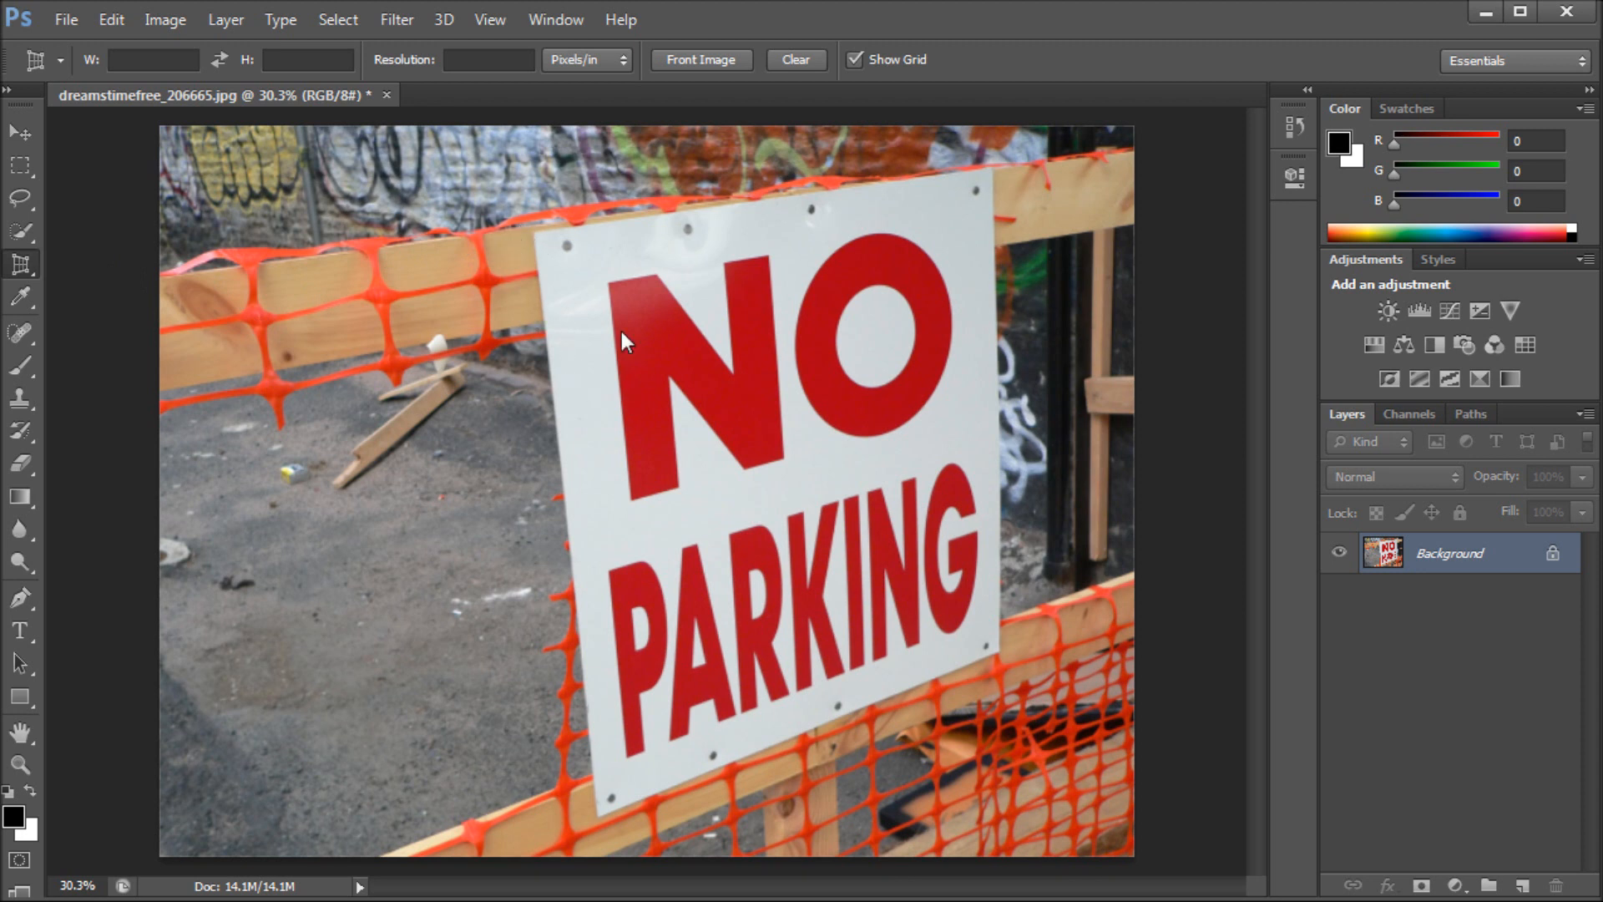
{"action": "mouse_move", "coordinate": [449, 164]}
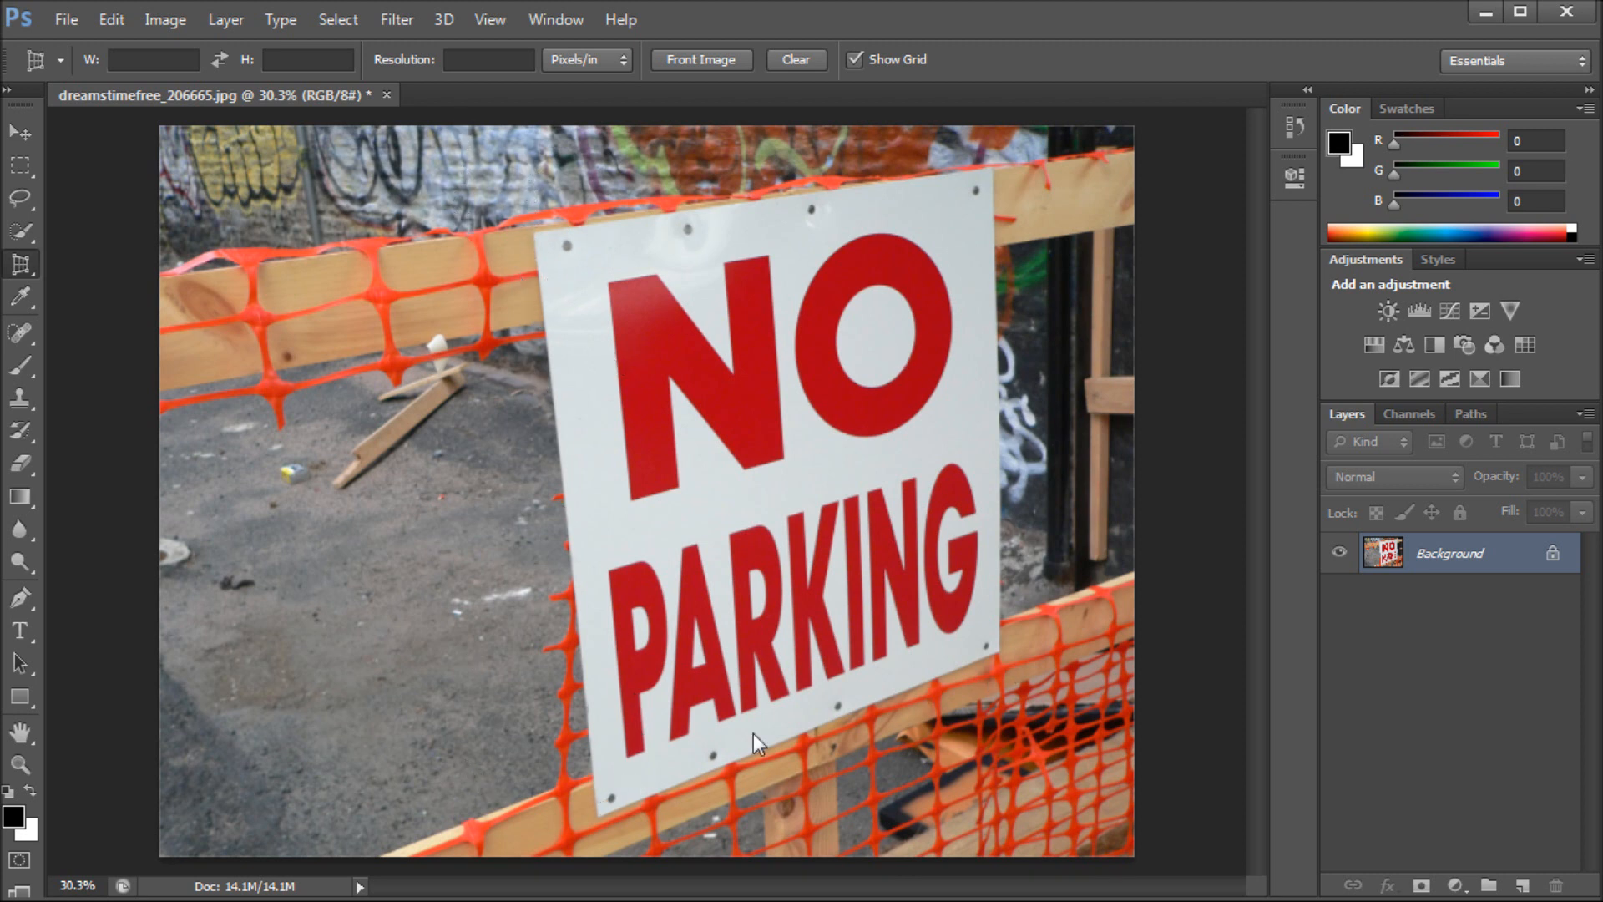
{"action": "mouse_move", "coordinate": [802, 758]}
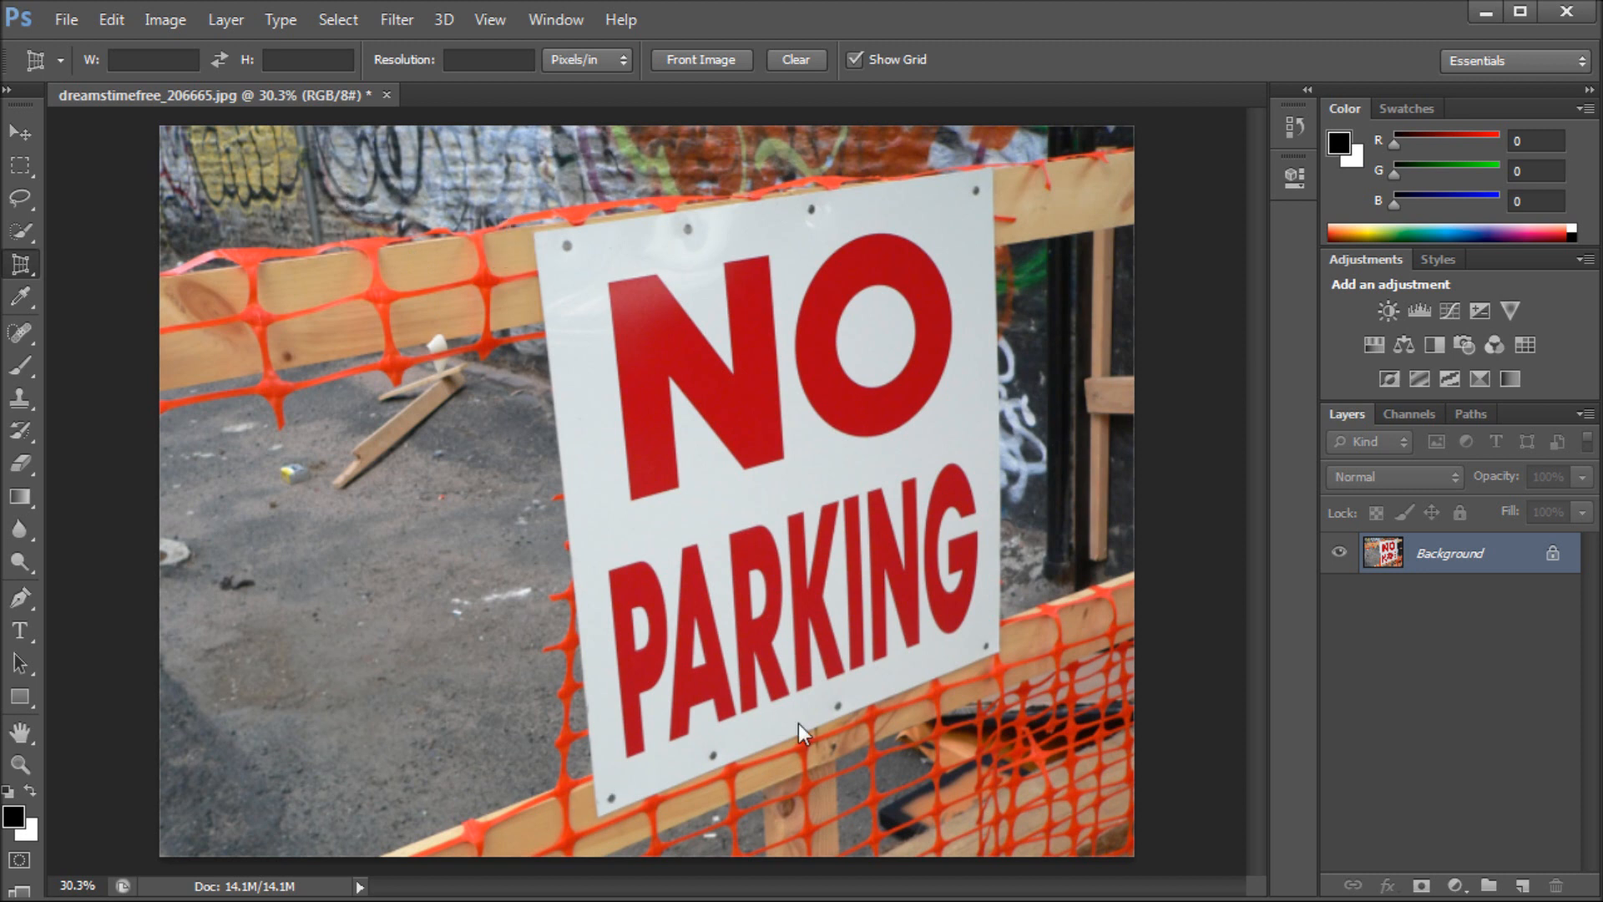
{"action": "mouse_move", "coordinate": [962, 673]}
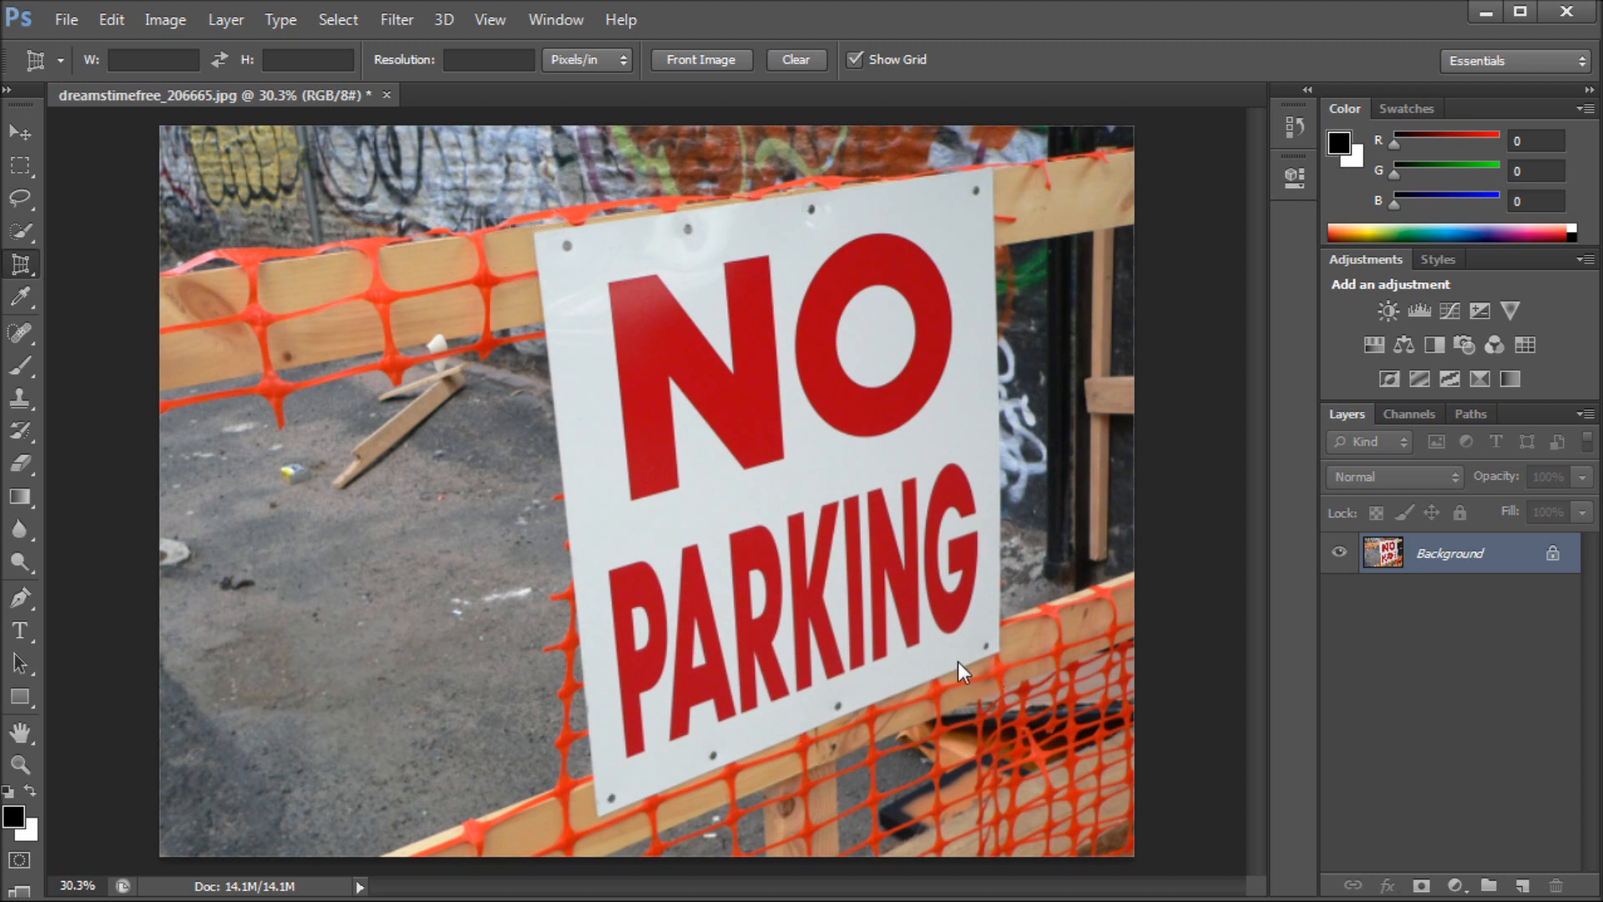
{"action": "mouse_move", "coordinate": [529, 254]}
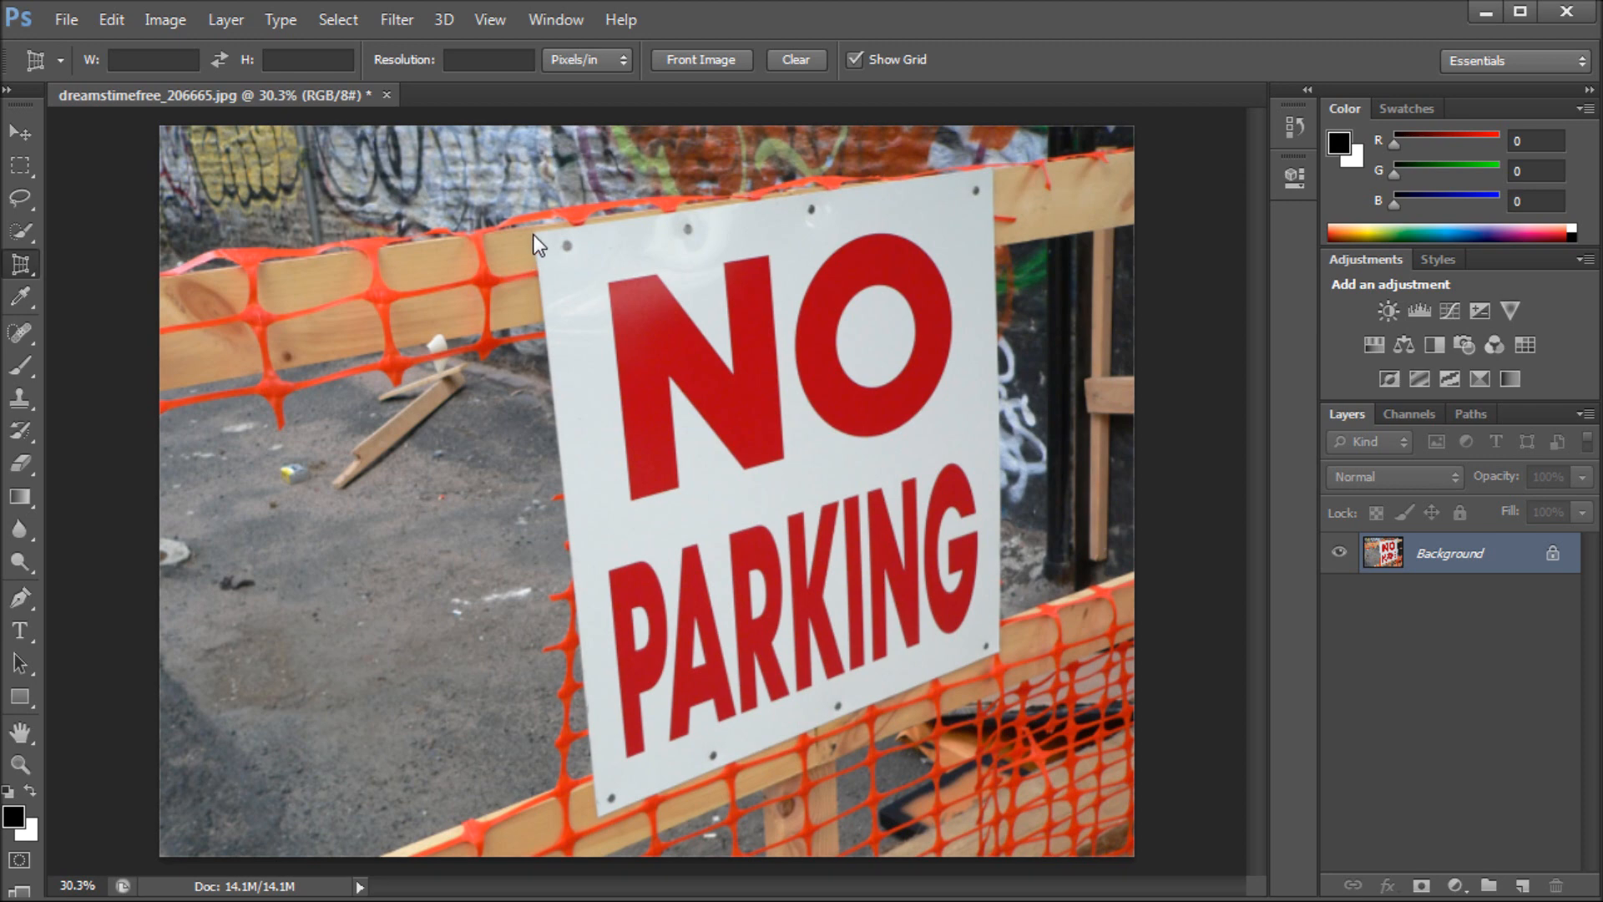
- Place the perspective crop's four corners on the tilted sign's edges, refining the lower-right corner
{"action": "left_click_drag", "start_coordinate": [529, 234], "coordinate": [602, 825]}
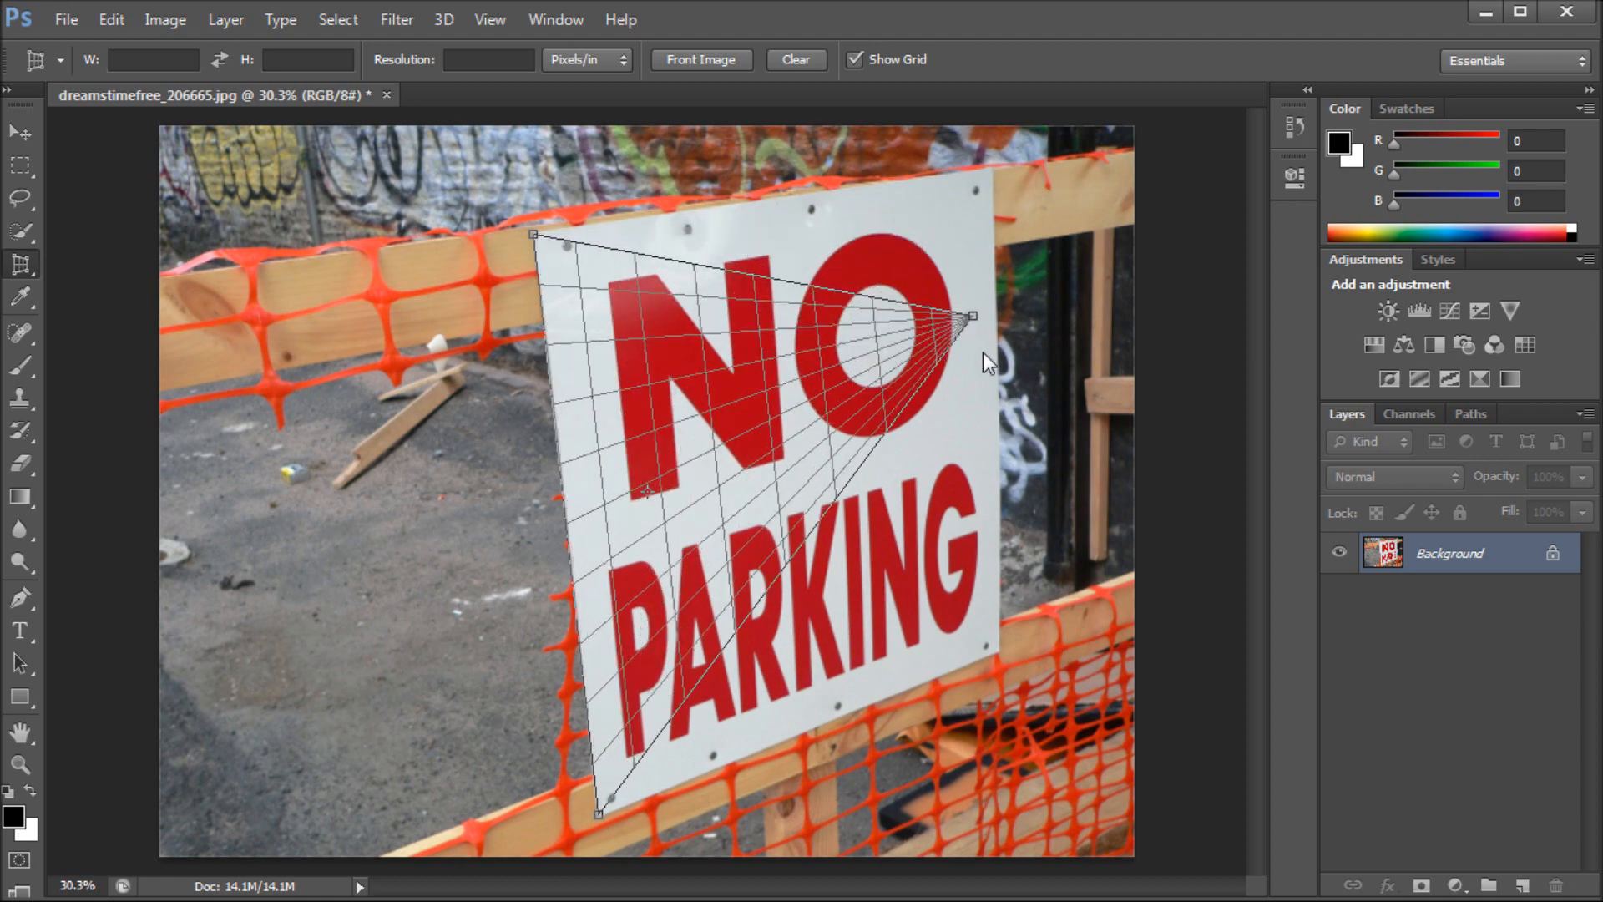
{"action": "left_click_drag", "start_coordinate": [972, 315], "coordinate": [989, 623]}
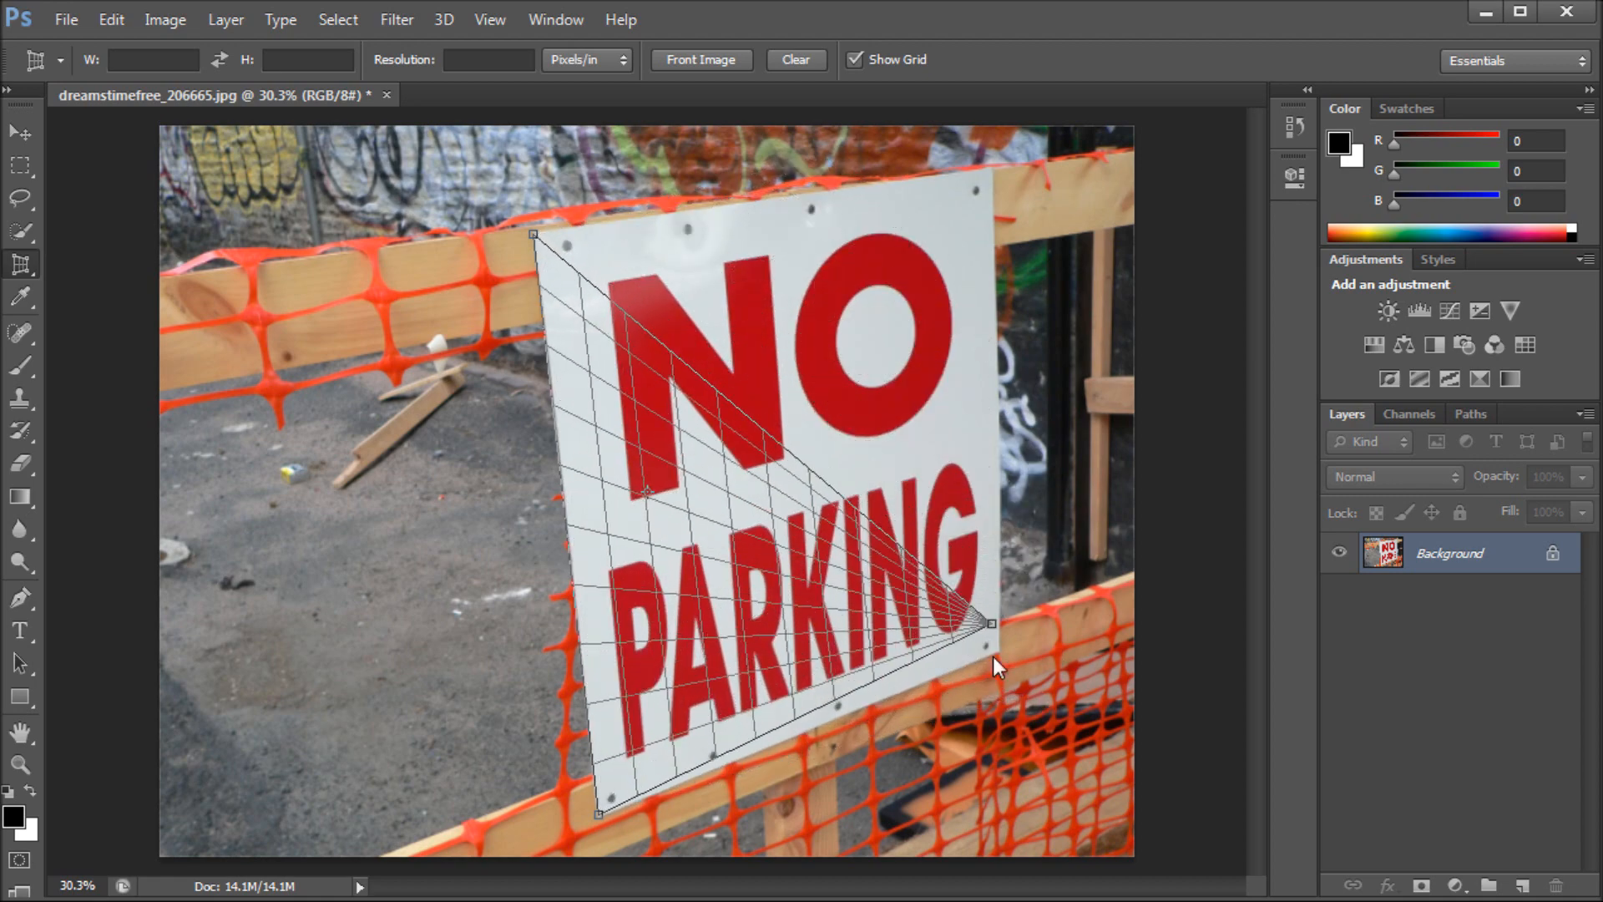
{"action": "left_click_drag", "start_coordinate": [991, 623], "coordinate": [1019, 641]}
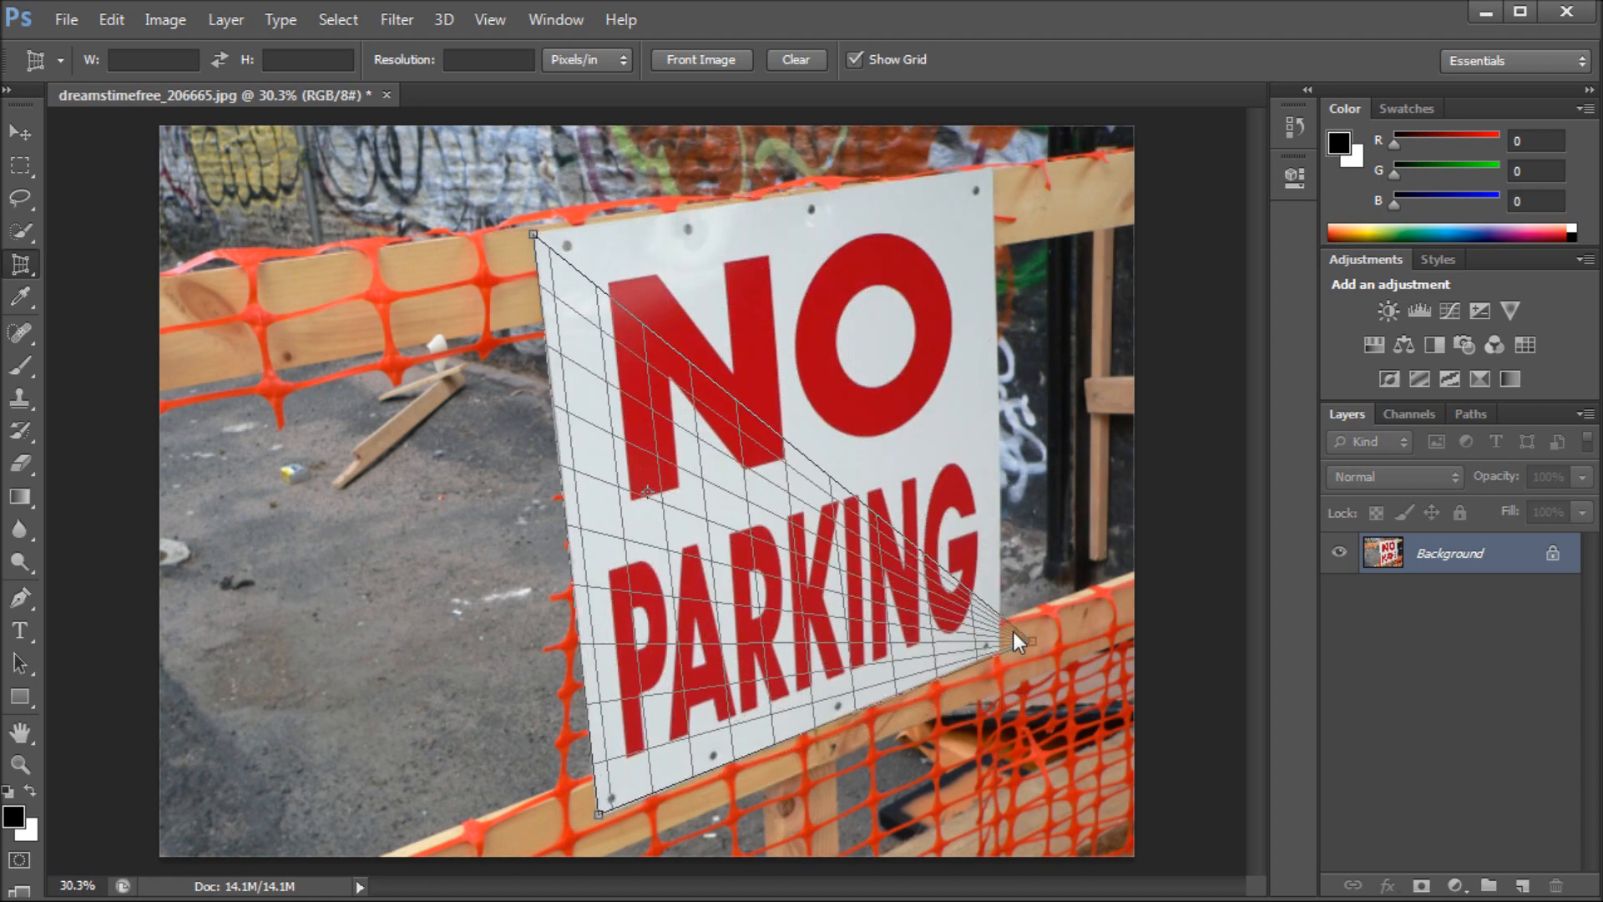
{"action": "left_click_drag", "start_coordinate": [1019, 642], "coordinate": [1009, 654]}
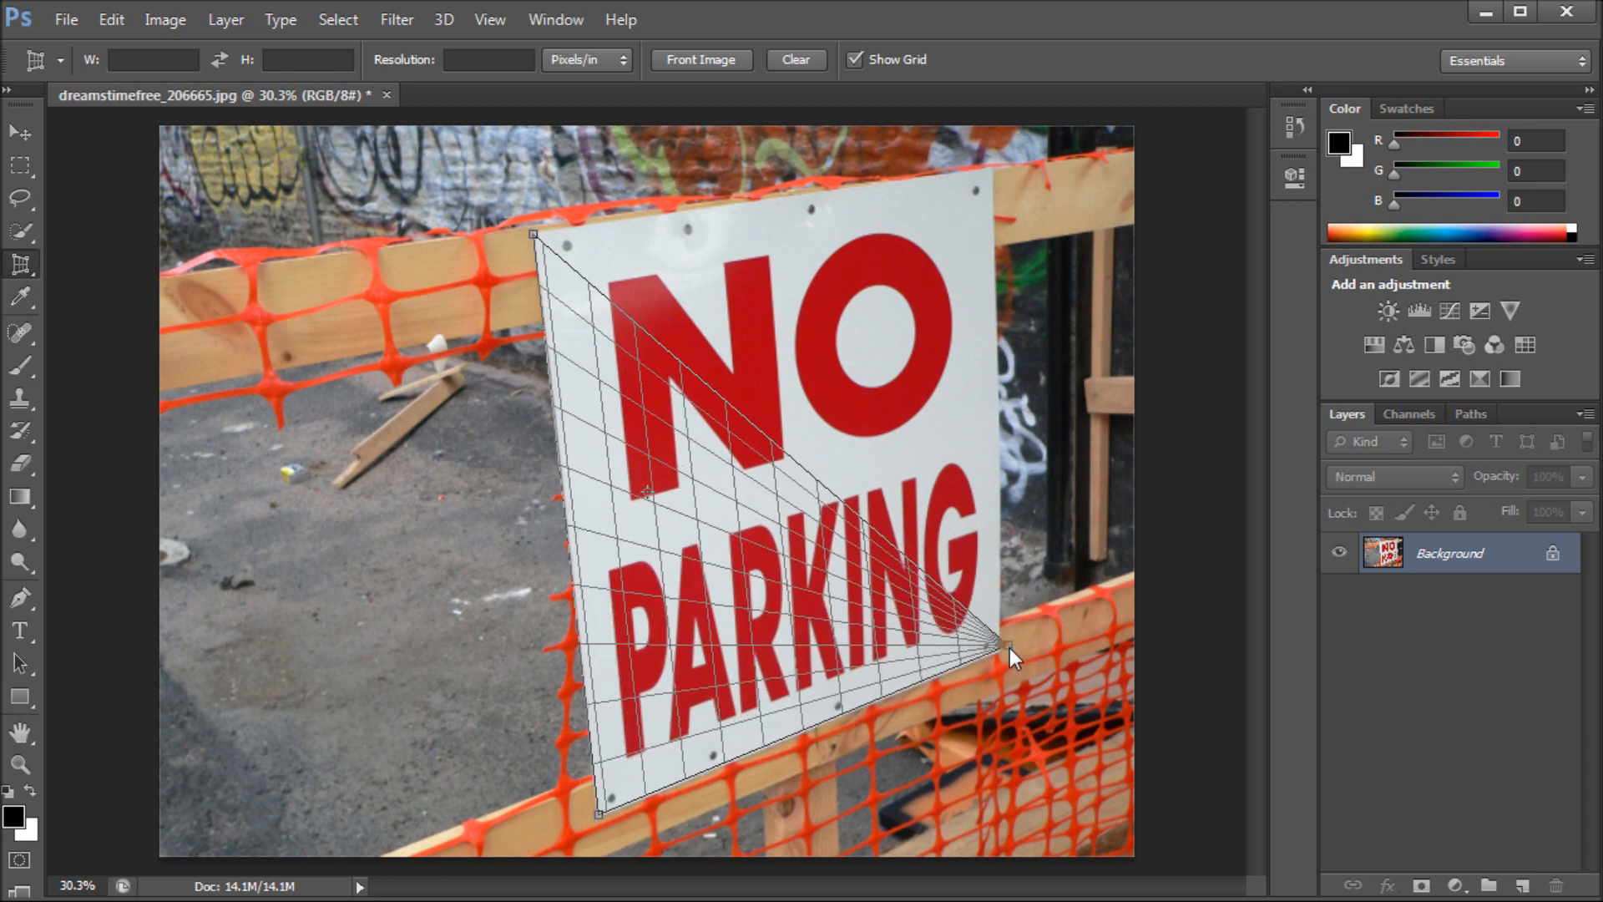
{"action": "left_click_drag", "start_coordinate": [1012, 654], "coordinate": [1002, 664]}
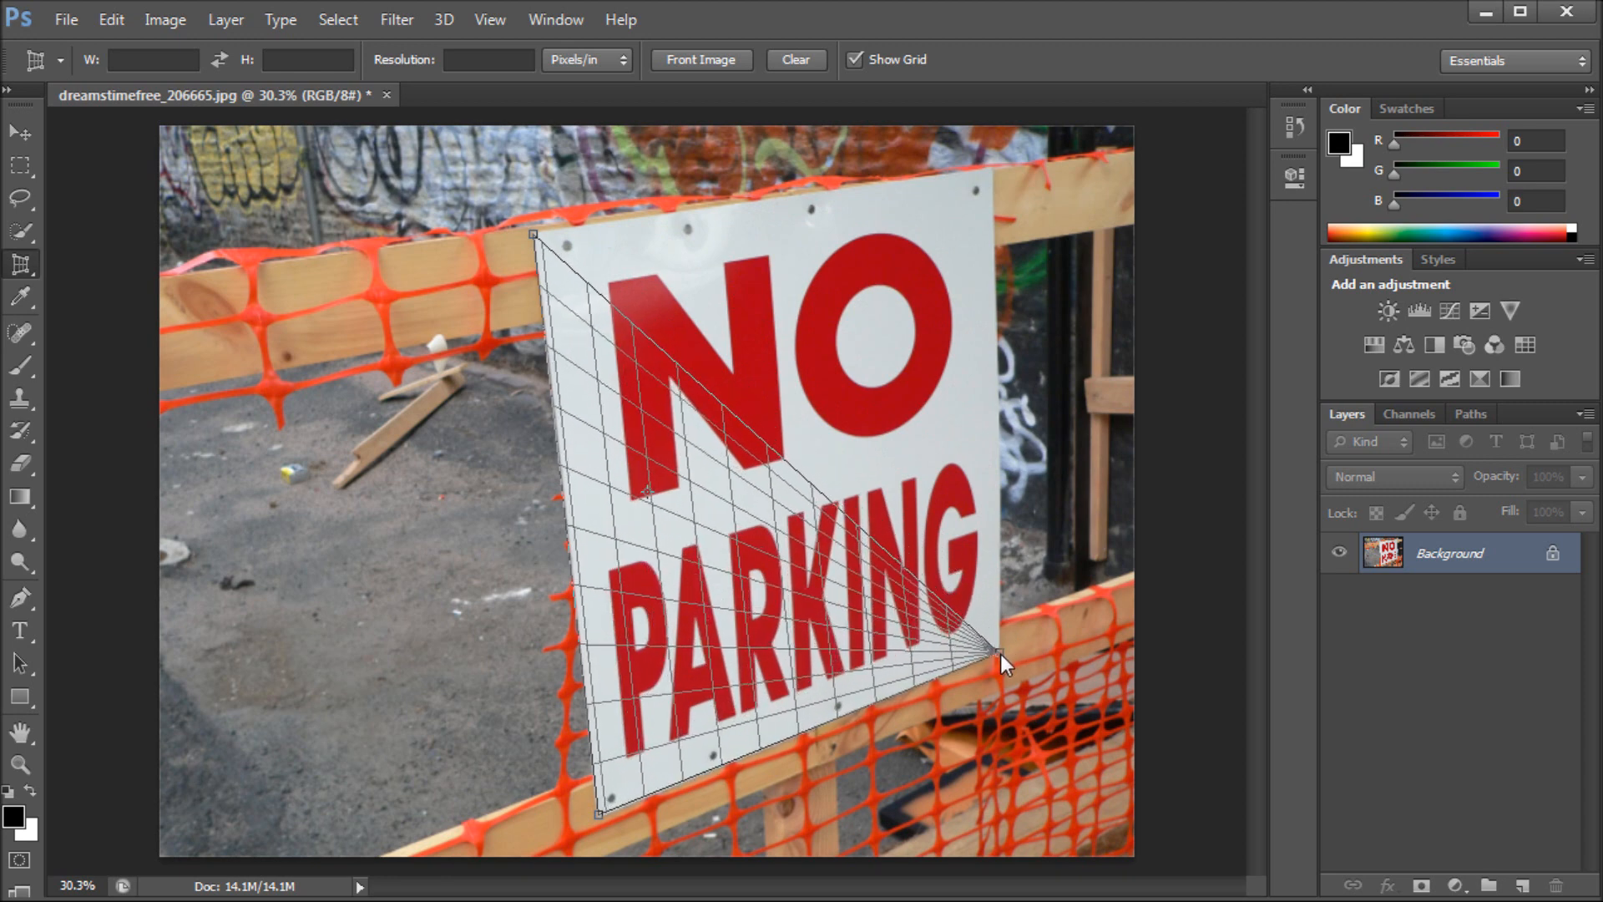
{"action": "left_click_drag", "start_coordinate": [1004, 664], "coordinate": [996, 172]}
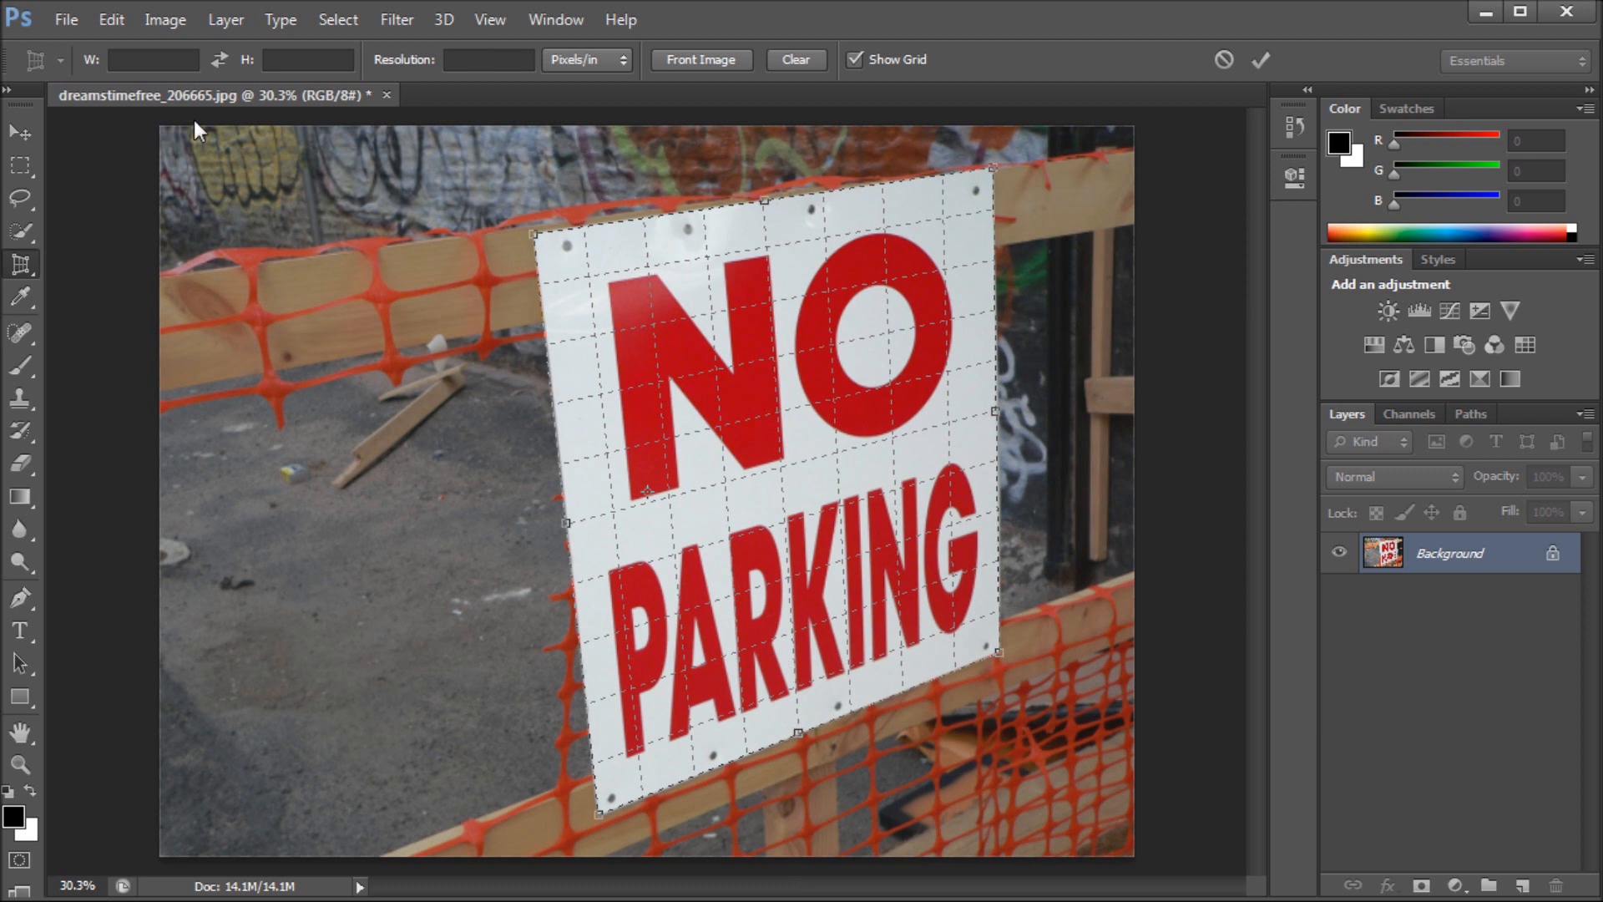
{"action": "mouse_move", "coordinate": [998, 259]}
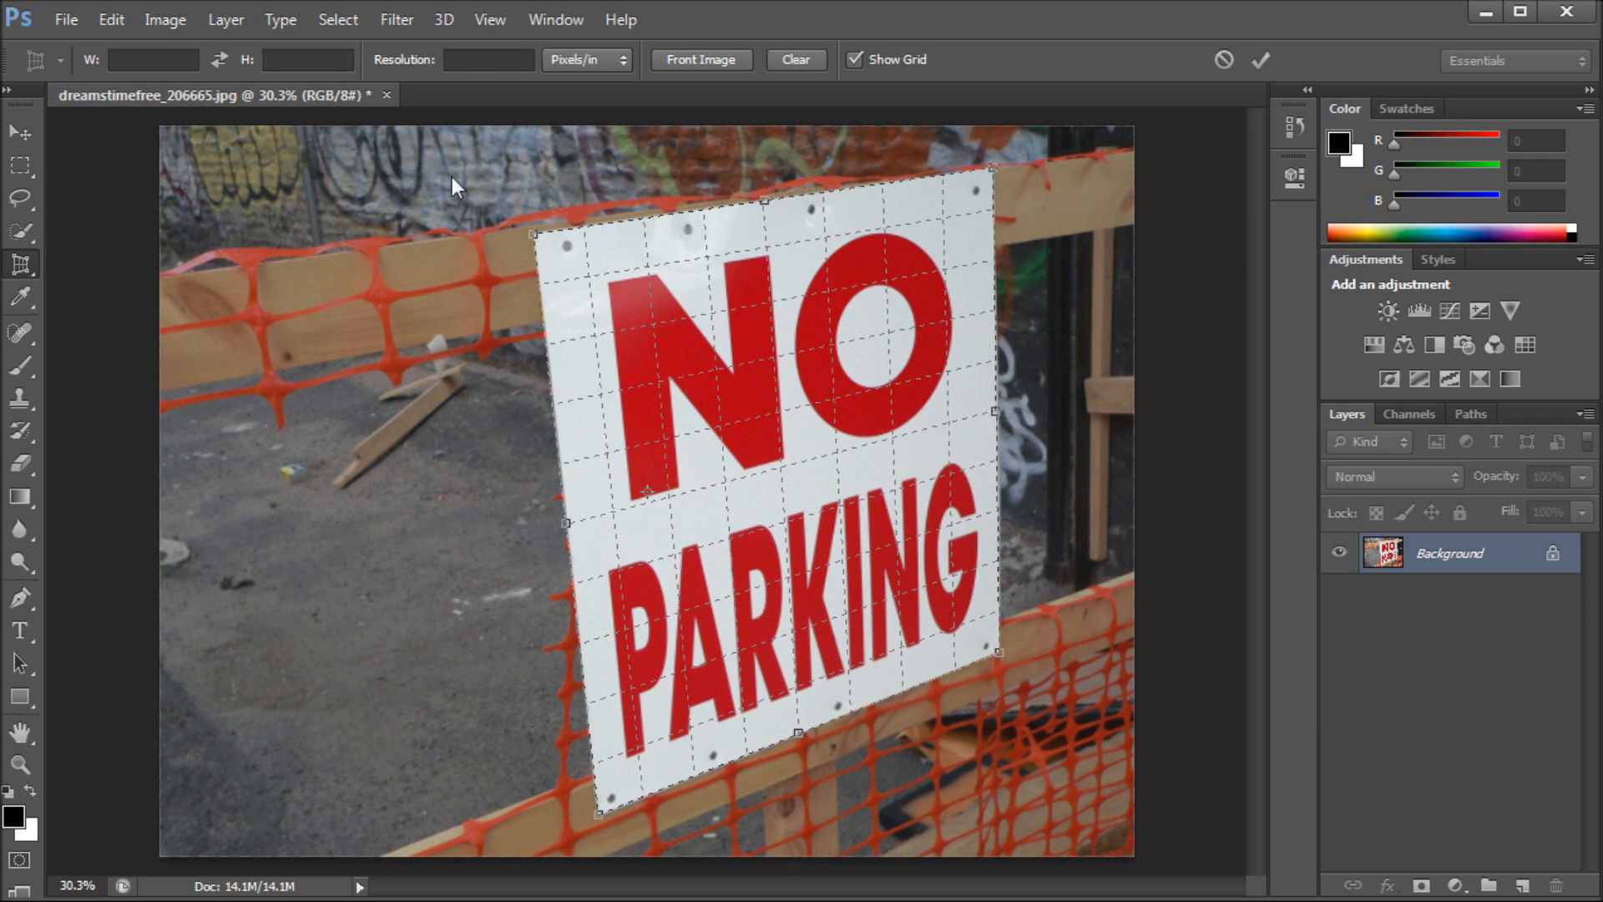
{"action": "mouse_move", "coordinate": [1176, 110]}
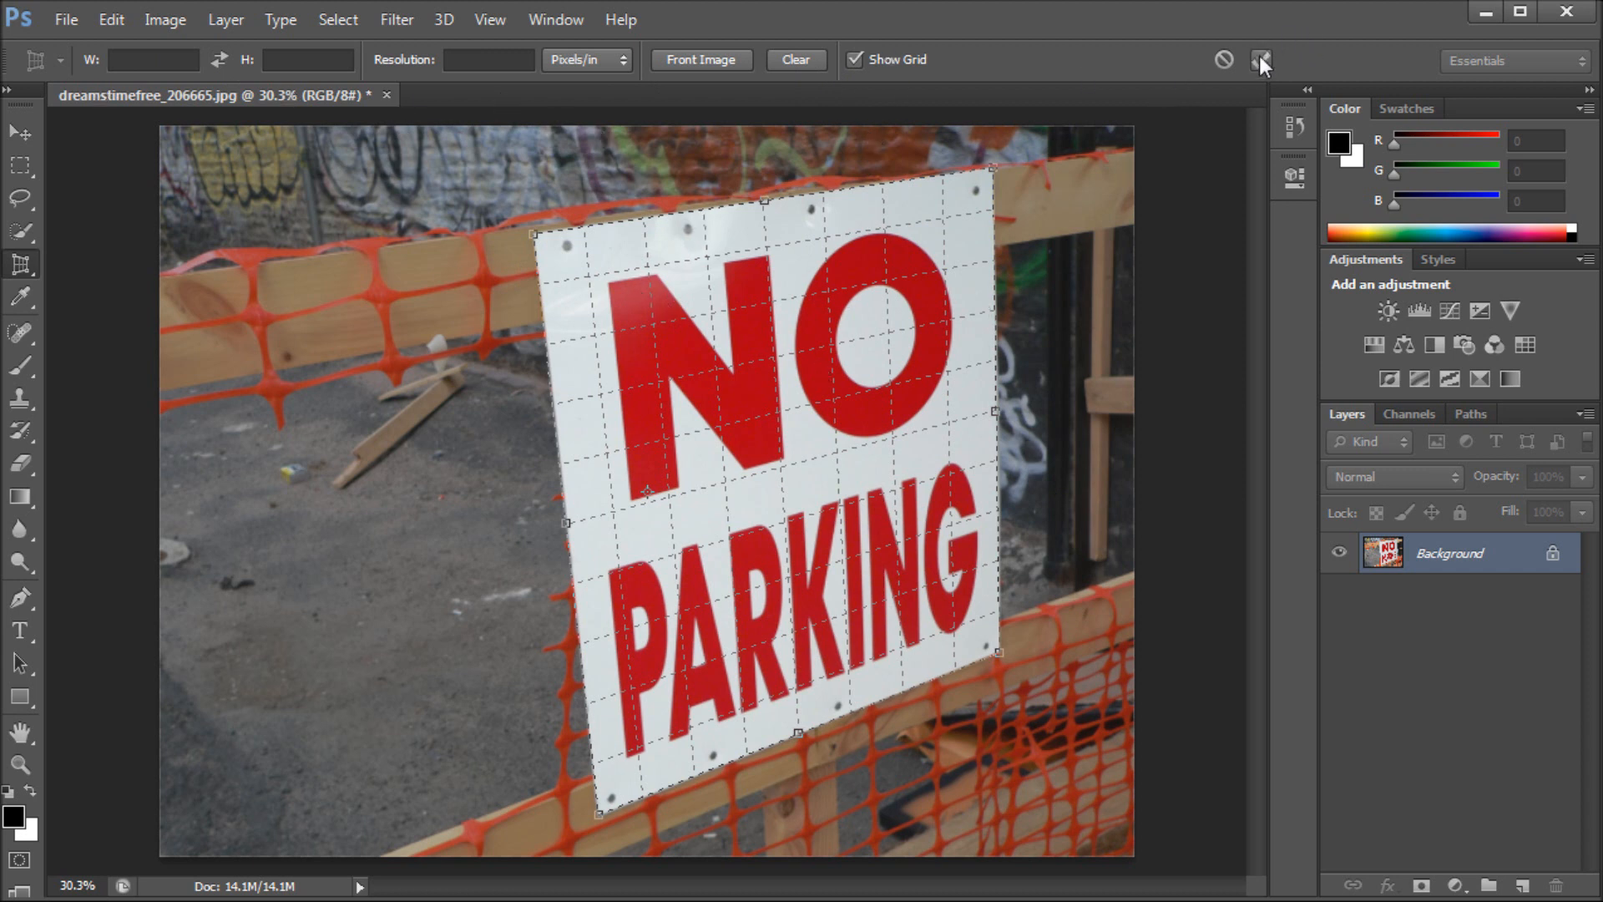
- Apply the perspective crop to flatten the sign and convert the background to Layer 0
{"action": "left_click", "coordinate": [1263, 59]}
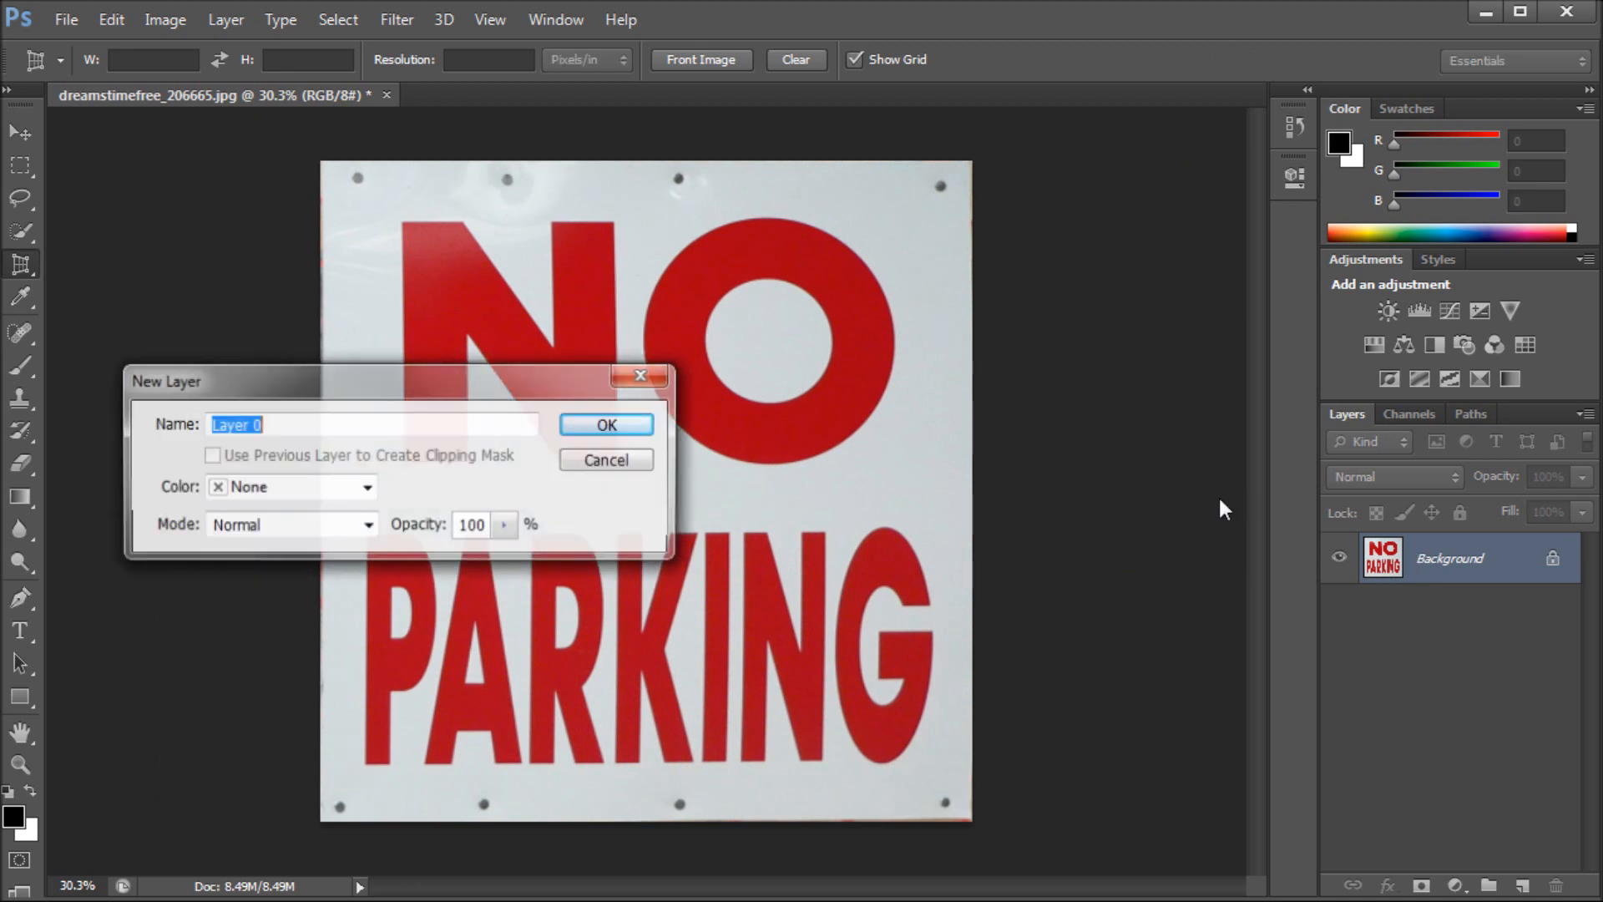
{"action": "left_click", "coordinate": [604, 424]}
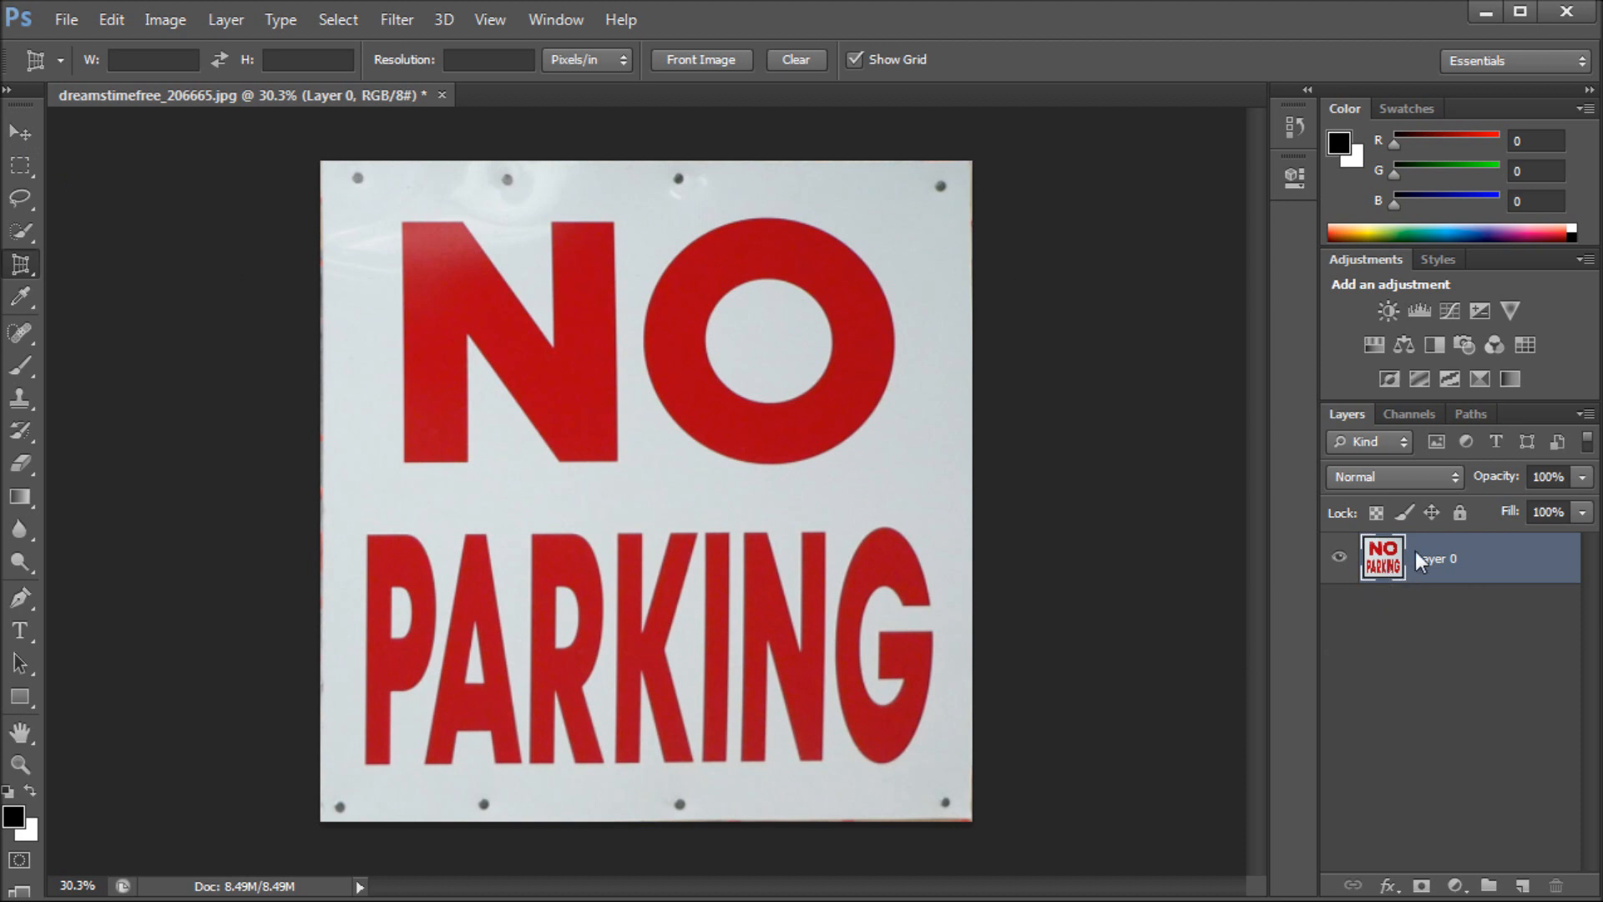
{"action": "left_click", "coordinate": [16, 130]}
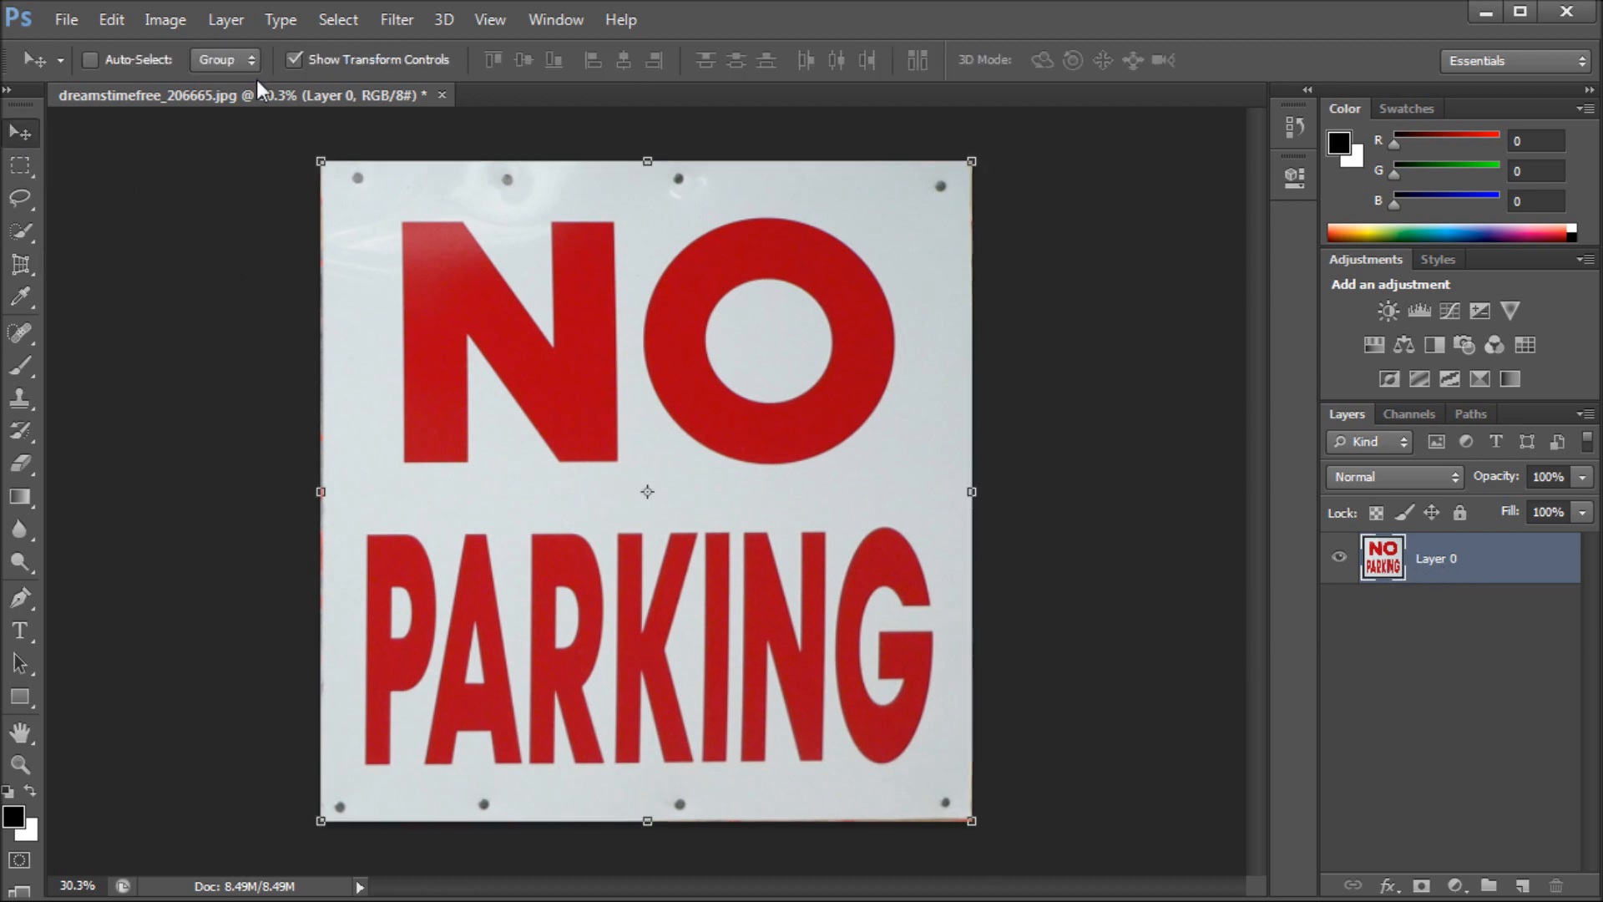
{"action": "mouse_move", "coordinate": [962, 491]}
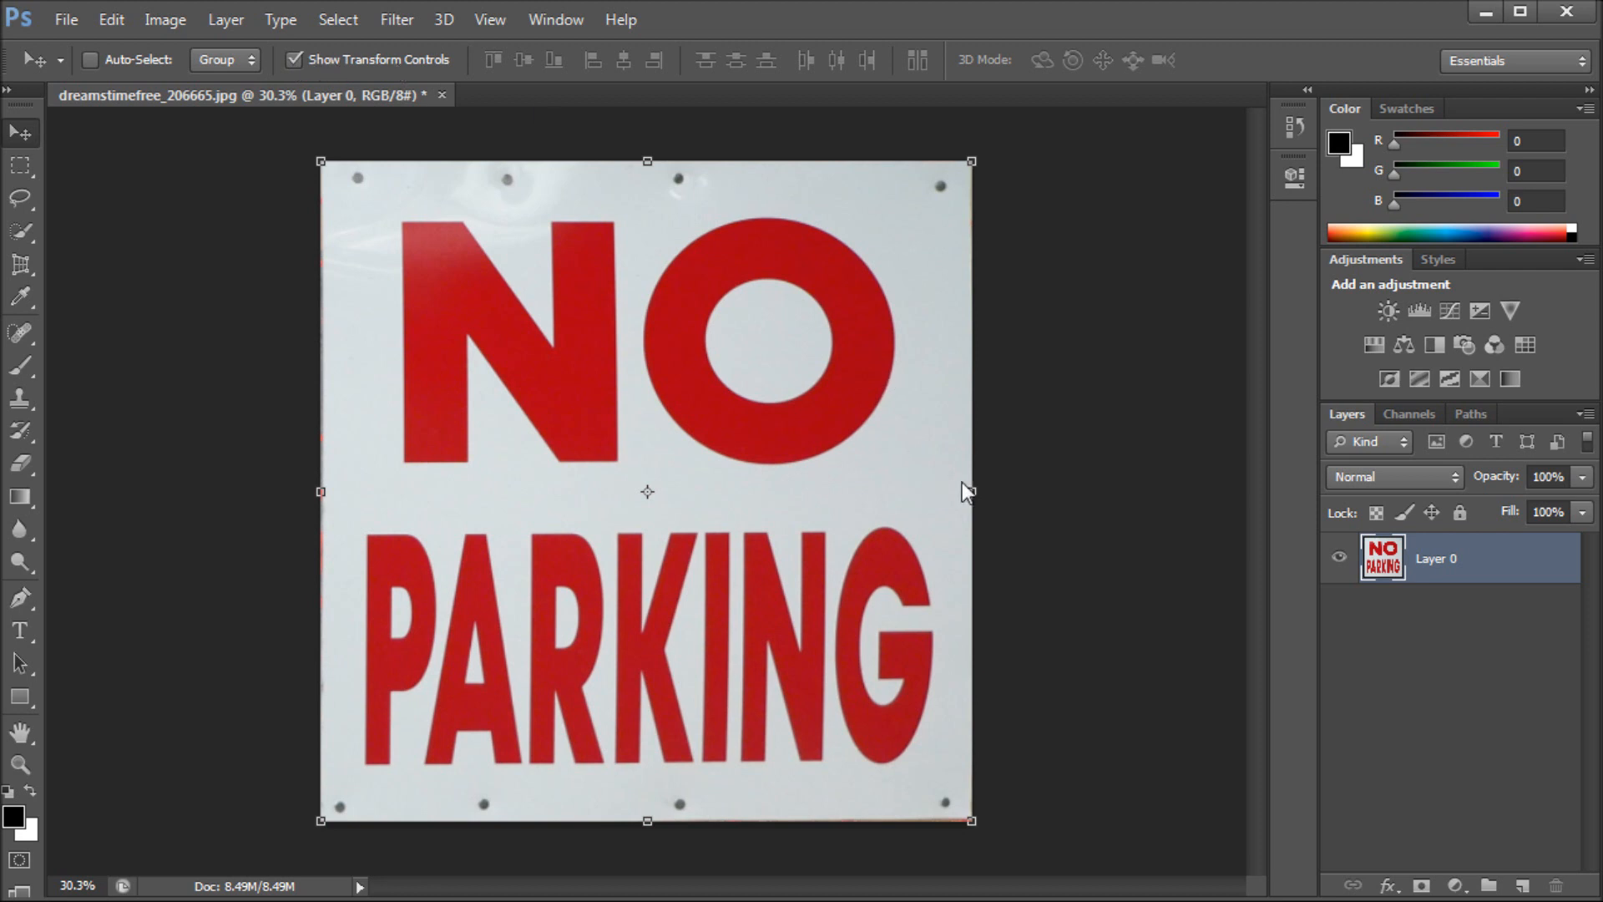
- Adjust the sign layer's width, then trim away the transparent strip via Image > Trim
{"action": "left_click_drag", "start_coordinate": [968, 490], "coordinate": [1097, 491]}
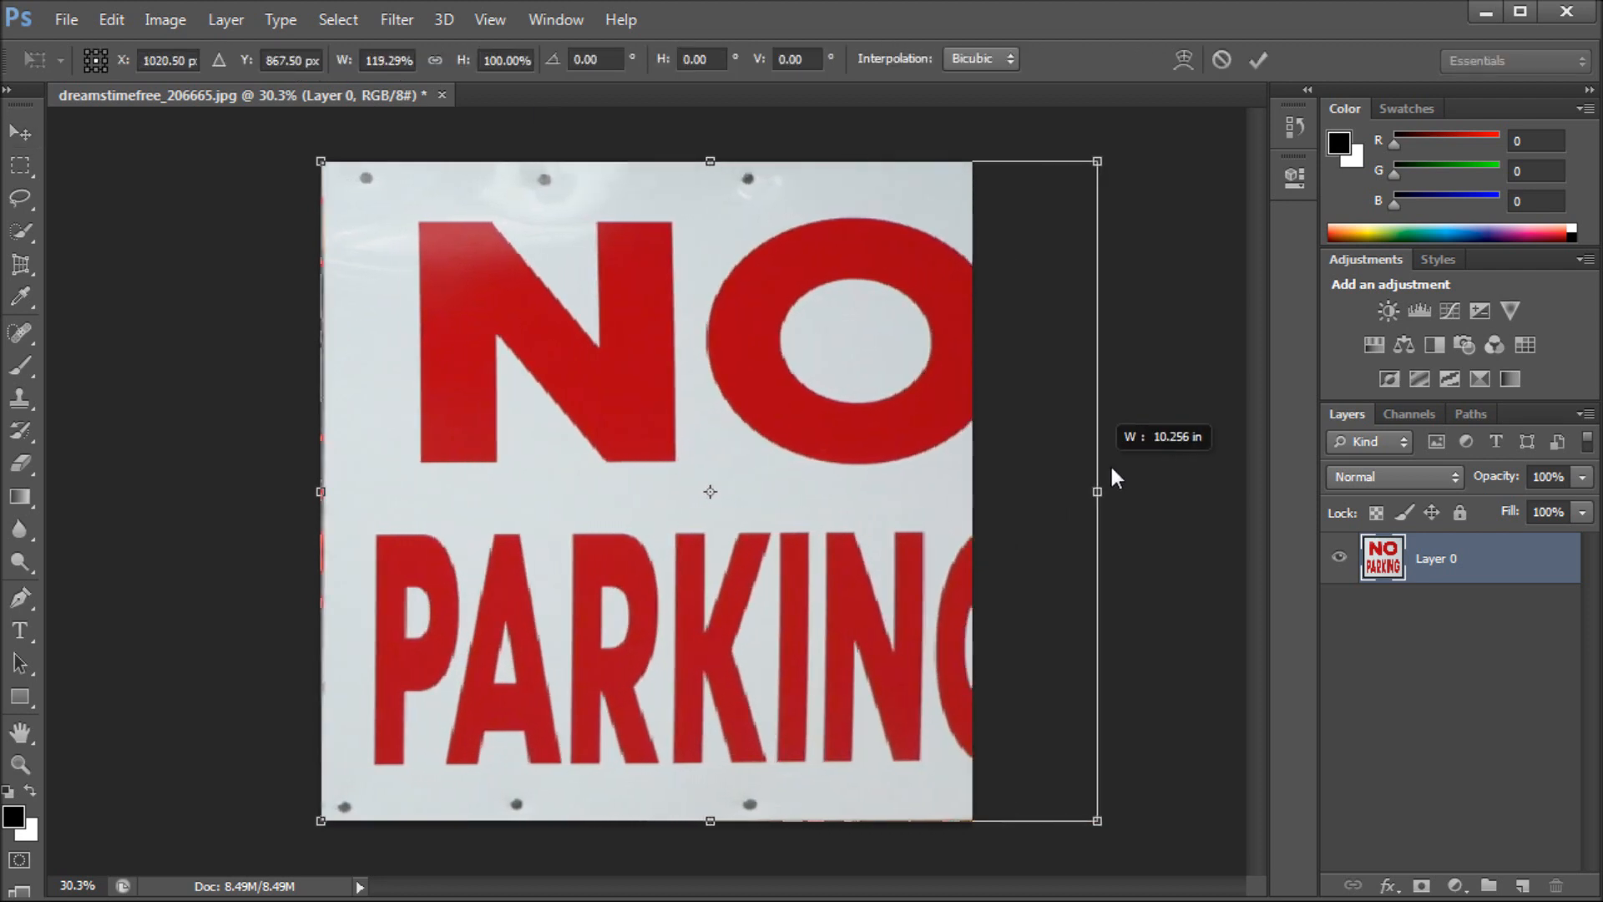
{"action": "left_click_drag", "start_coordinate": [1097, 491], "coordinate": [945, 491]}
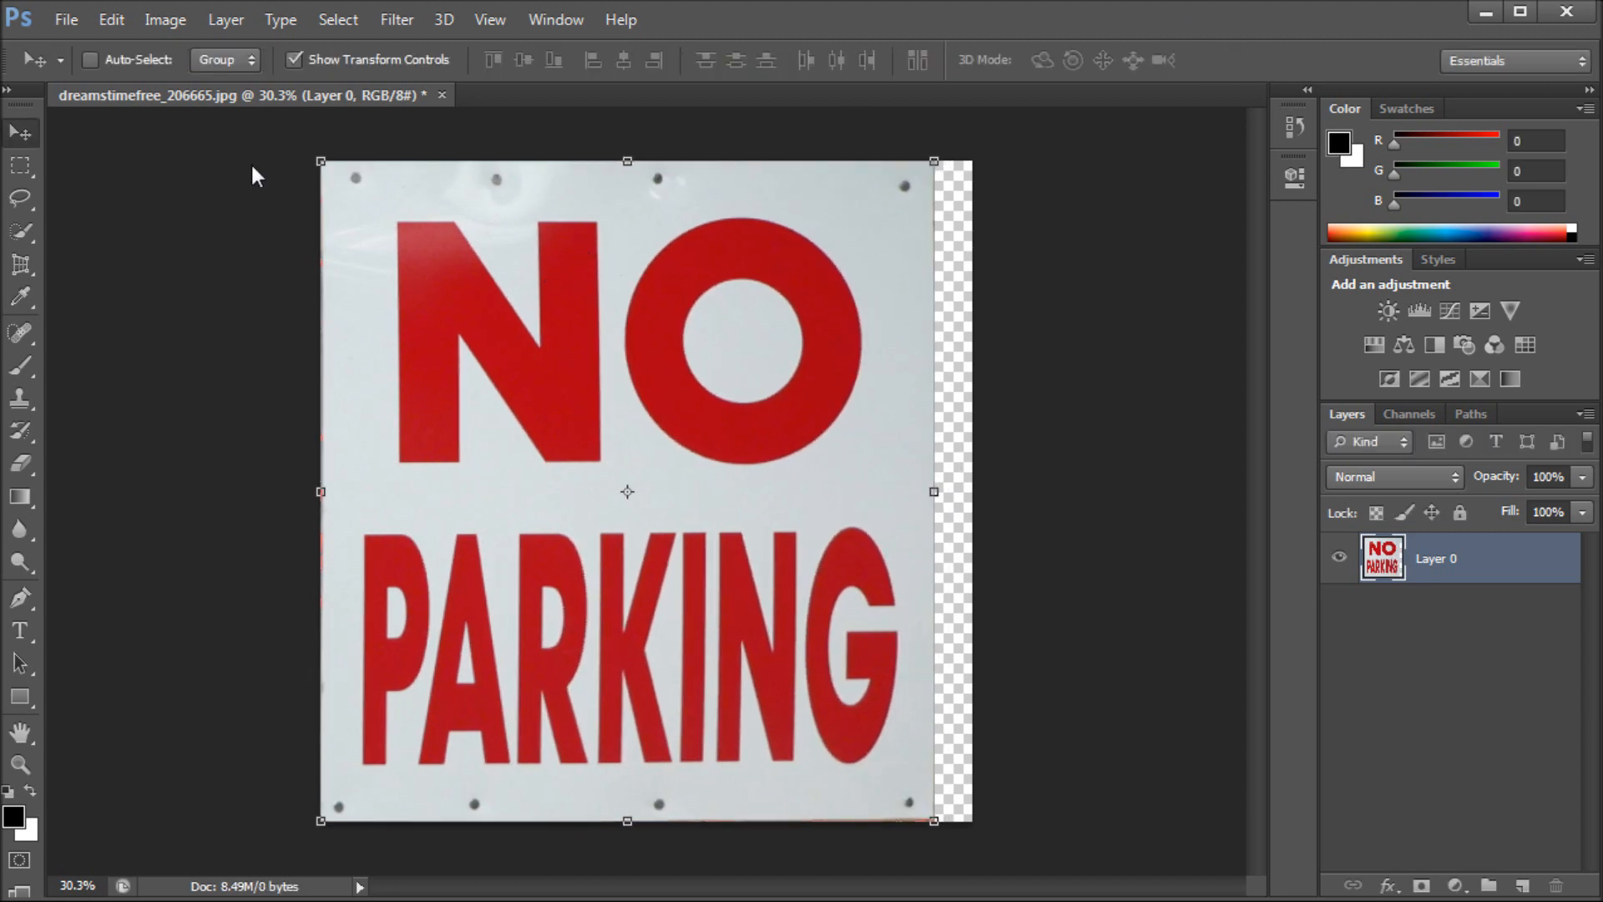
{"action": "left_click", "coordinate": [165, 20]}
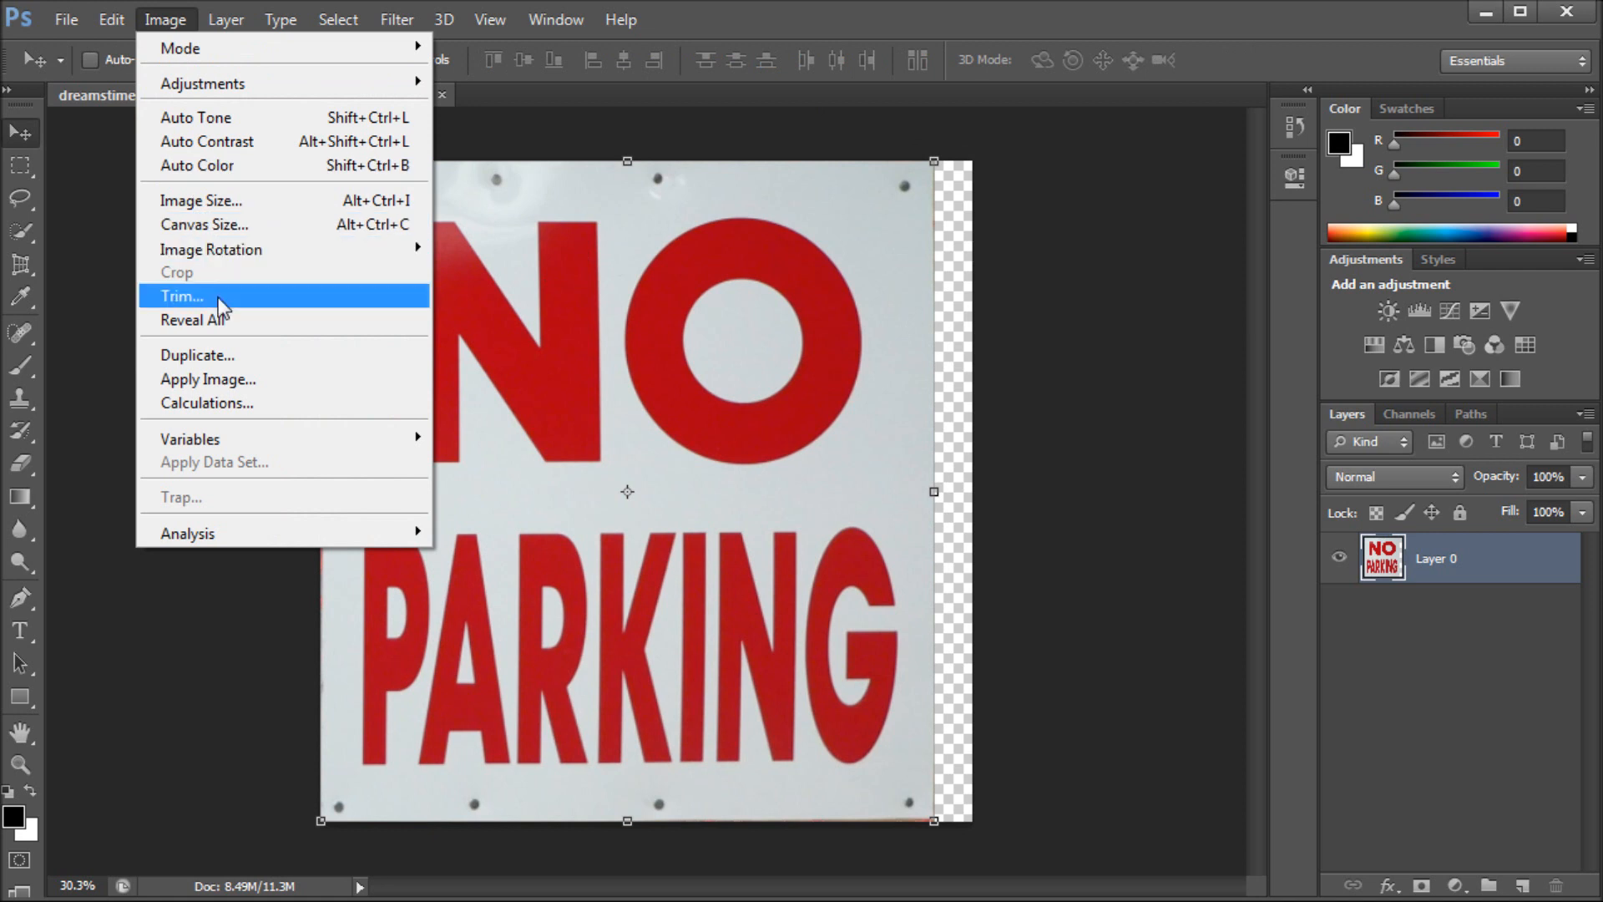
{"action": "left_click", "coordinate": [180, 297]}
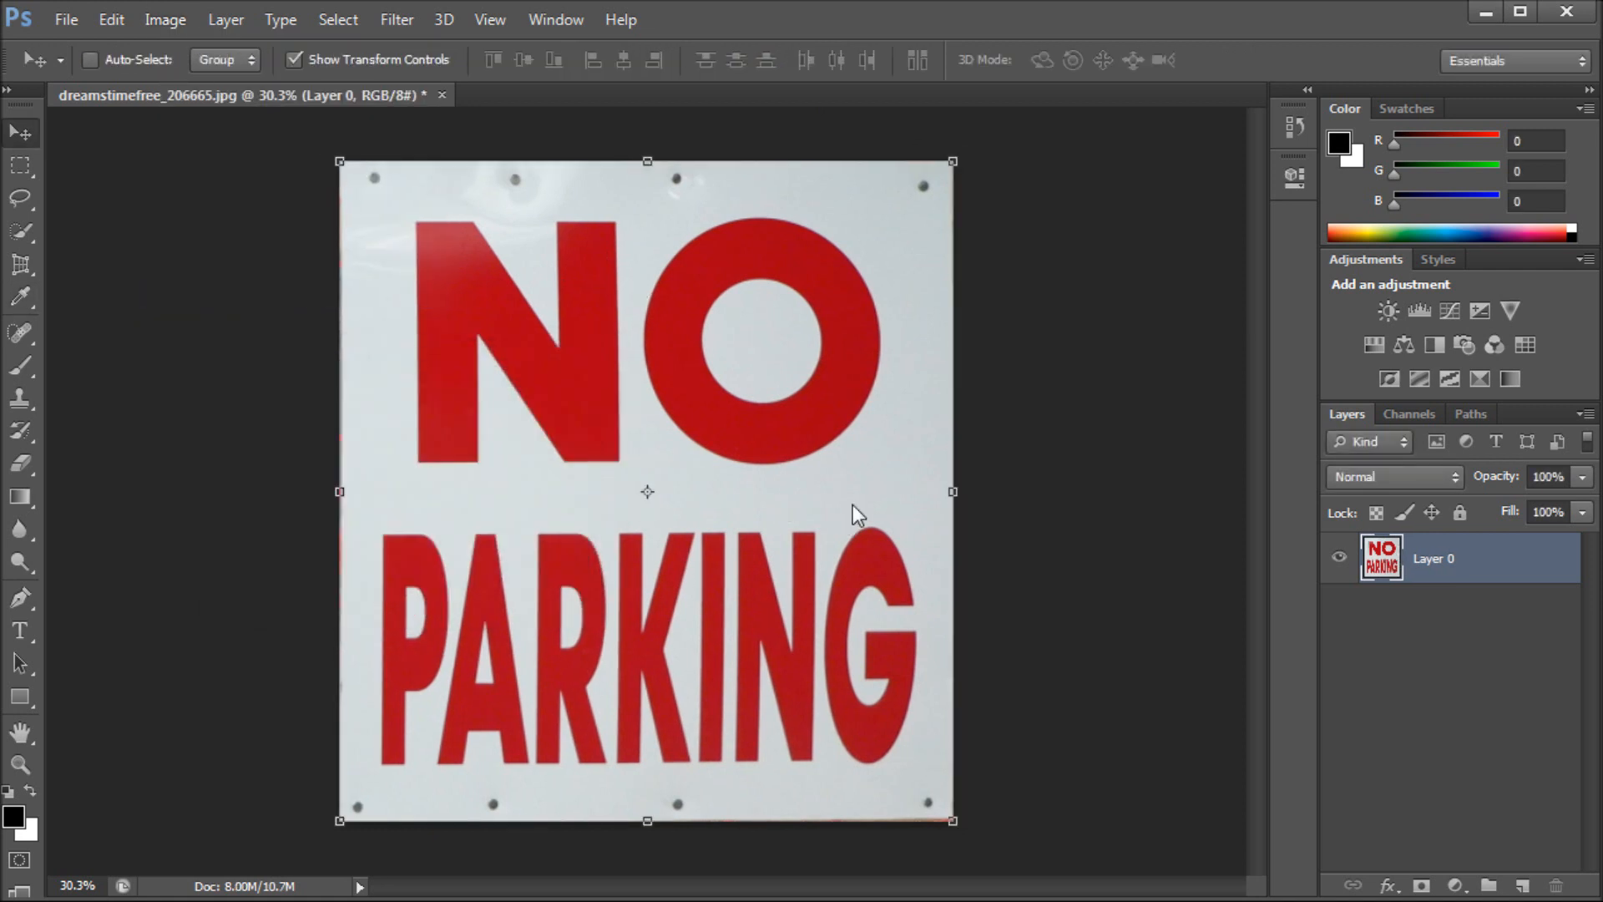
{"action": "mouse_move", "coordinate": [302, 411]}
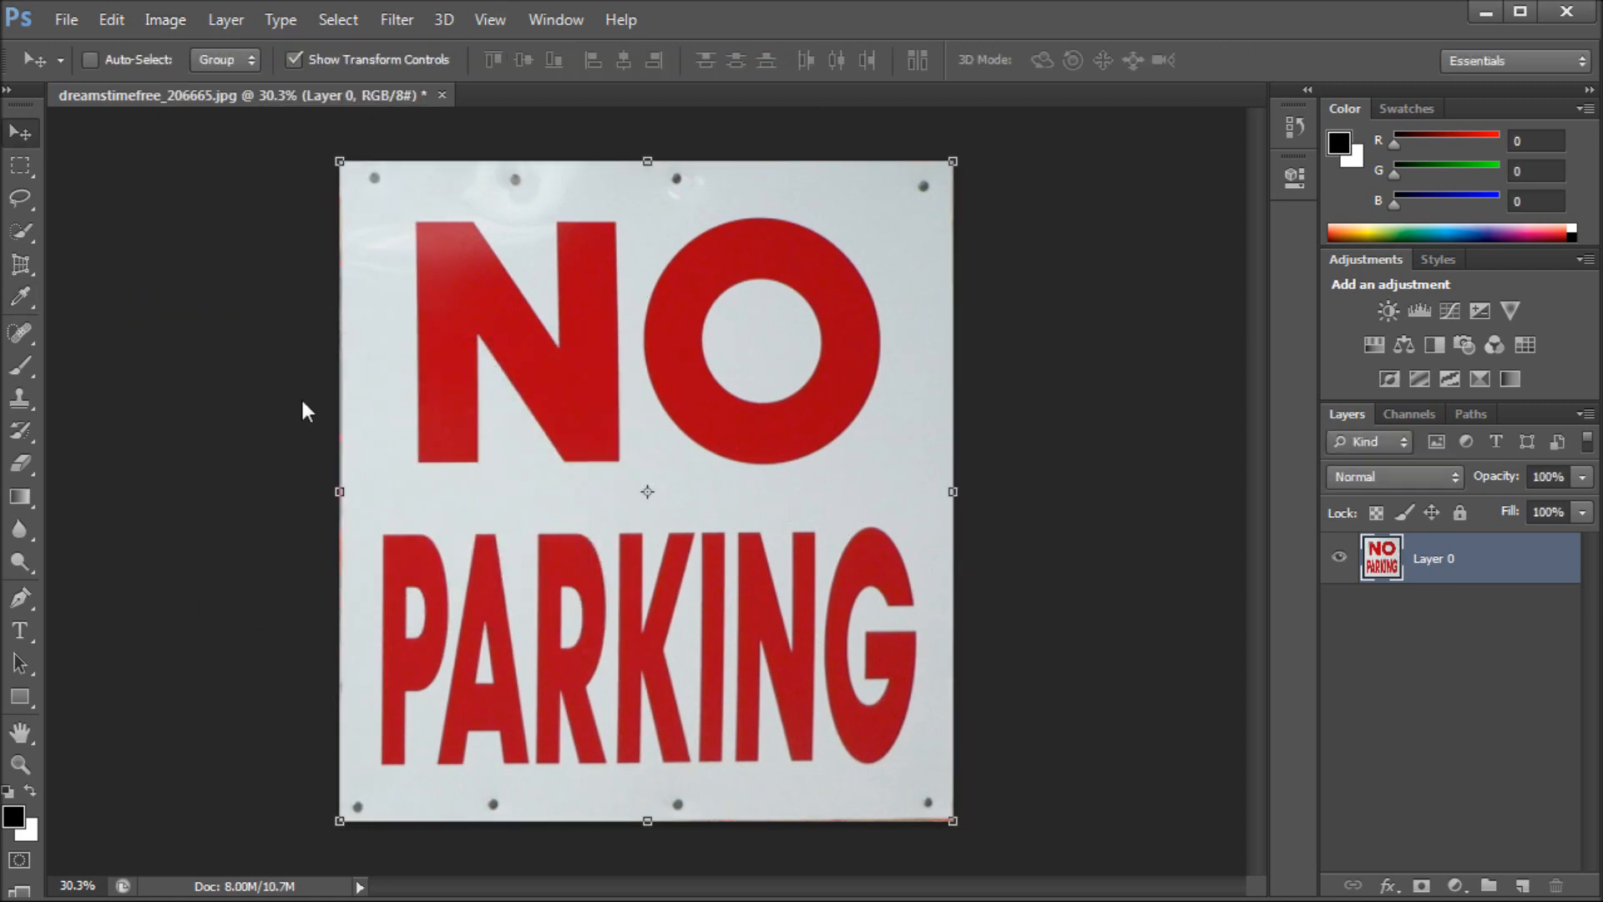
{"action": "mouse_move", "coordinate": [611, 284]}
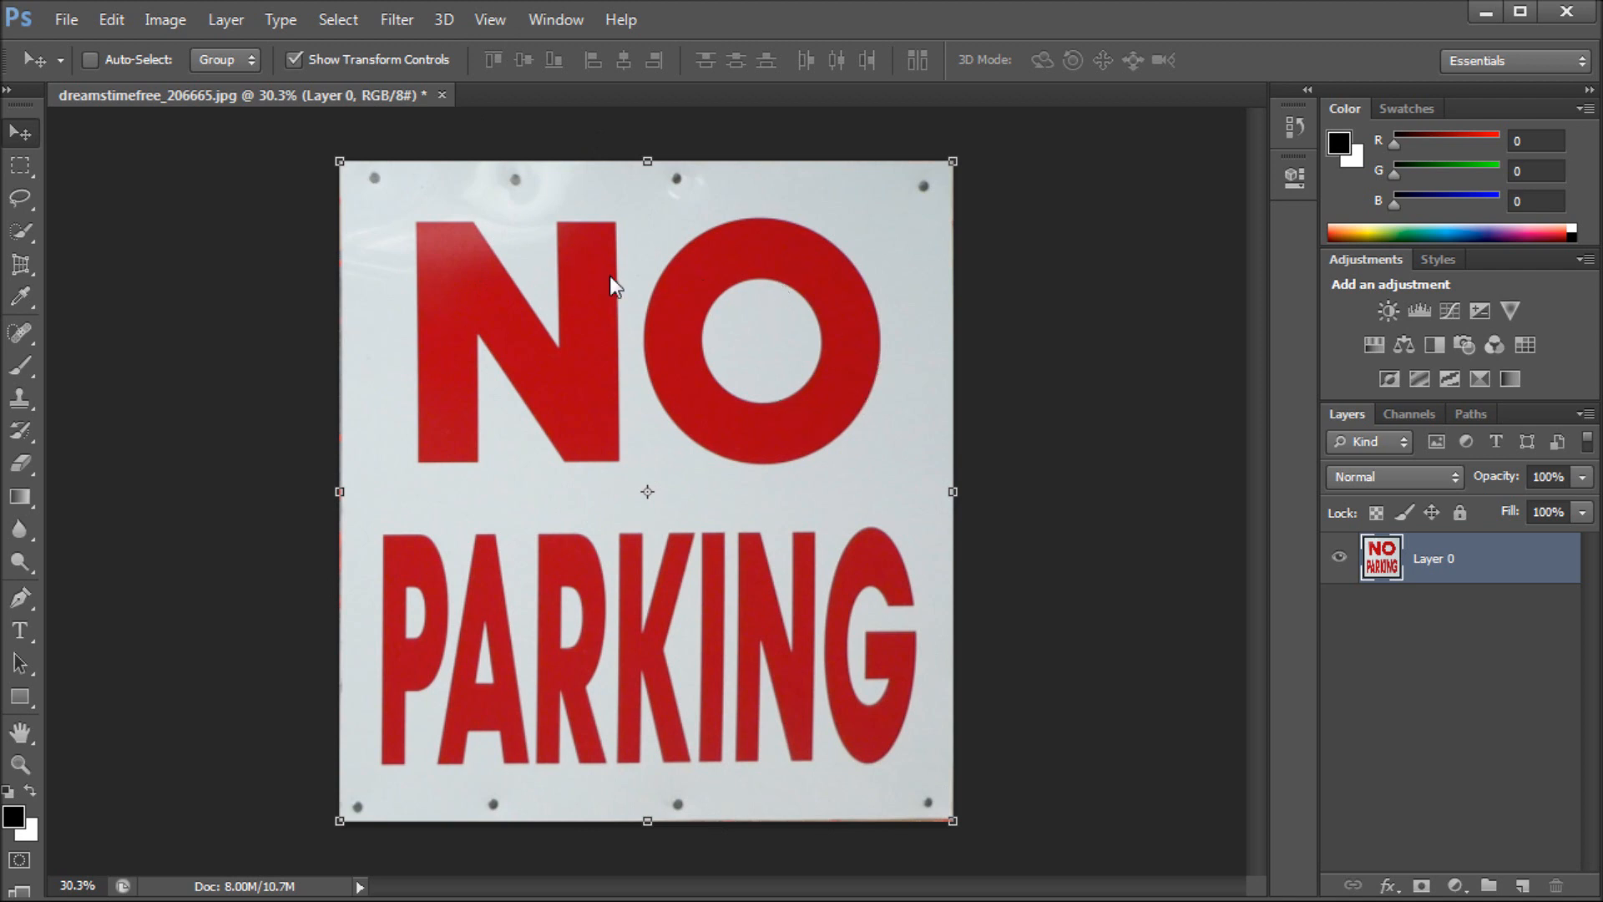
{"action": "mouse_move", "coordinate": [994, 191]}
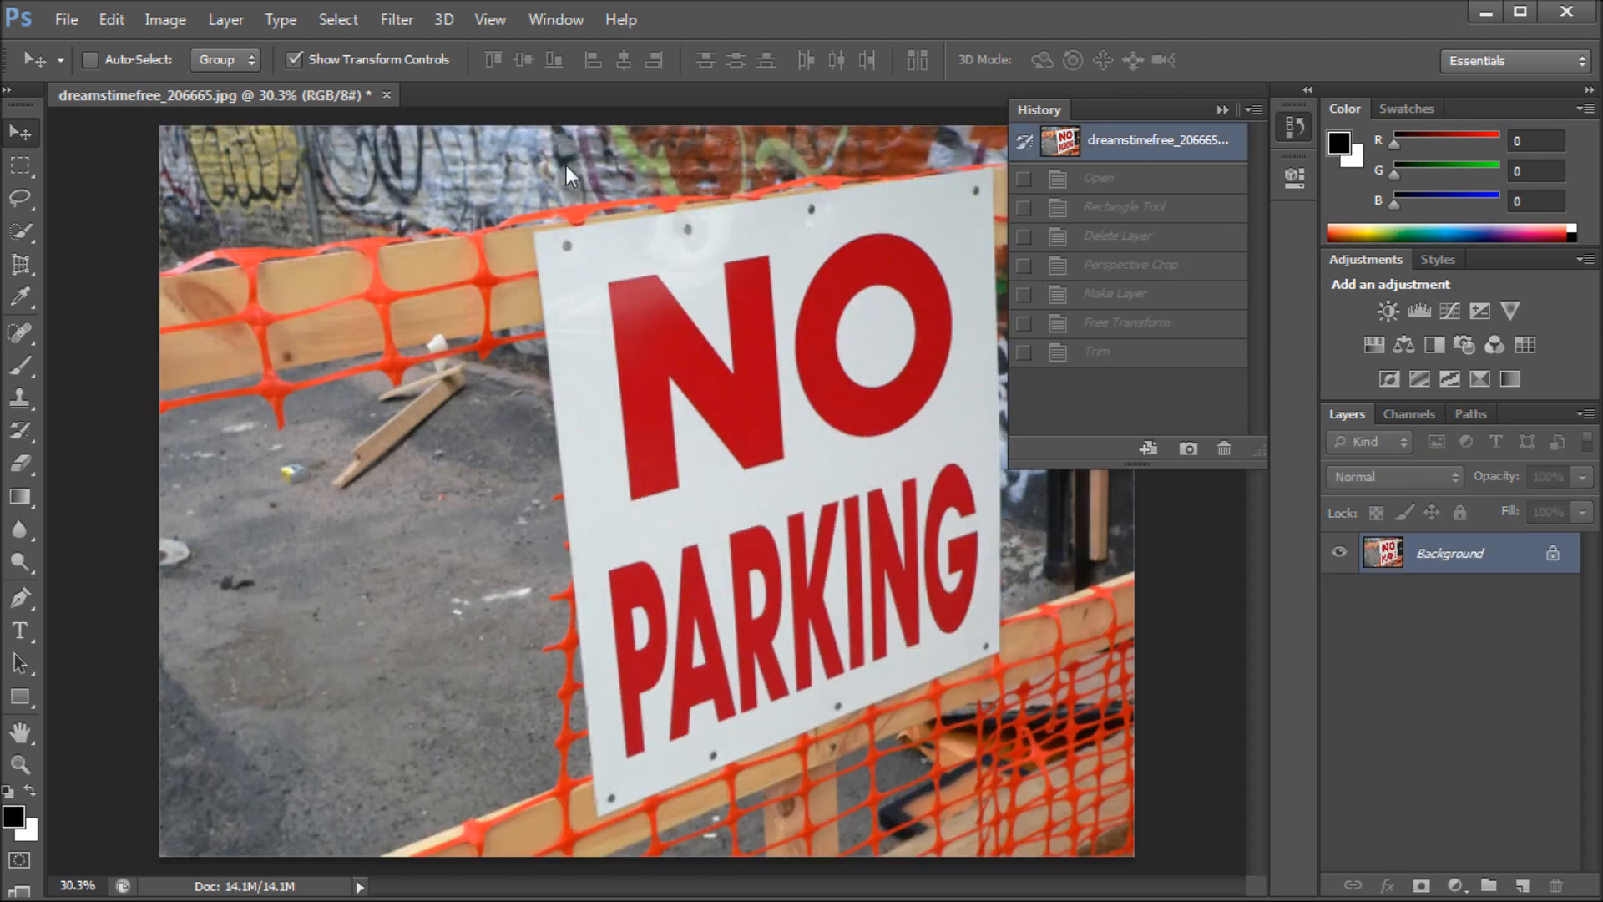
{"action": "mouse_move", "coordinate": [888, 216]}
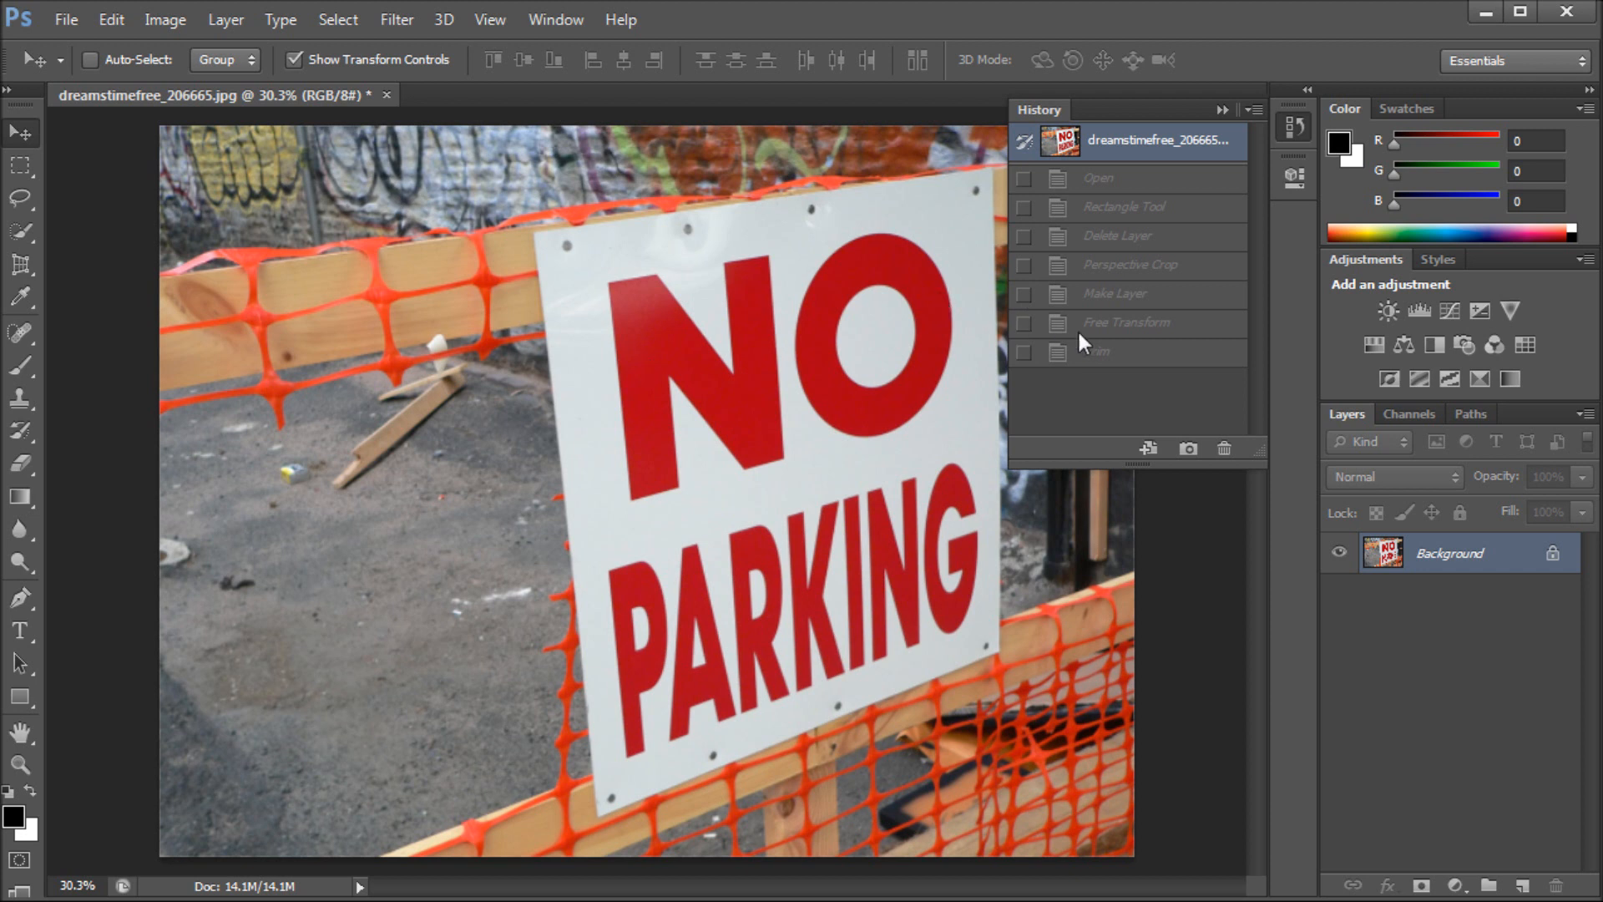
- Review the trimmed flat sign in History, then revert to the original tilted photo
{"action": "left_click", "coordinate": [1095, 351]}
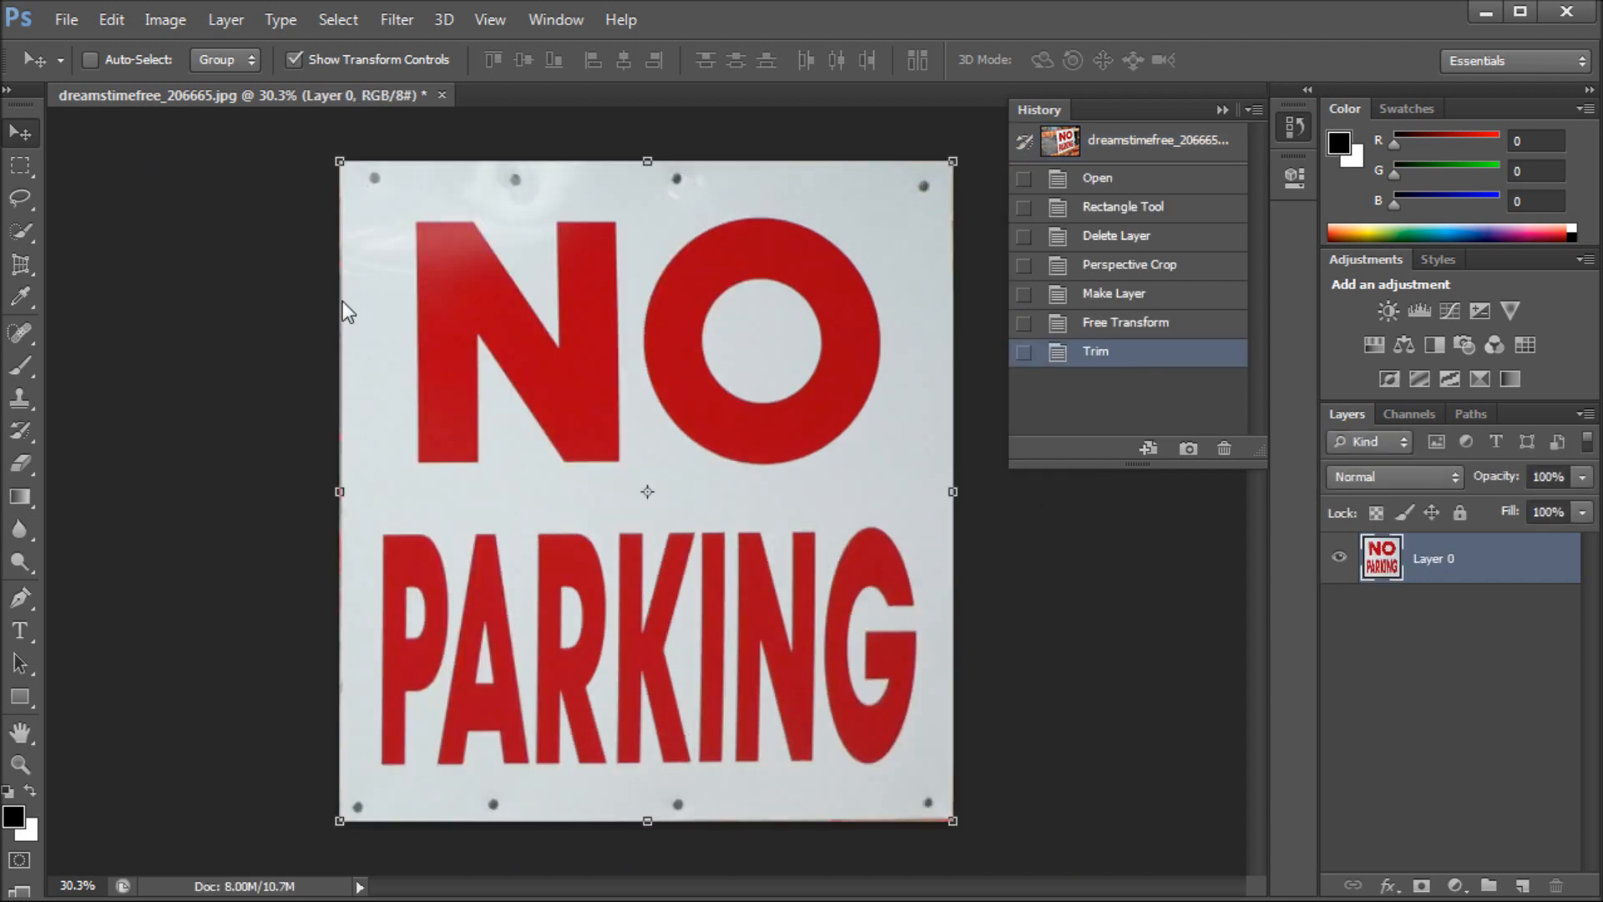
{"action": "mouse_move", "coordinate": [648, 832]}
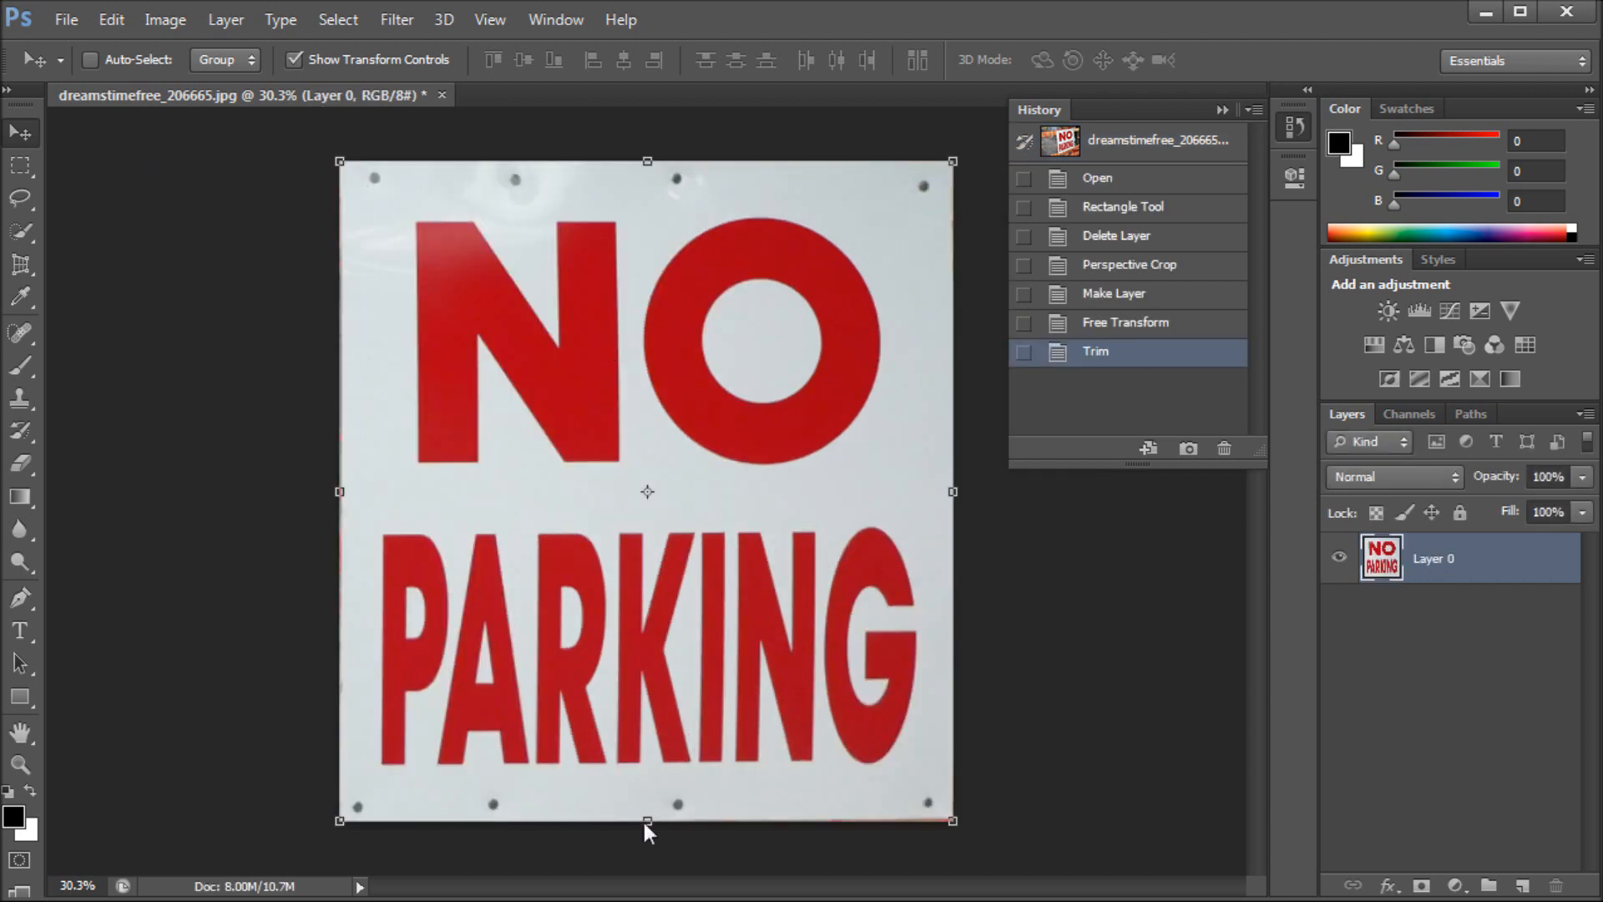
{"action": "mouse_move", "coordinate": [875, 484]}
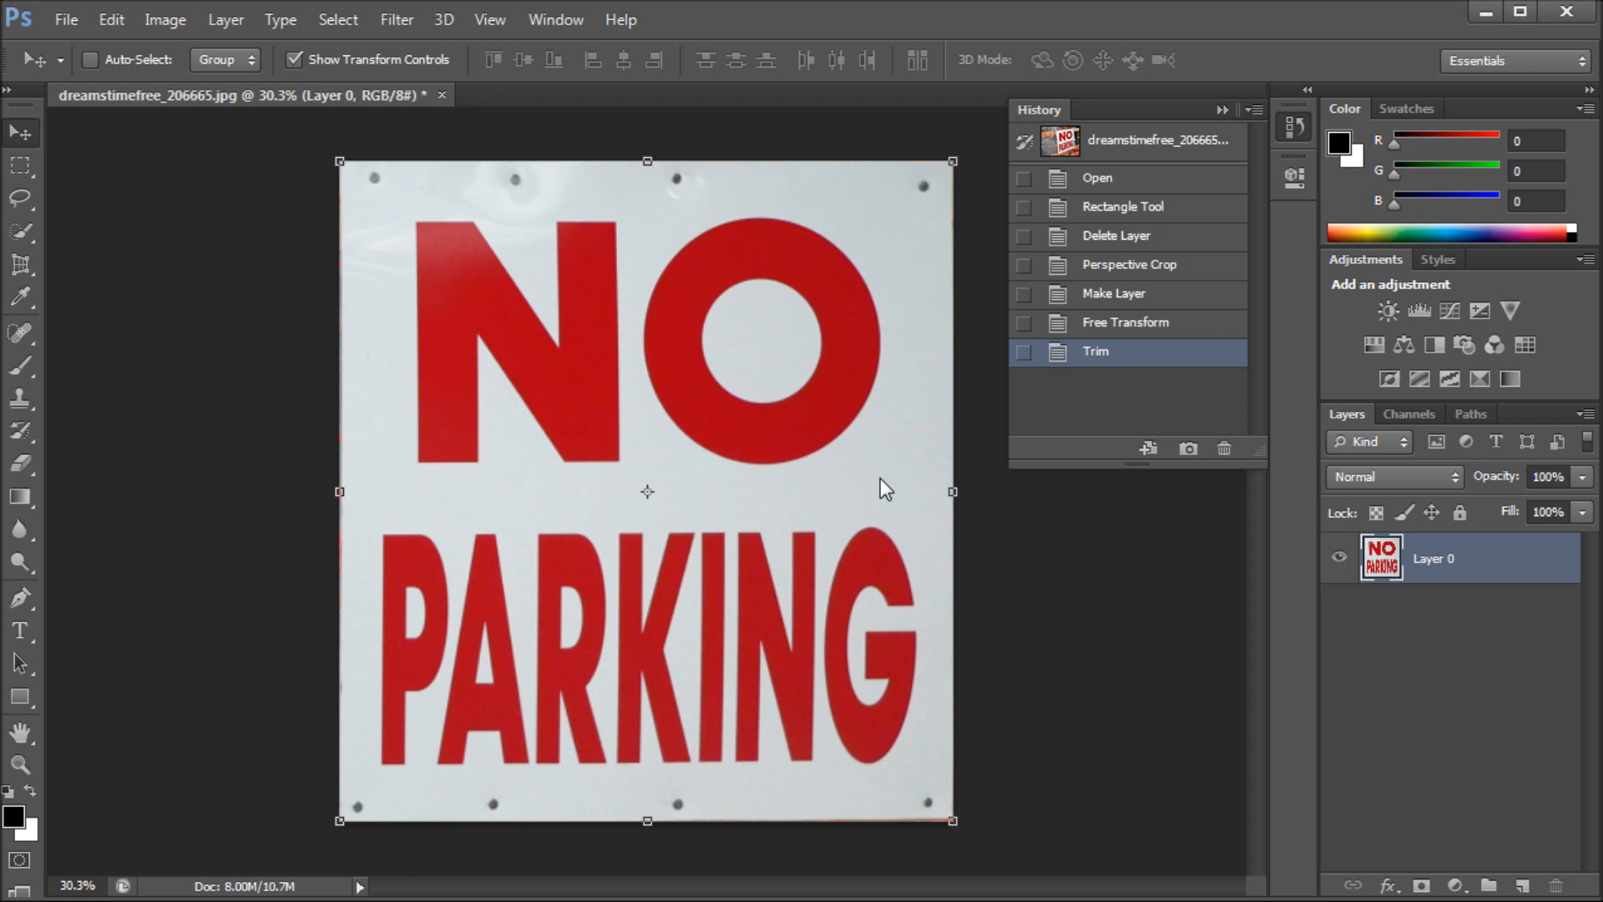
{"action": "mouse_move", "coordinate": [292, 504]}
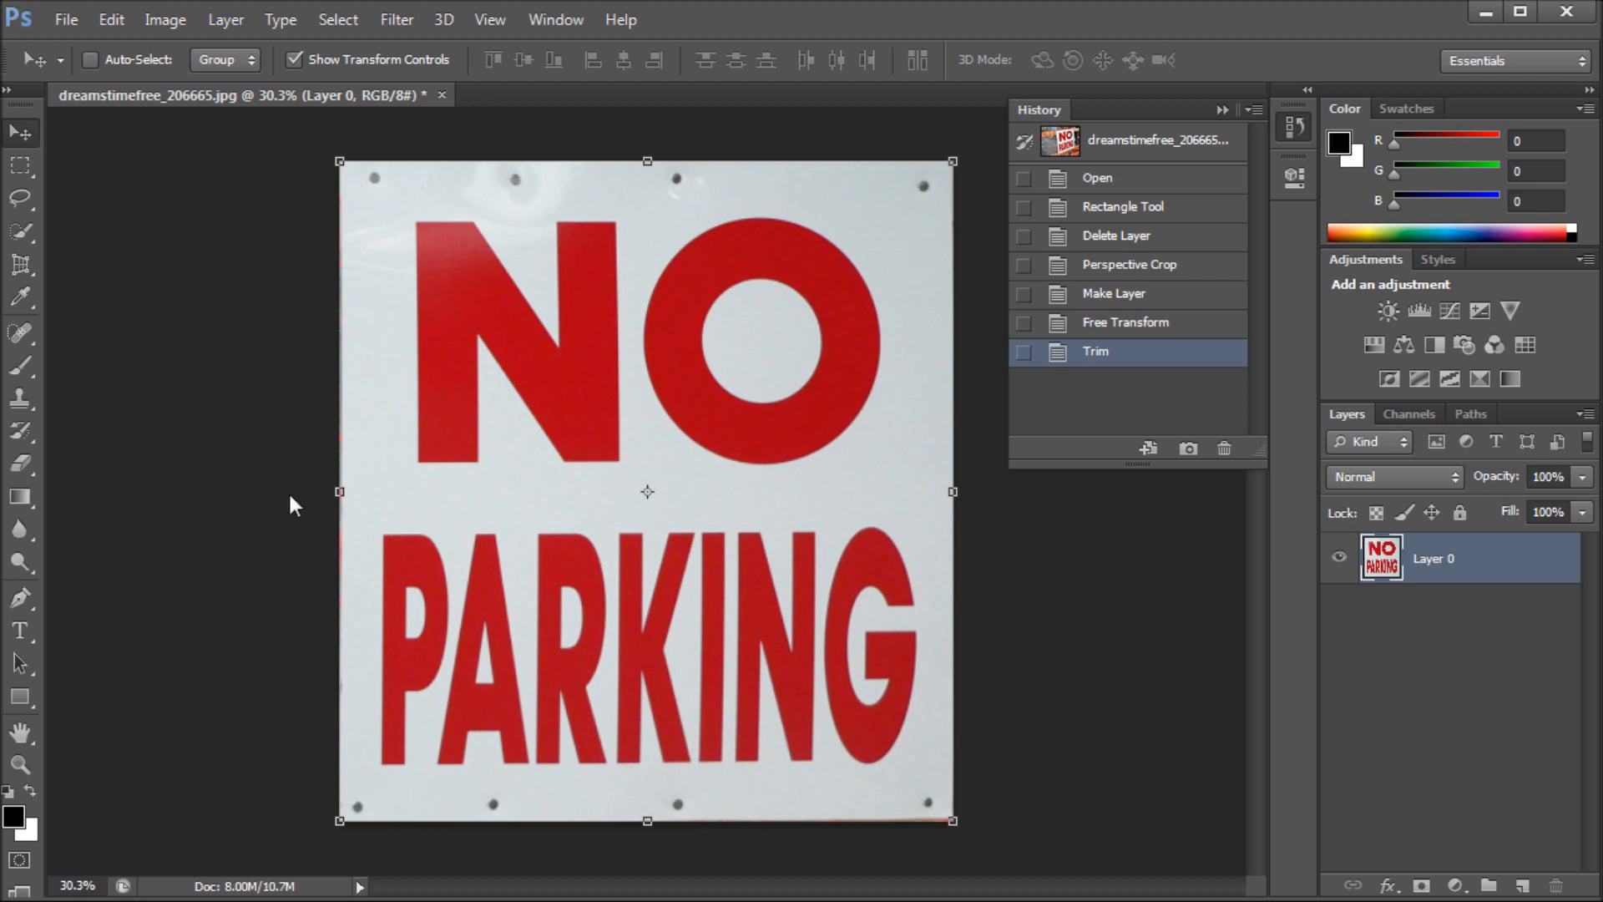
{"action": "mouse_move", "coordinate": [1173, 107]}
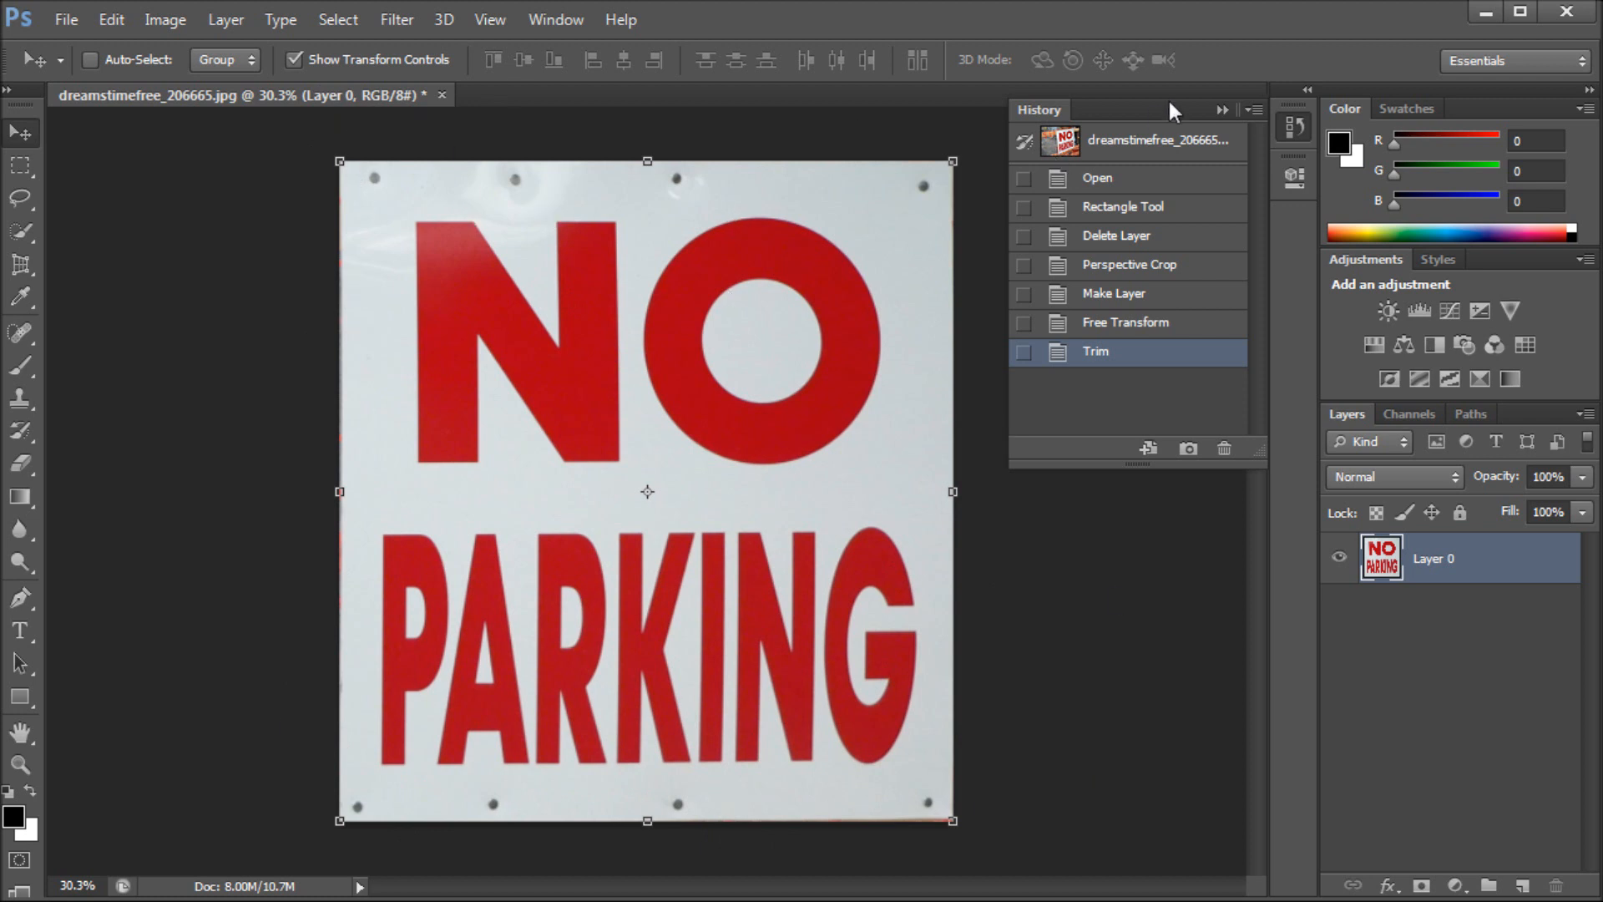
{"action": "mouse_move", "coordinate": [555, 246]}
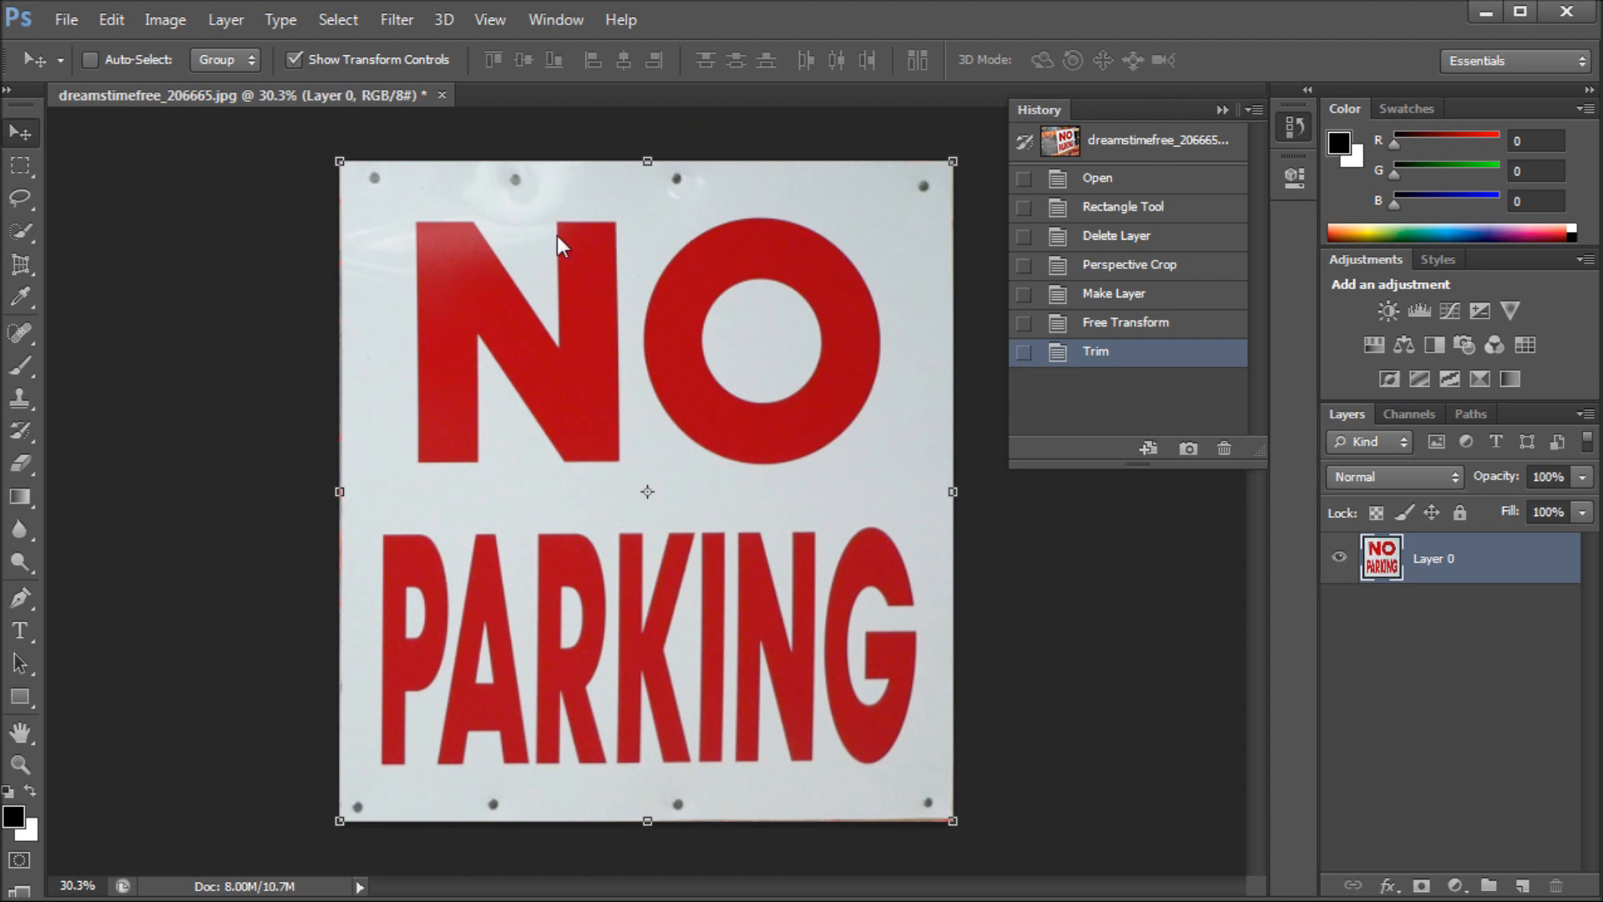
{"action": "mouse_move", "coordinate": [320, 181]}
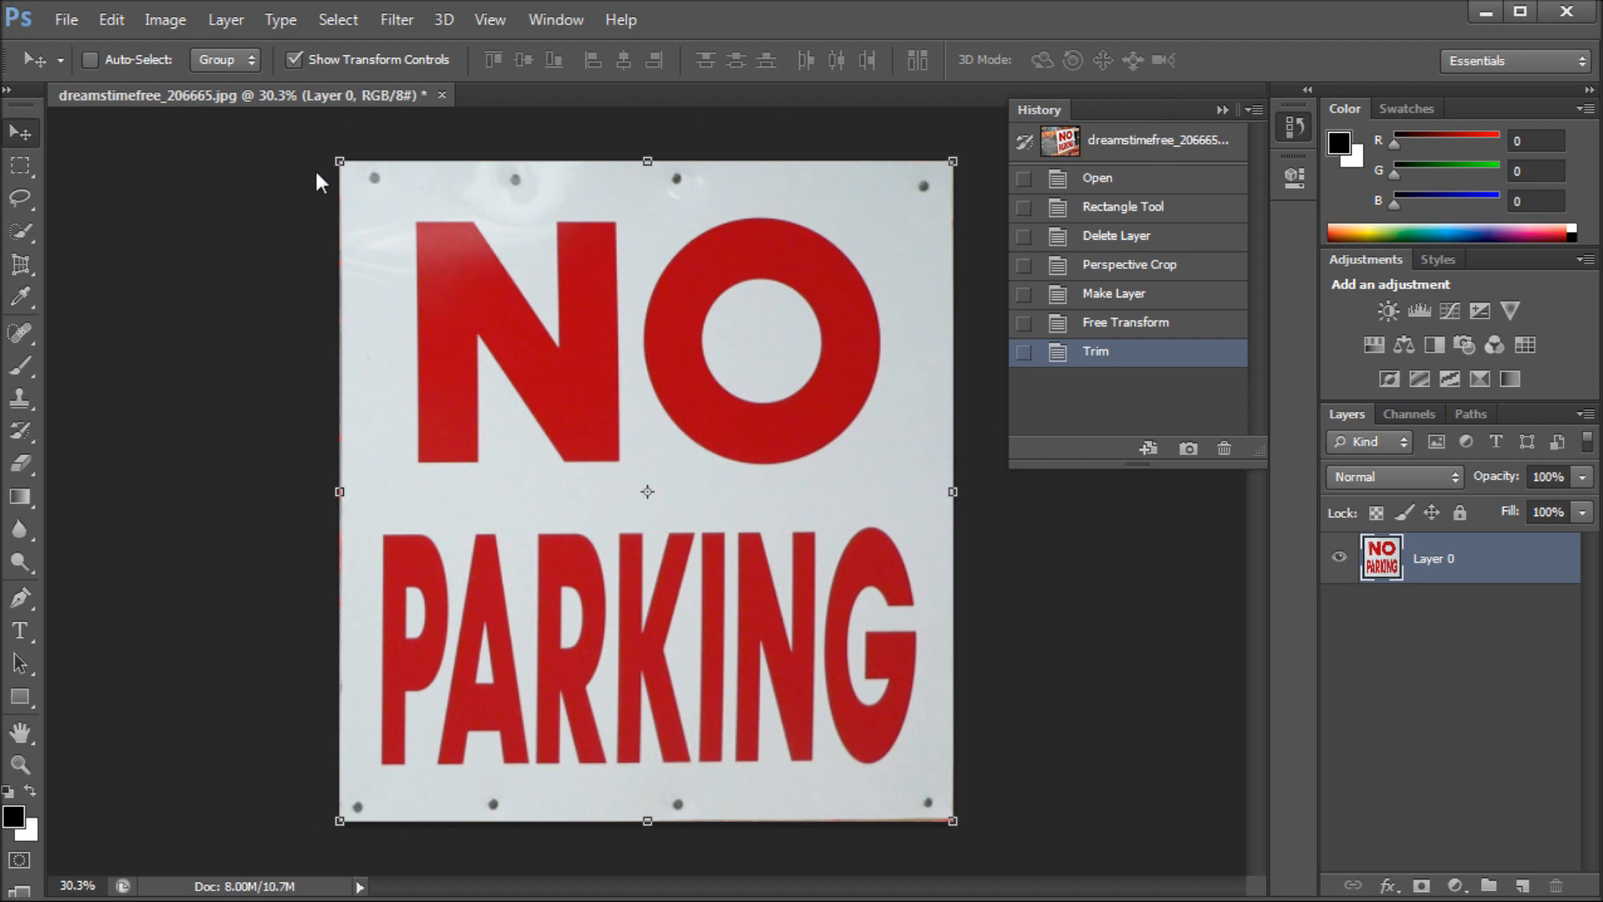
{"action": "mouse_move", "coordinate": [314, 117]}
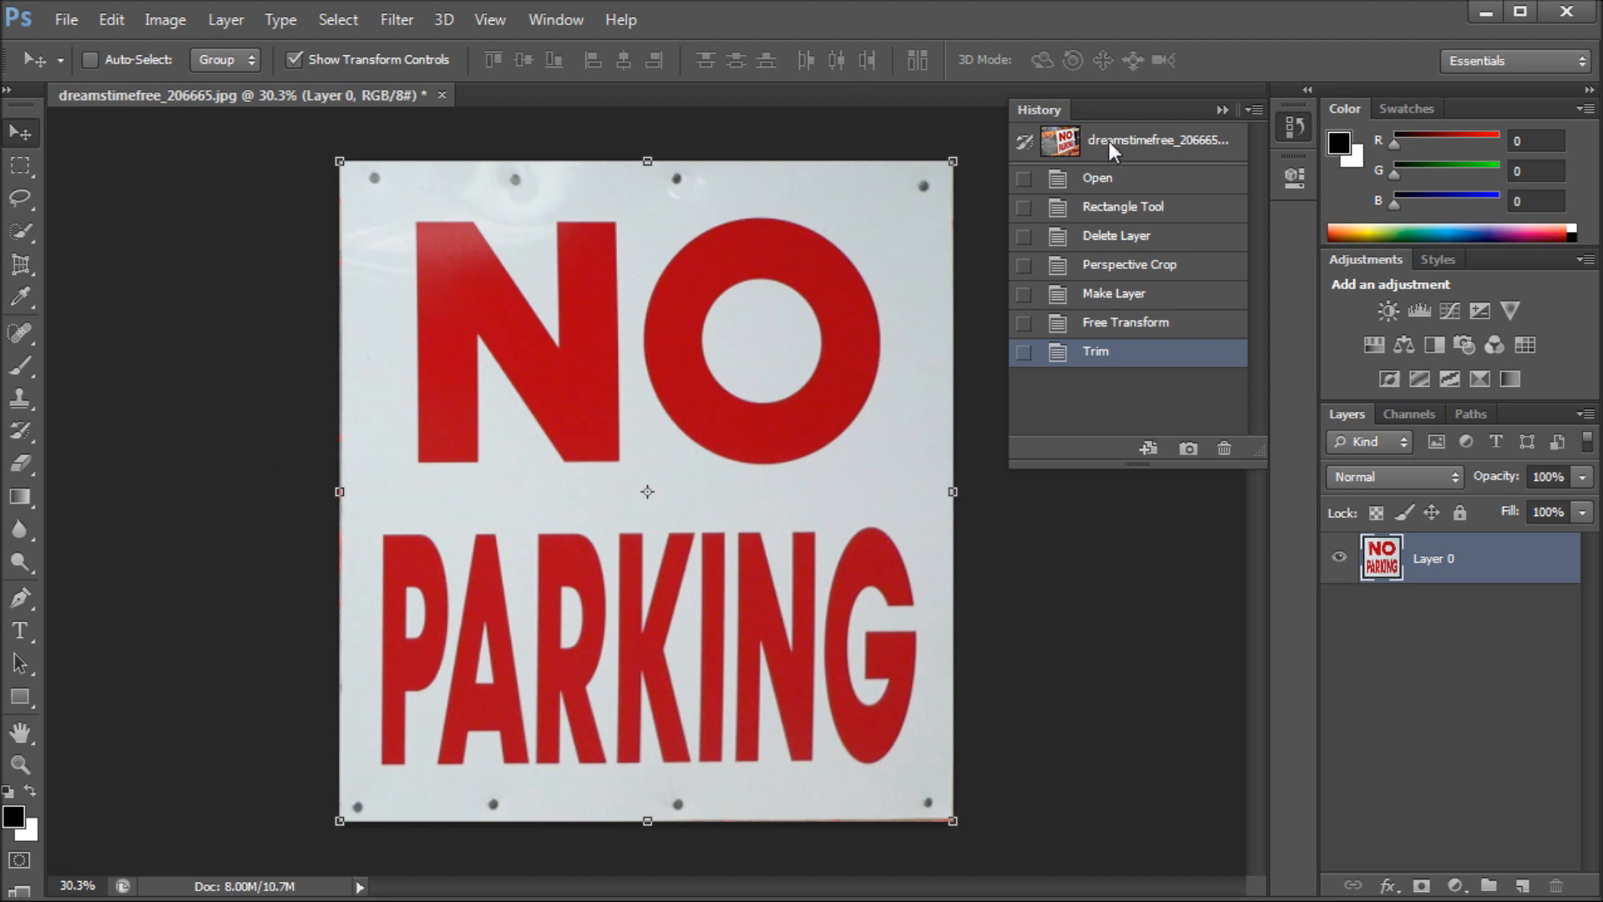
{"action": "left_click", "coordinate": [1155, 140]}
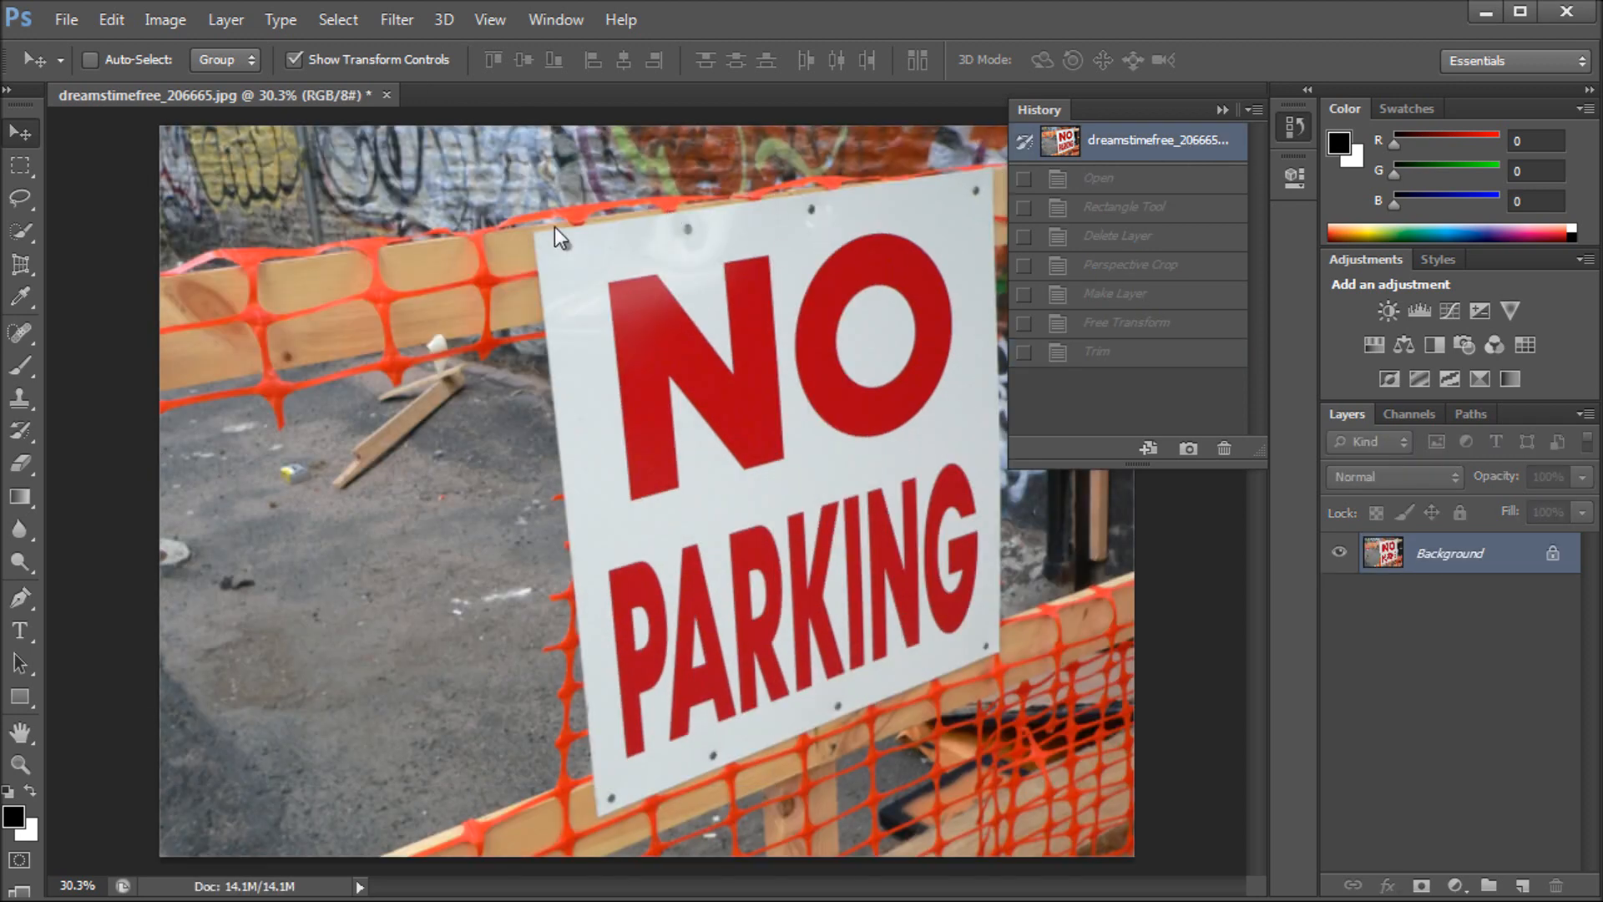
{"action": "mouse_move", "coordinate": [955, 185]}
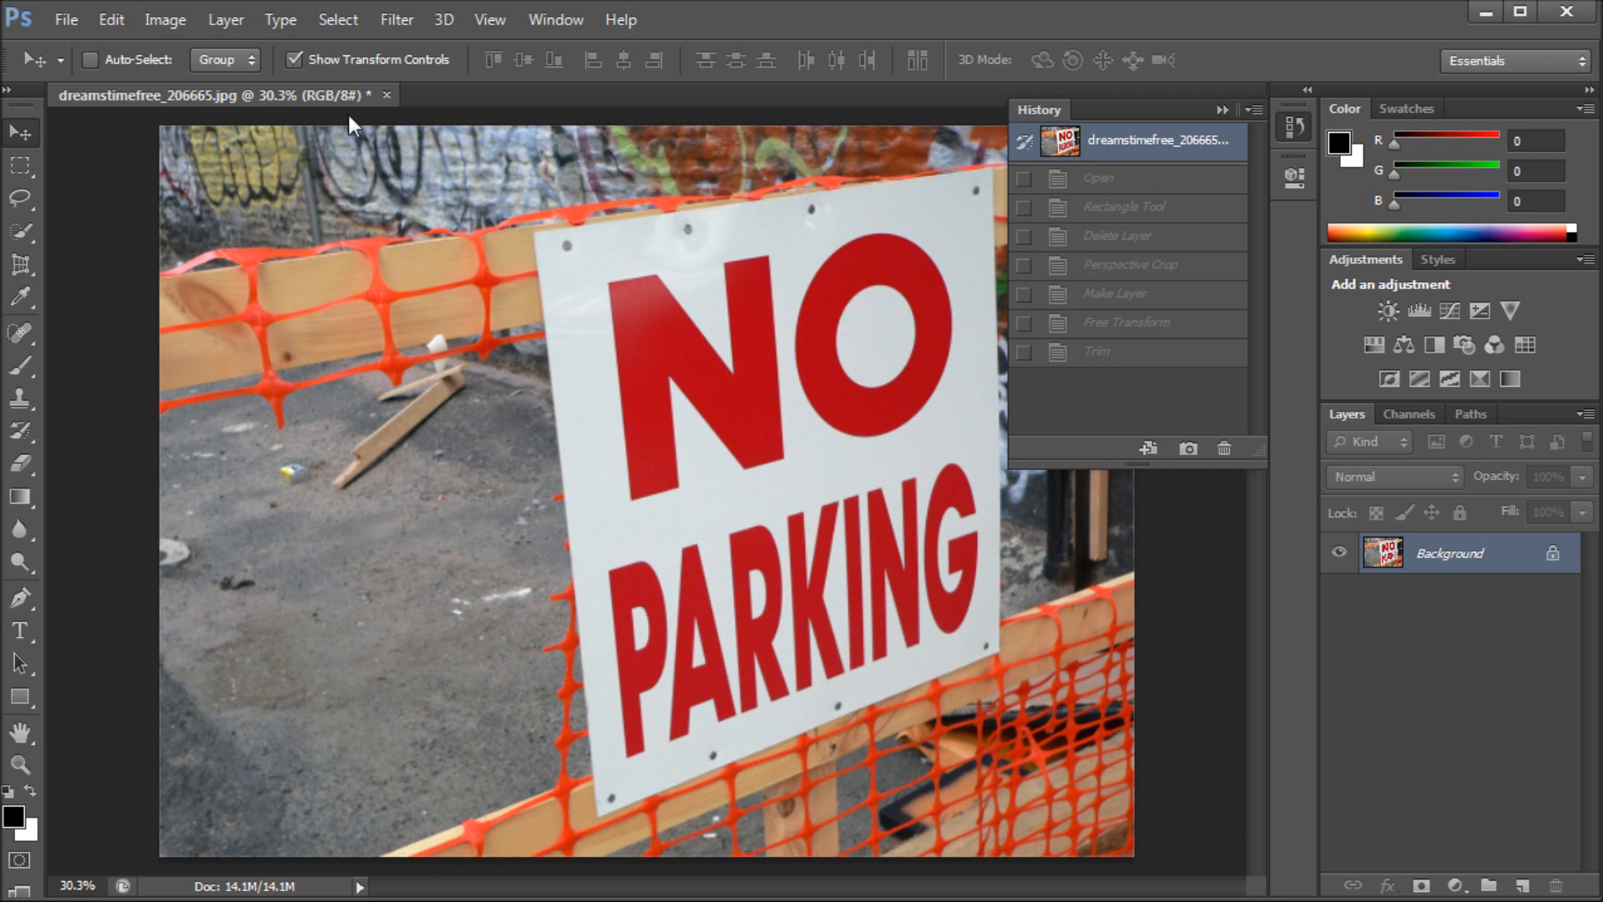
{"action": "mouse_move", "coordinate": [1082, 154]}
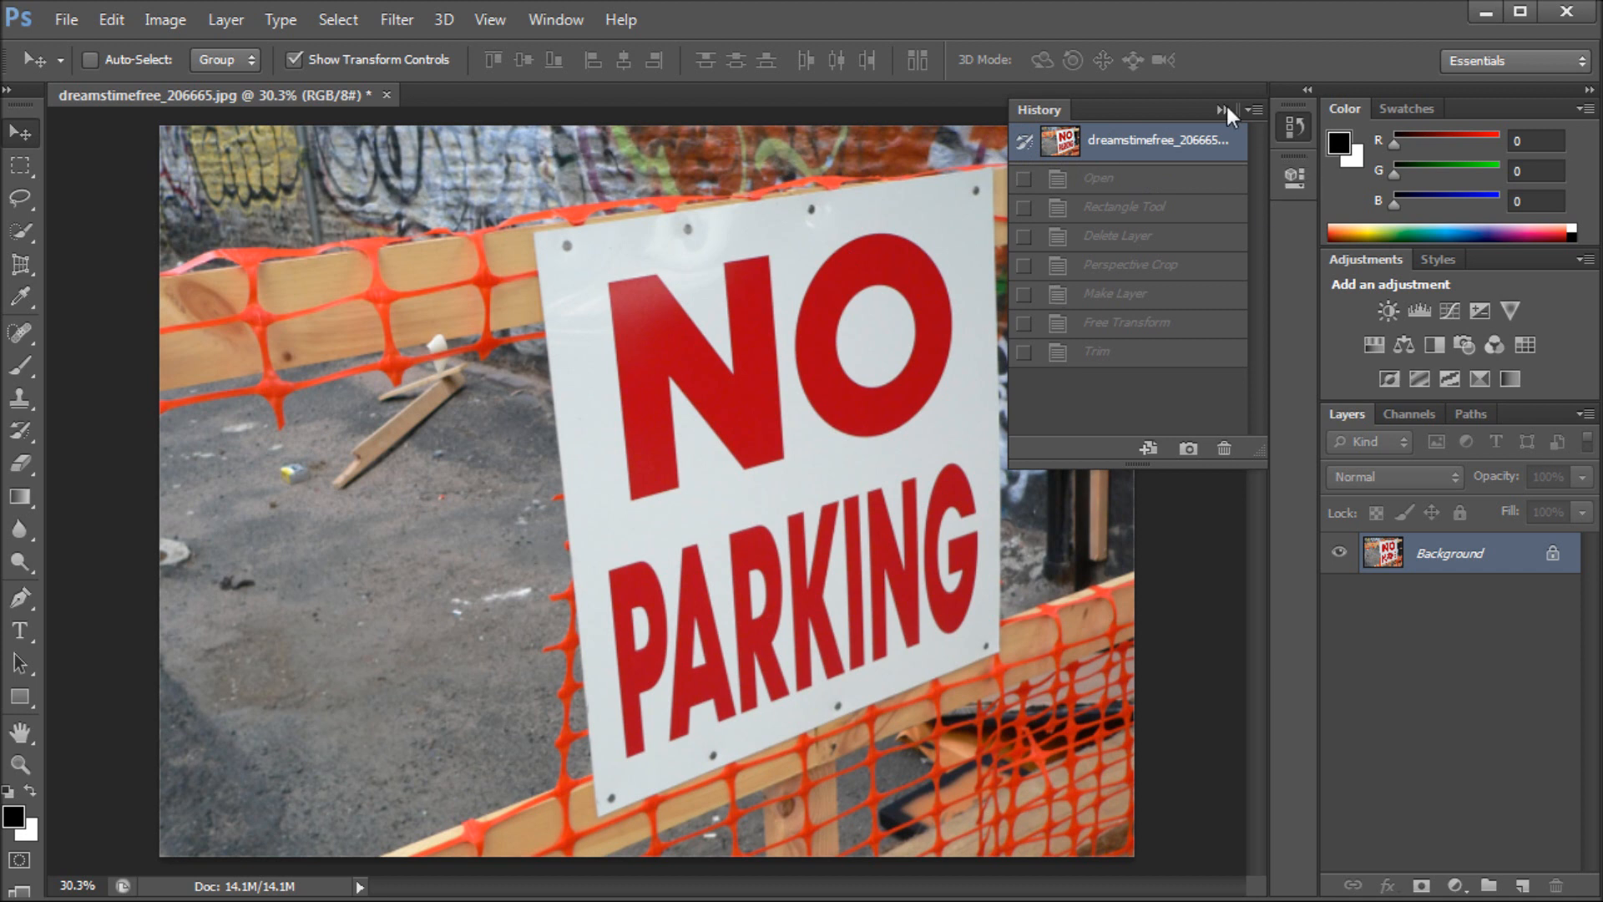
- Hide the History panel and reactivate the Perspective Crop tool on the restored photo
{"action": "left_click", "coordinate": [1220, 111]}
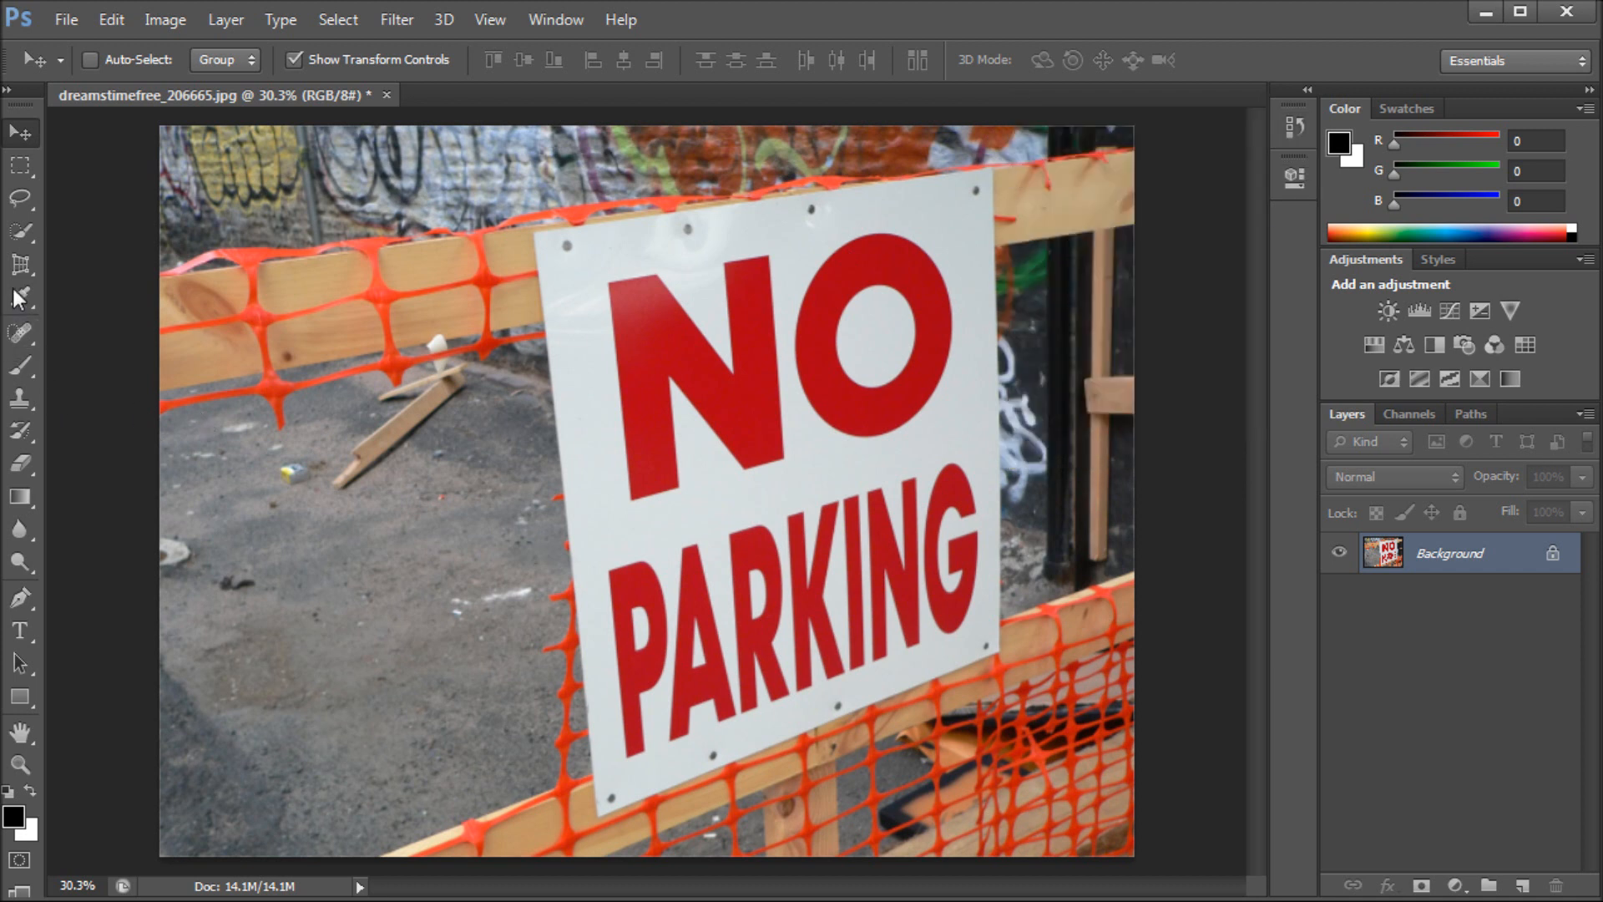
{"action": "left_click", "coordinate": [20, 263]}
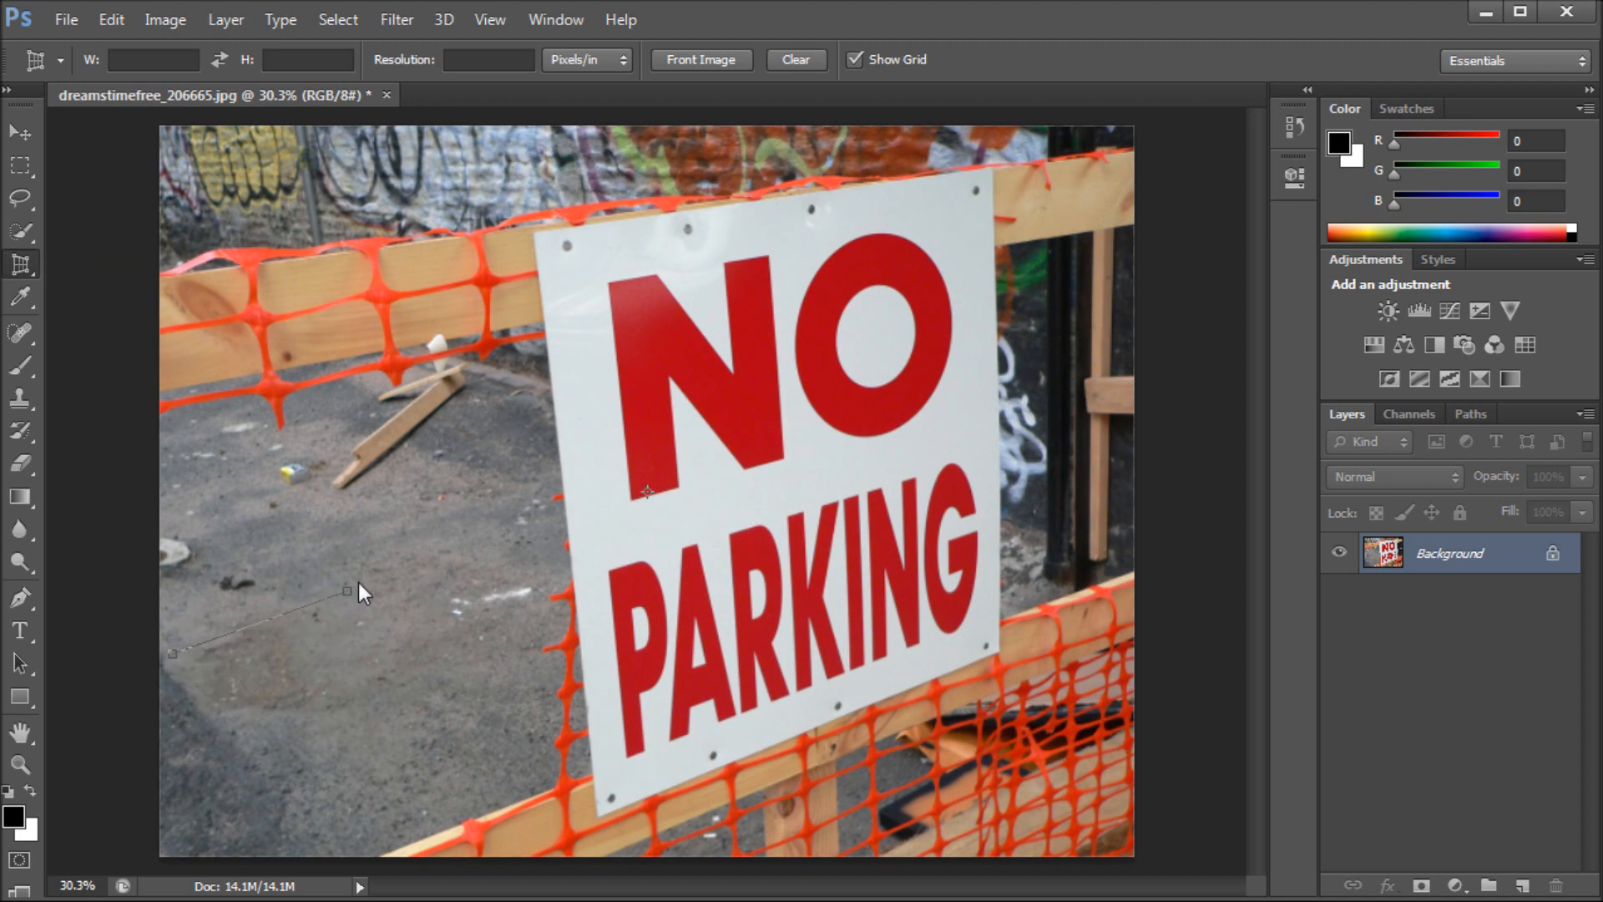
- Outline a four-corner crop over the lower-left ground patch to extract a flat pavement texture
{"action": "left_click_drag", "start_coordinate": [347, 591], "coordinate": [494, 768]}
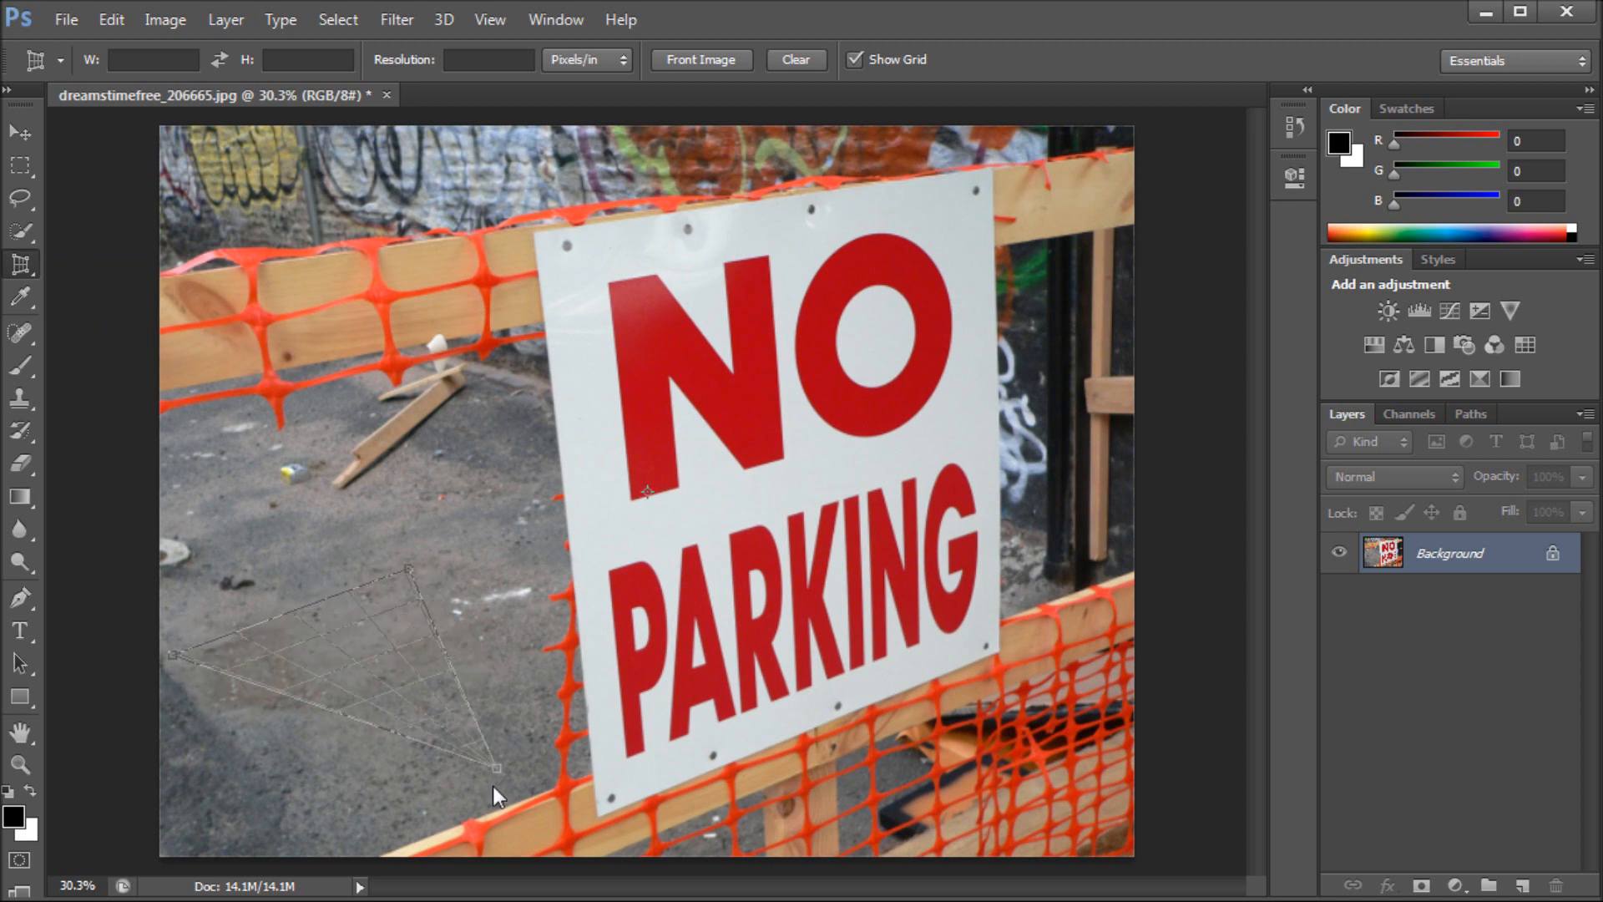
{"action": "left_click_drag", "start_coordinate": [495, 766], "coordinate": [299, 850]}
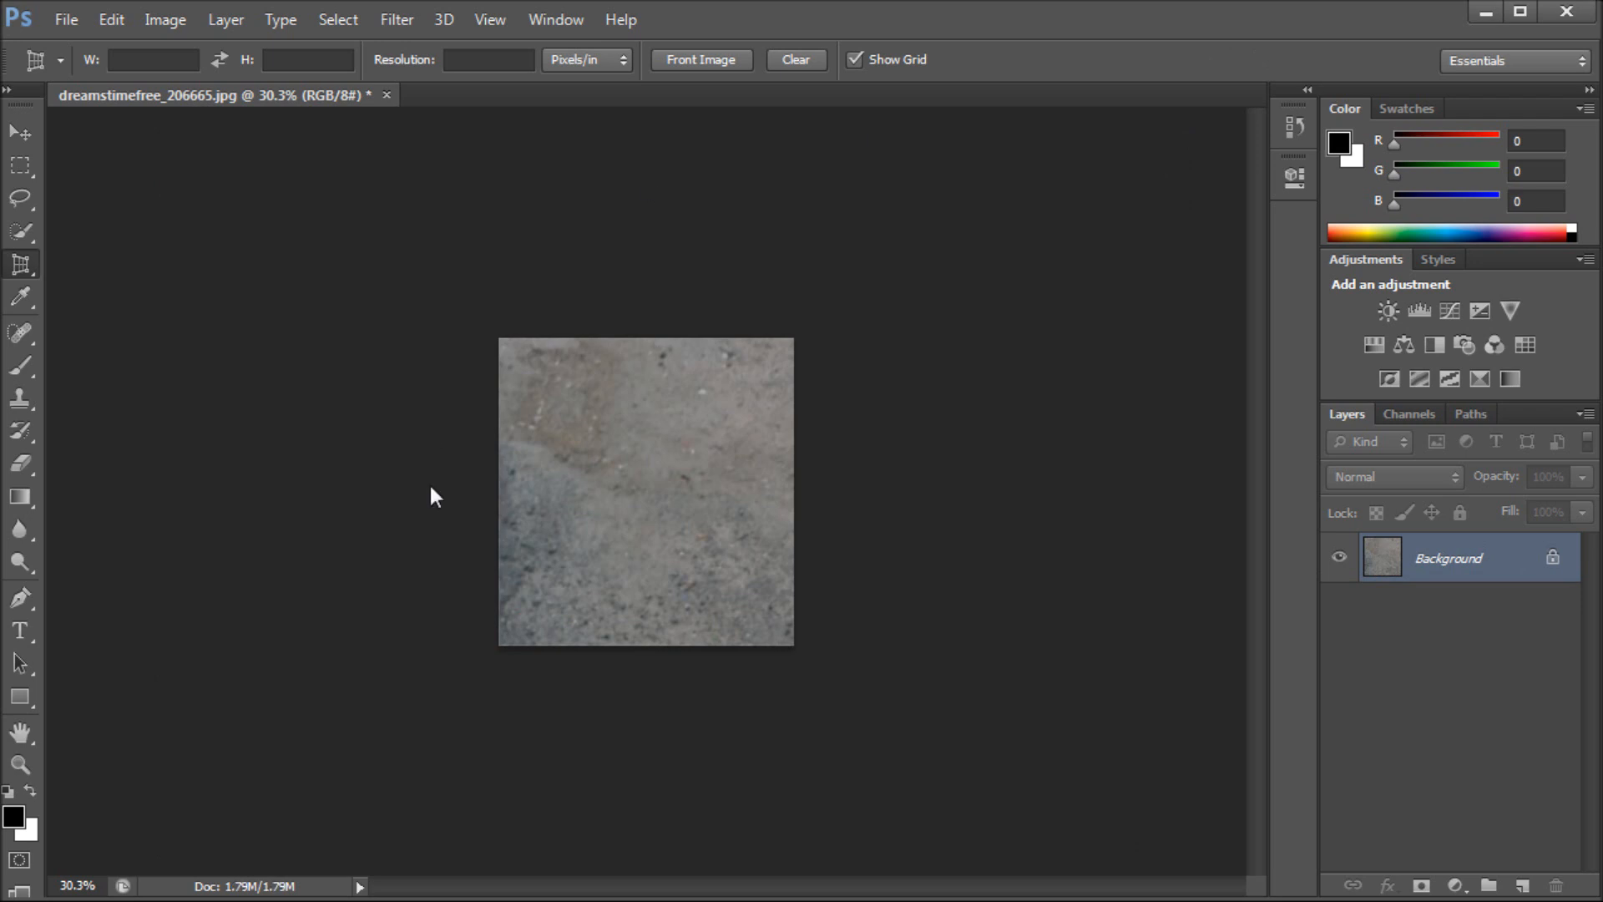
{"action": "mouse_move", "coordinate": [904, 788]}
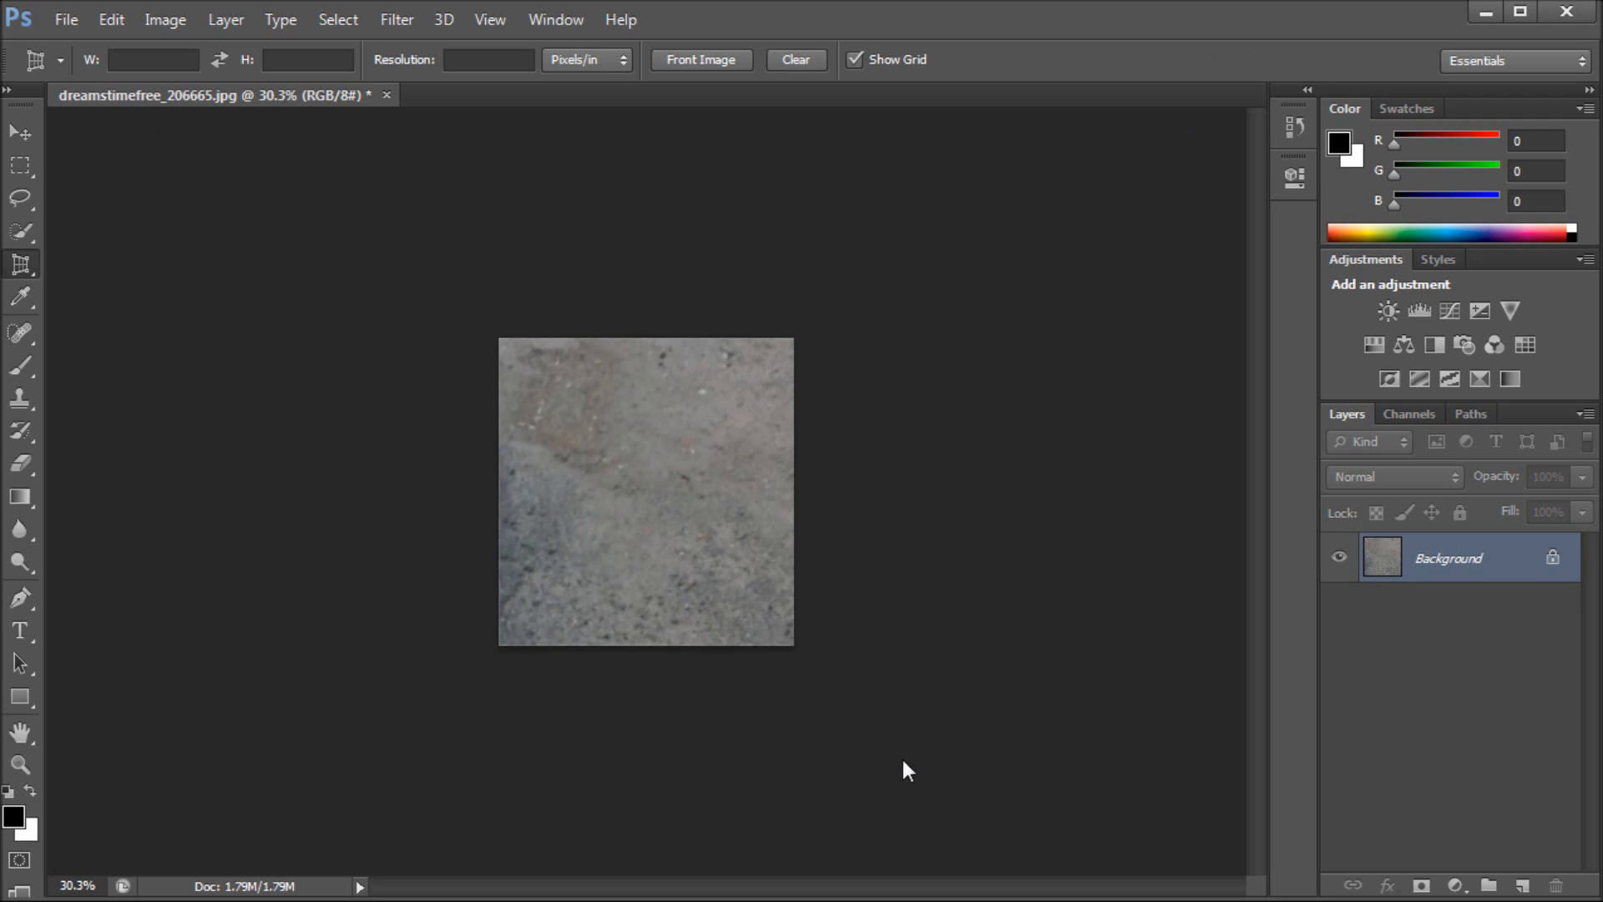
{"action": "mouse_move", "coordinate": [1035, 651]}
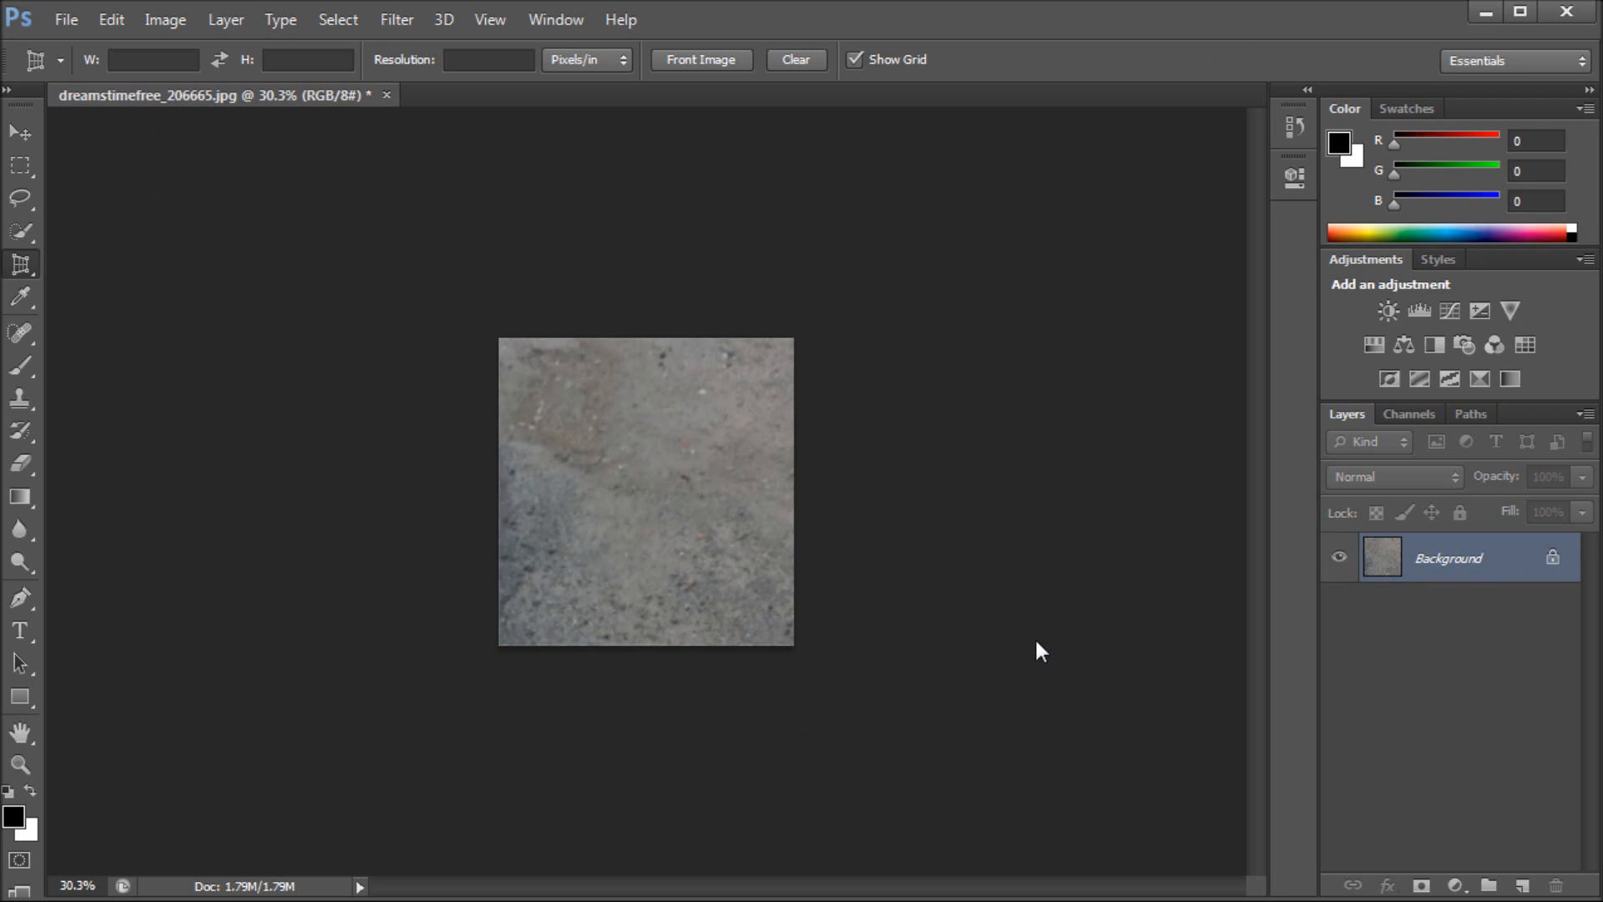
{"action": "mouse_move", "coordinate": [972, 474]}
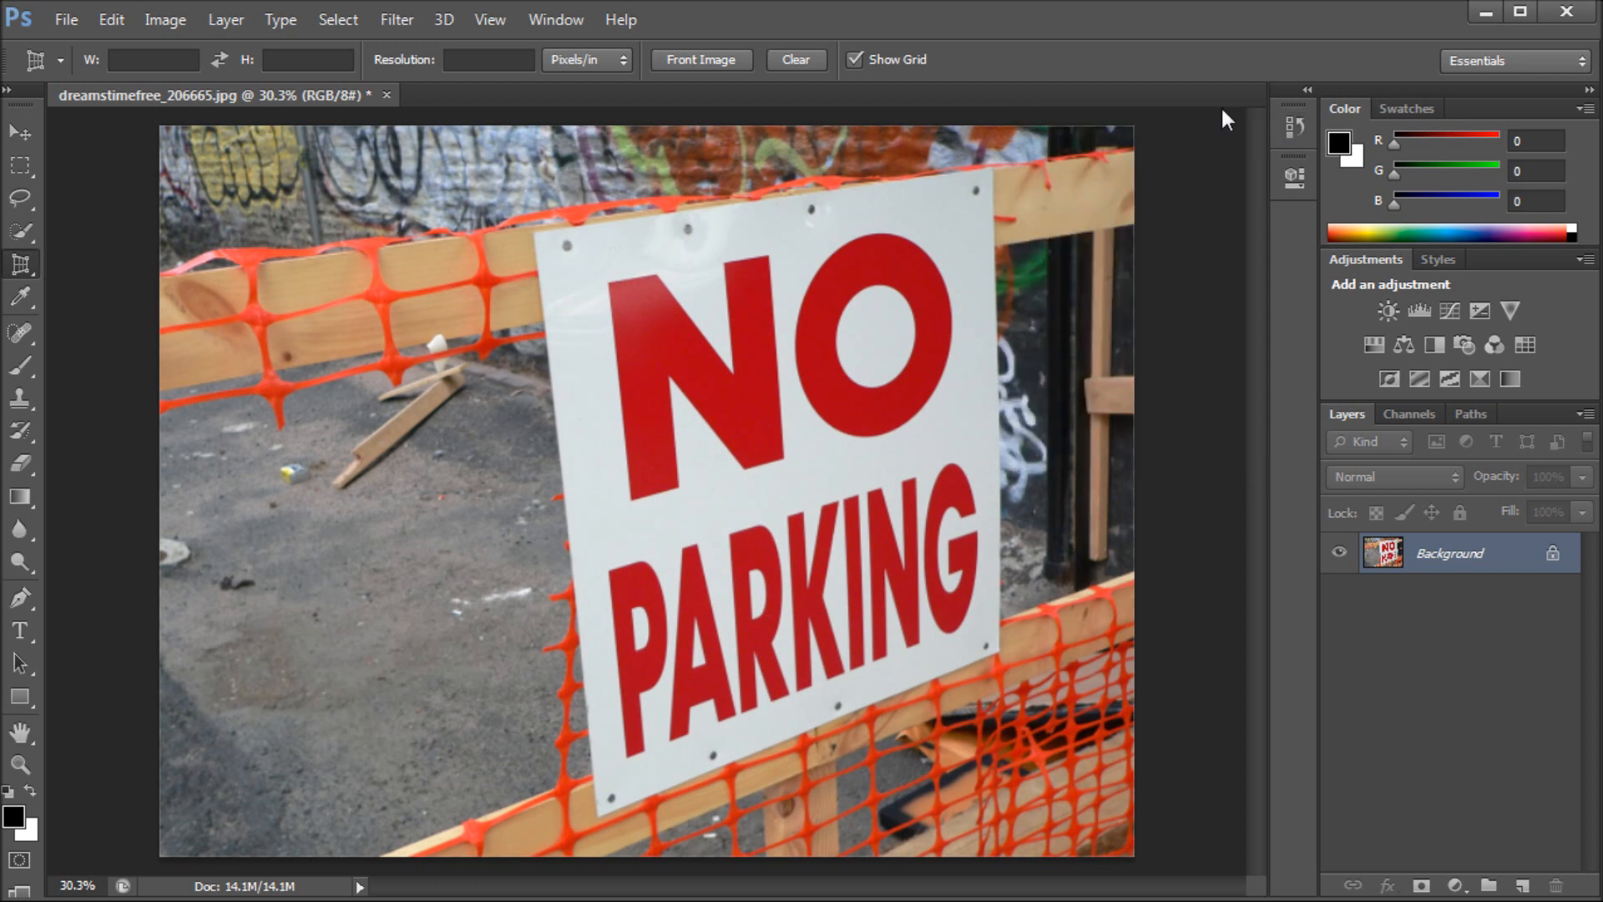
{"action": "mouse_move", "coordinate": [486, 526]}
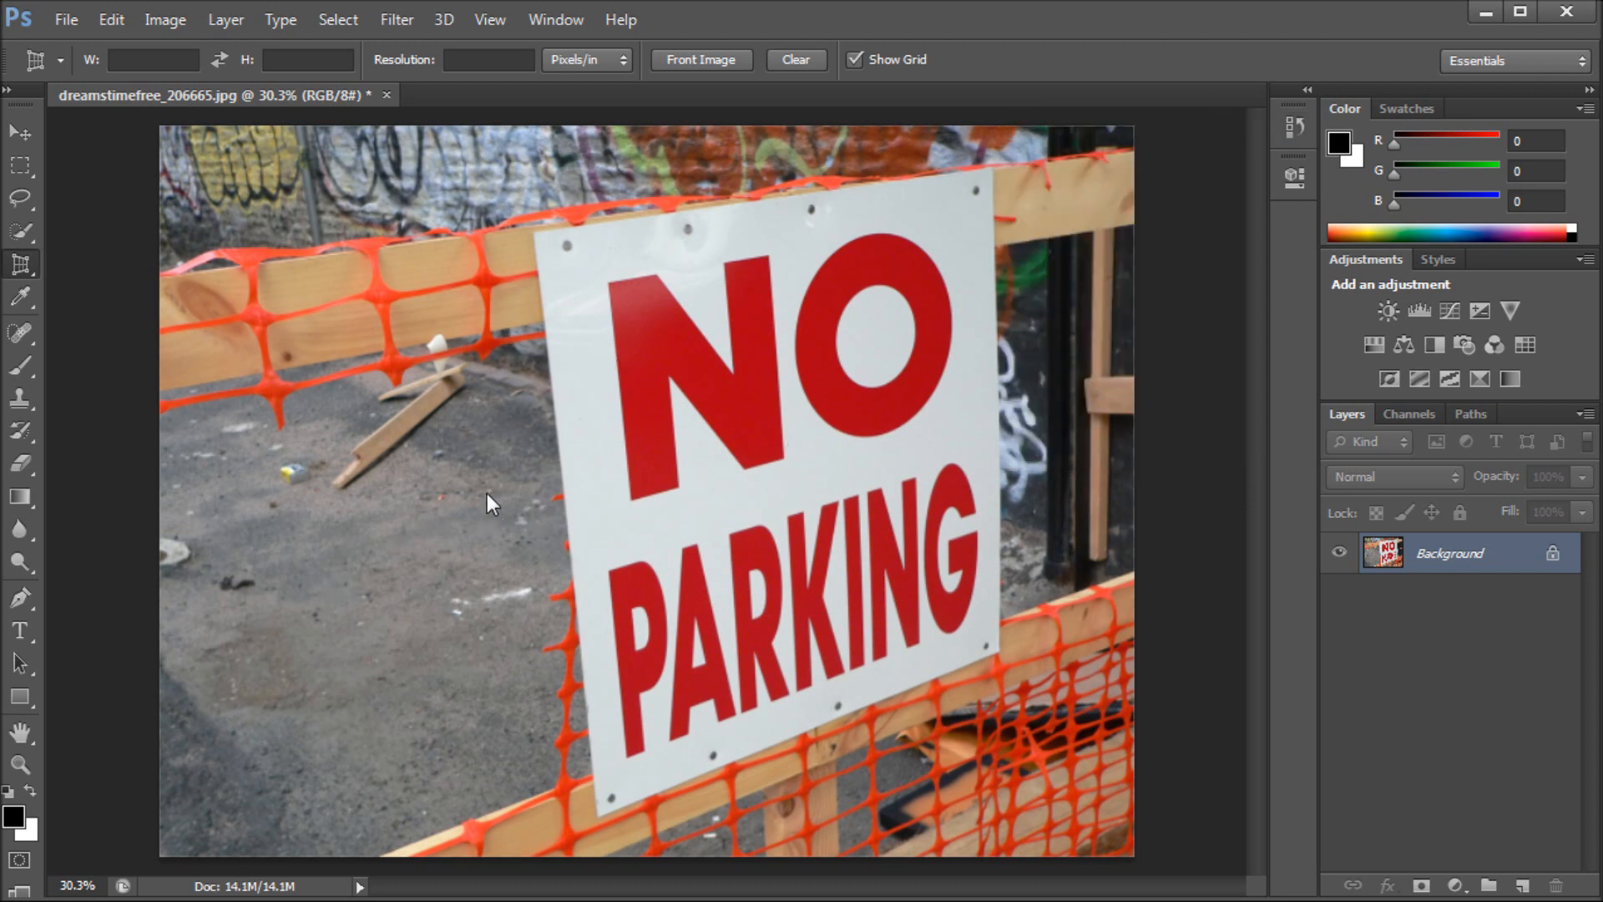
{"action": "mouse_move", "coordinate": [1052, 356]}
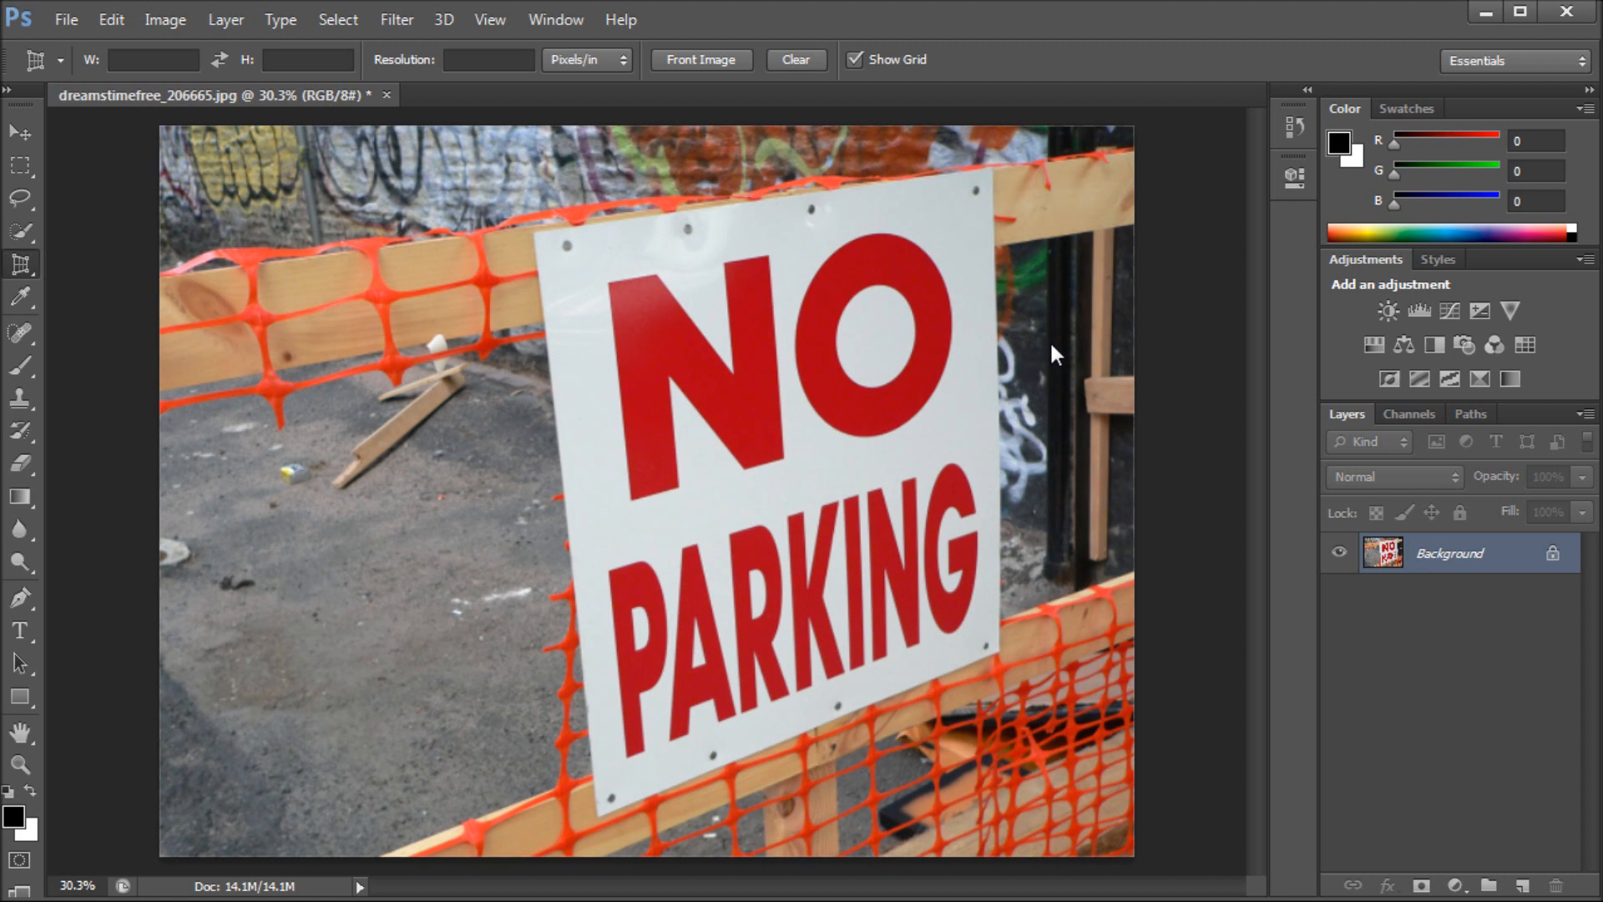